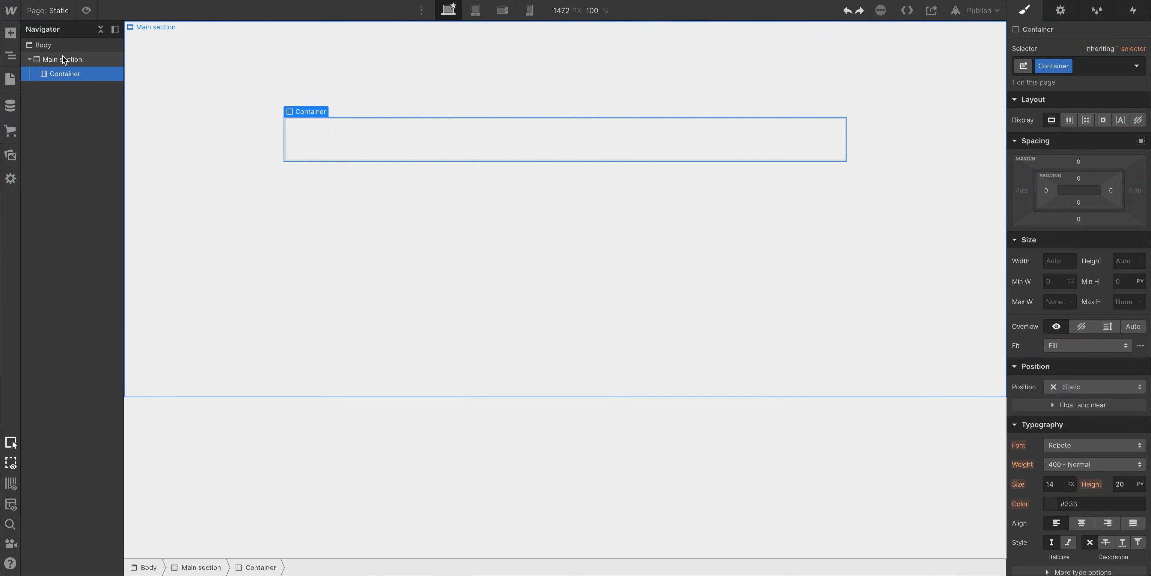
Add a heading, a placeholder paragraph and two buttons into the empty container from the Add panel.
left_click(10, 33)
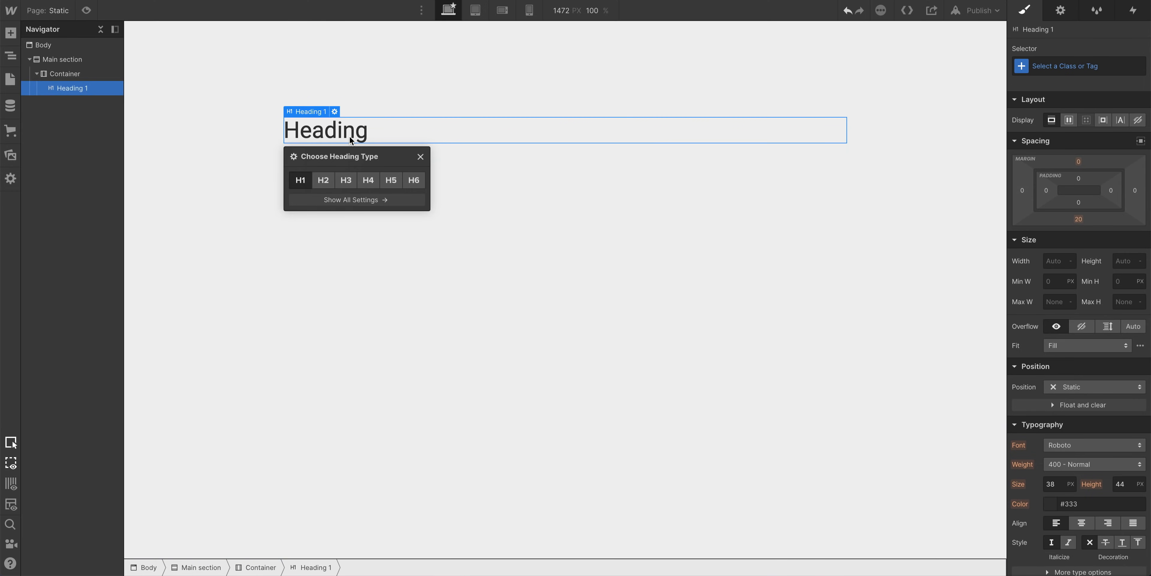
left_click(10, 34)
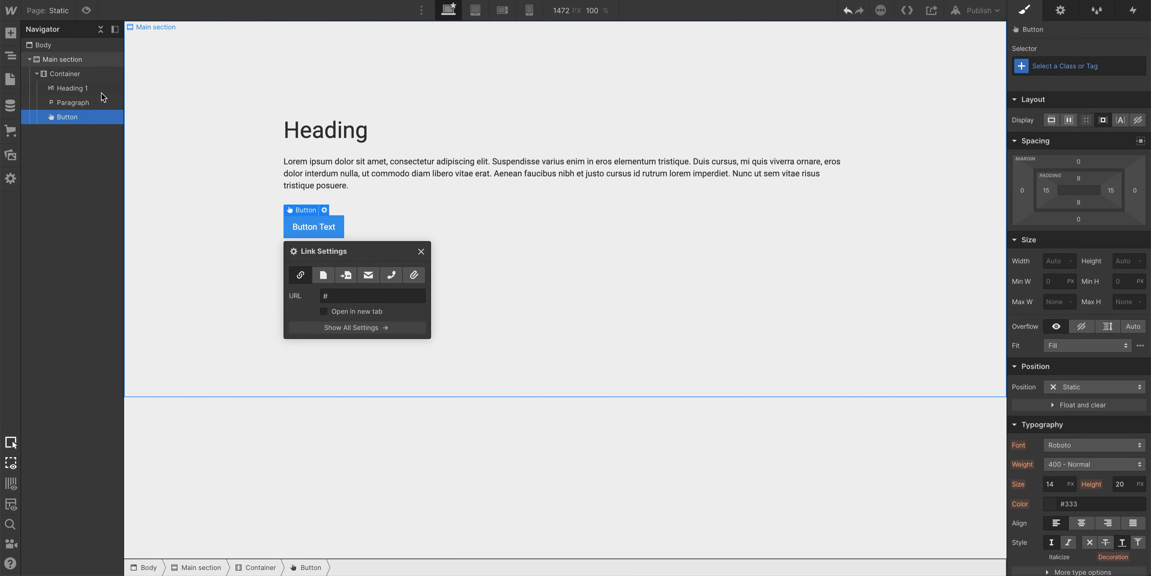
left_click(11, 33)
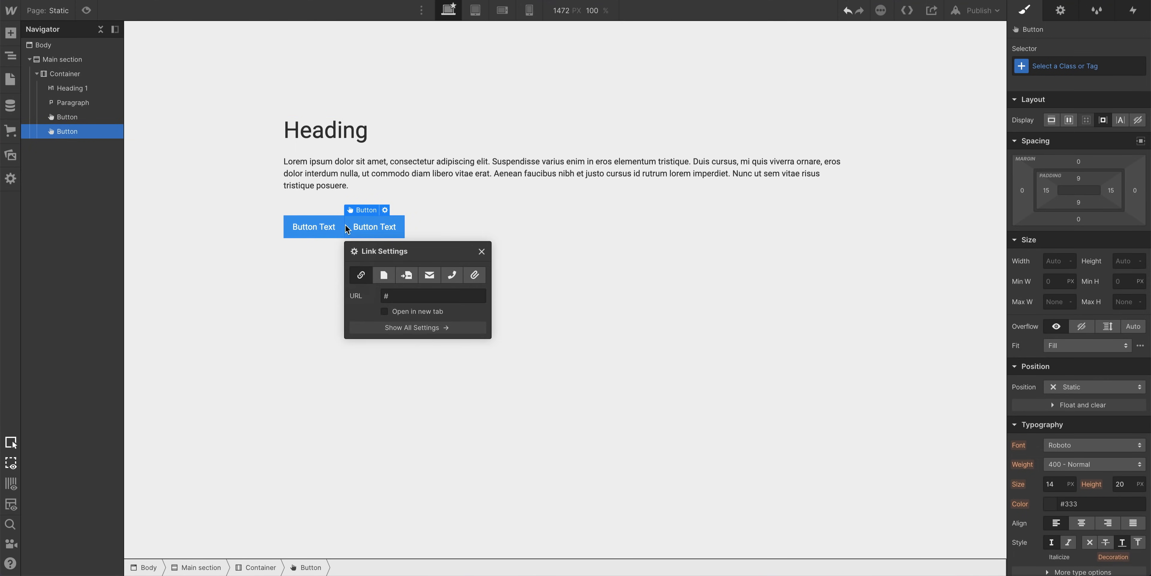
left_click(10, 33)
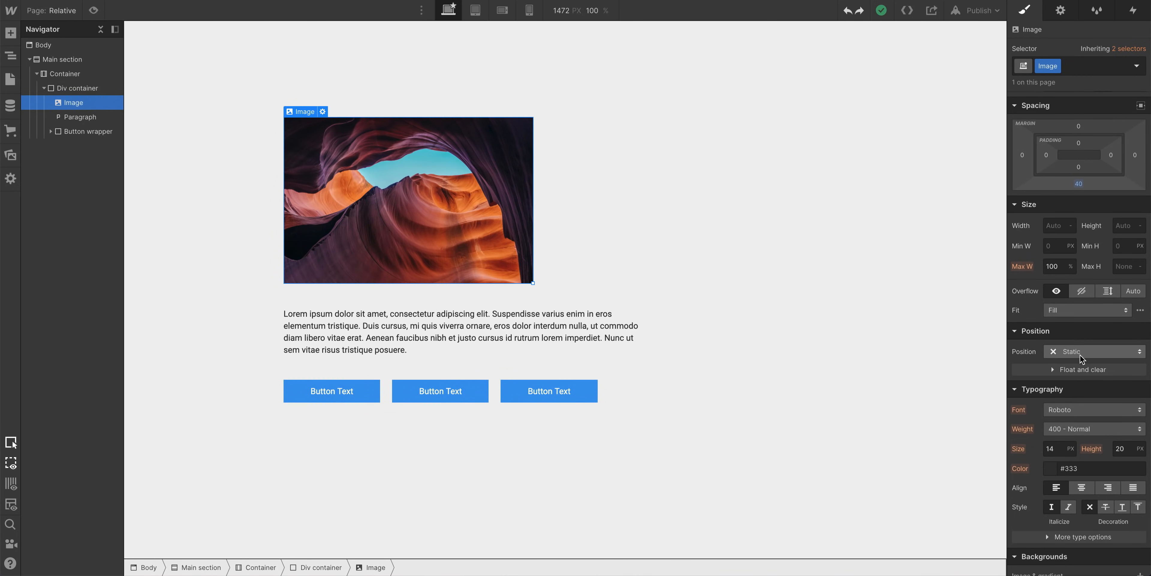
Set the canyon photo to Relative position with a 10 px left offset so it overlaps the content below.
left_click(1093, 350)
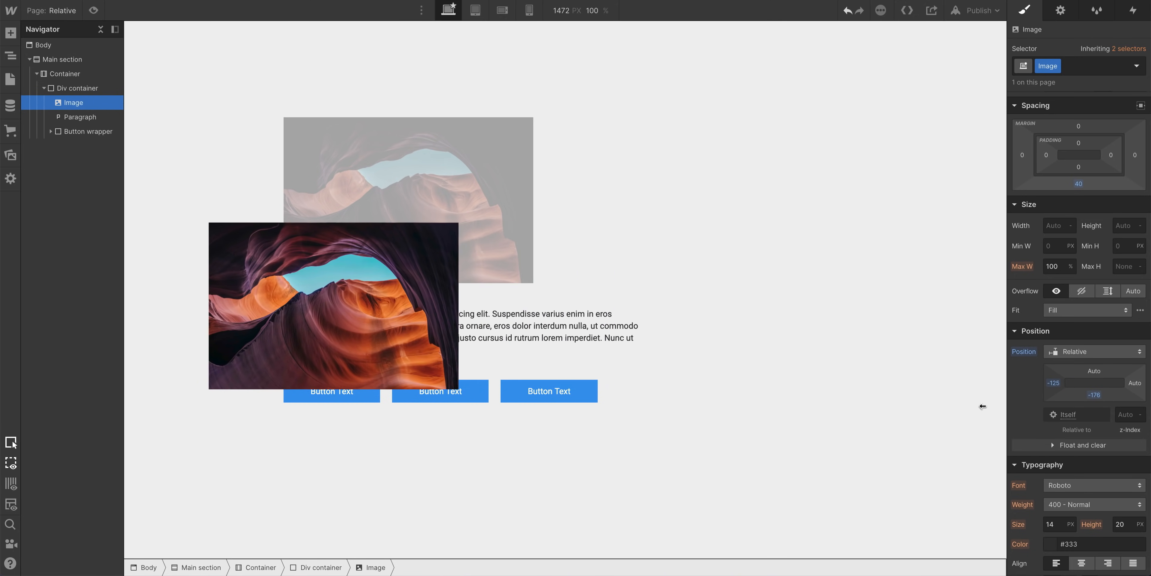
left_click(332, 304)
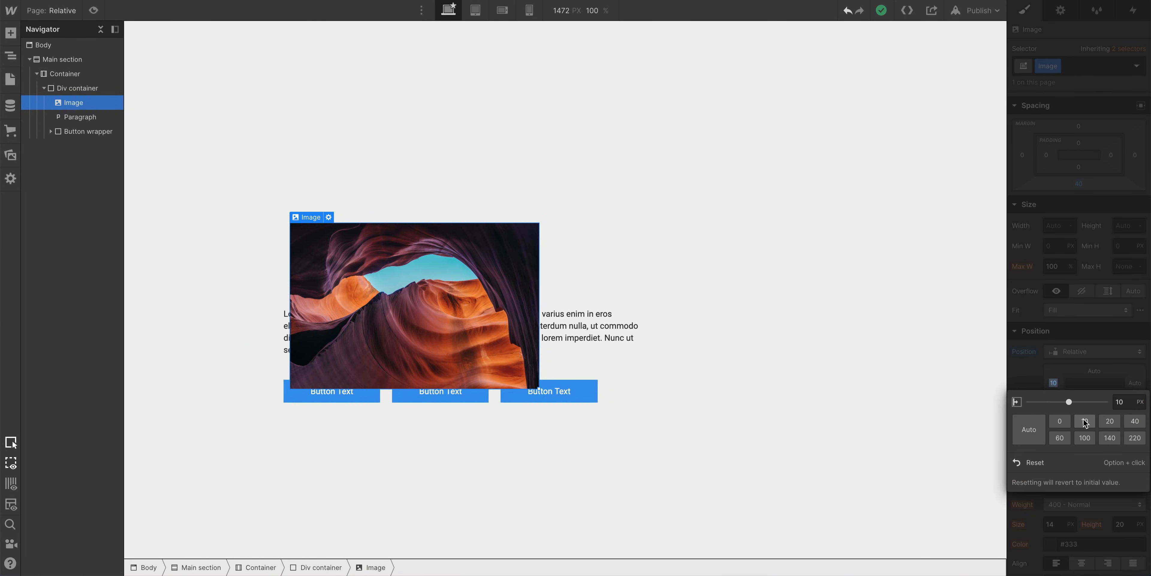
left_click(1109, 437)
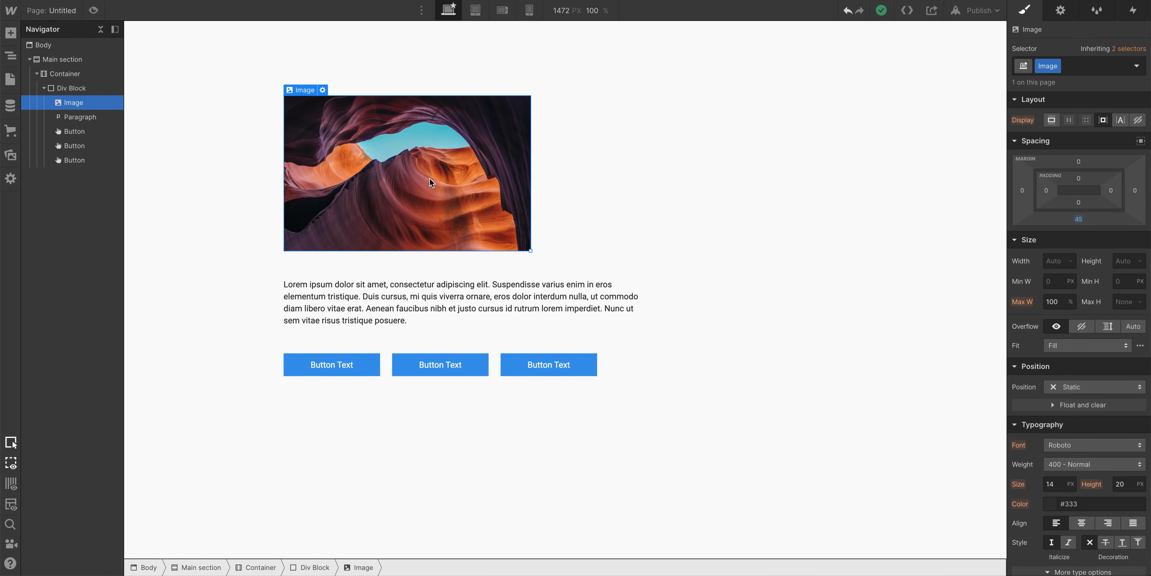
Set the canyon photo's Position to Relative and adjust its top offset.
left_click(1093, 386)
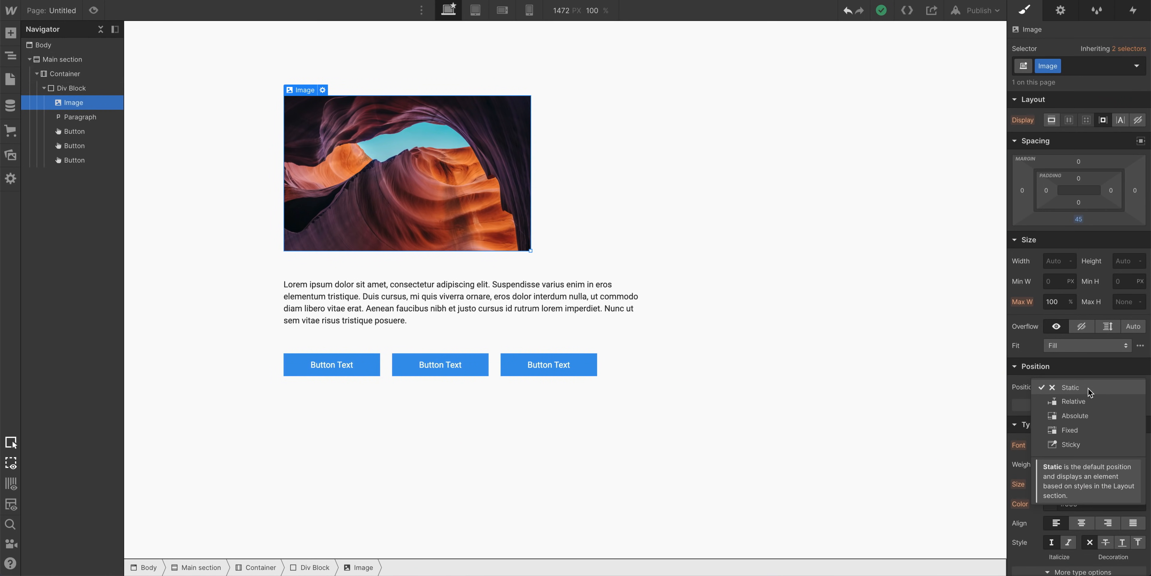
left_click(1072, 402)
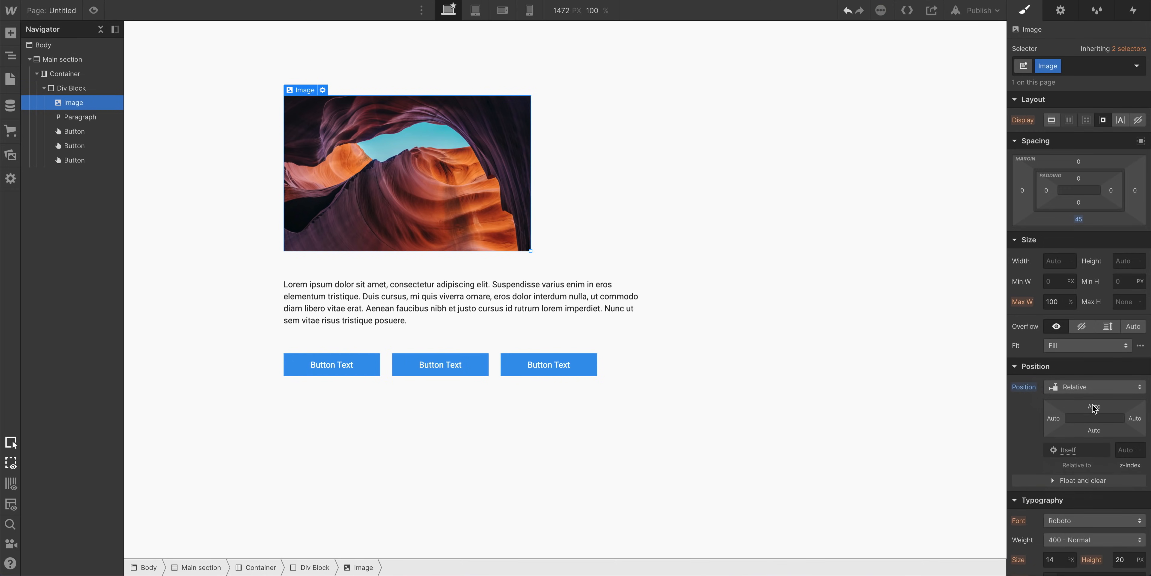
left_click(1094, 417)
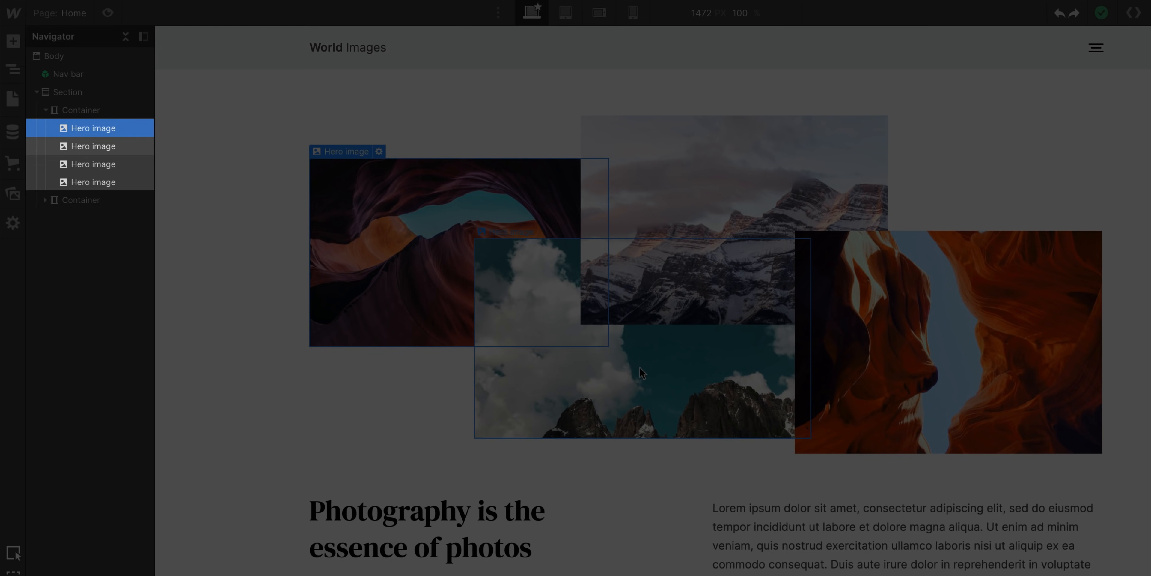
Select the clouds-and-peaks hero image and set its z-index to 1.
left_click(94, 163)
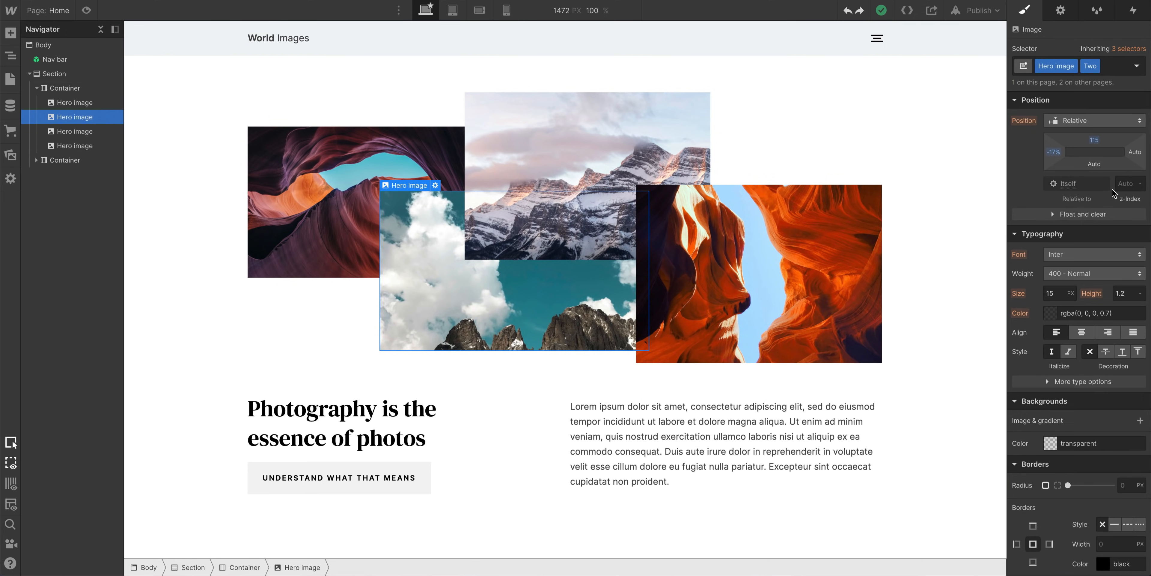
left_click(1128, 183)
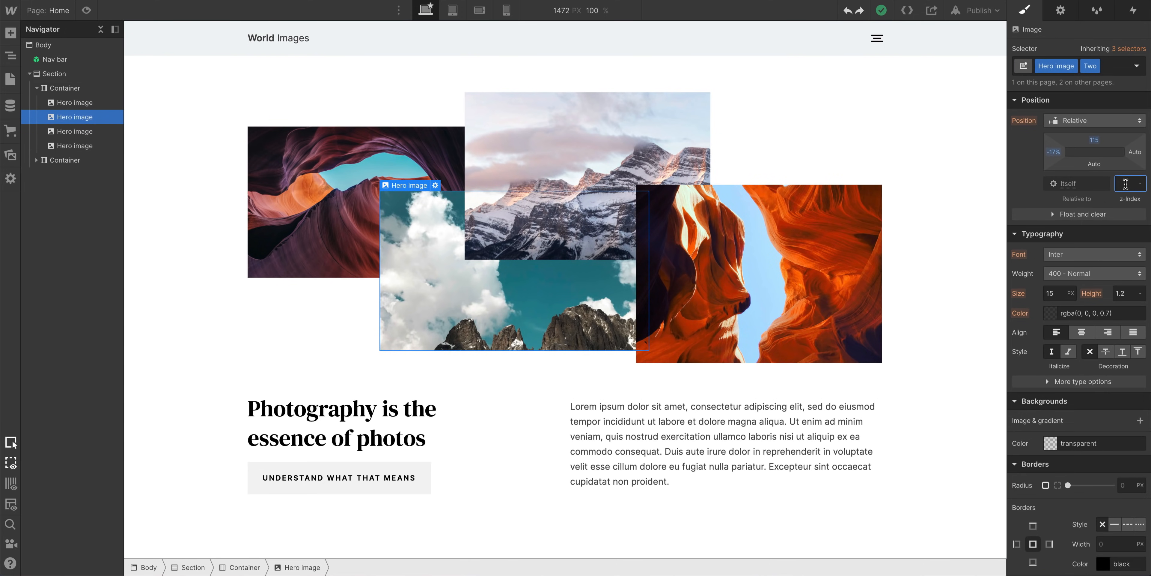
type("1")
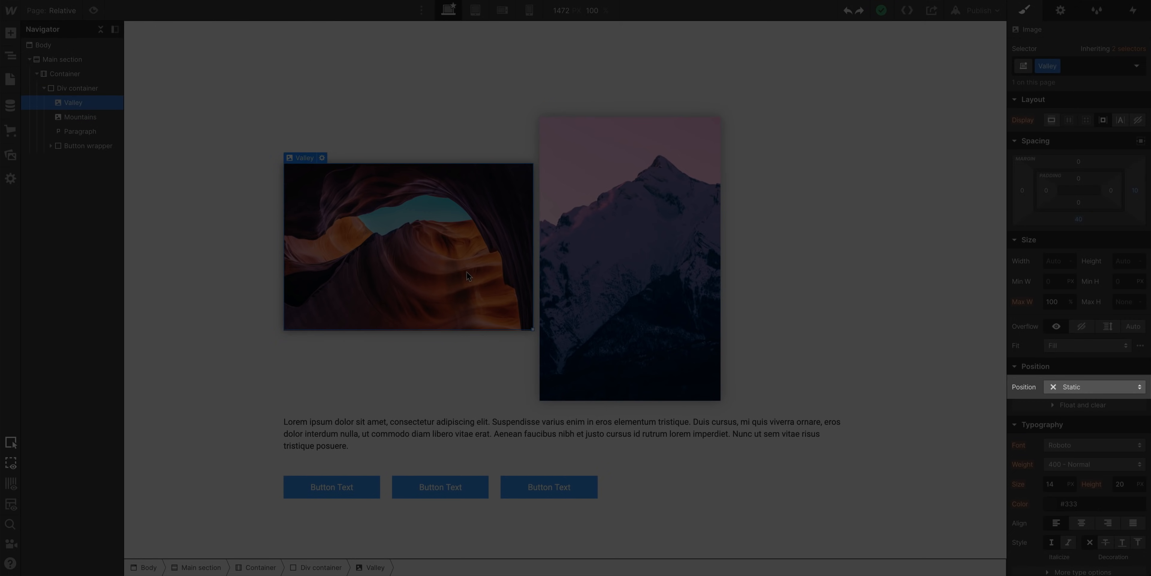
Set the Valley photo to Relative position and shift it right over the Mountains photo.
left_click(1094, 386)
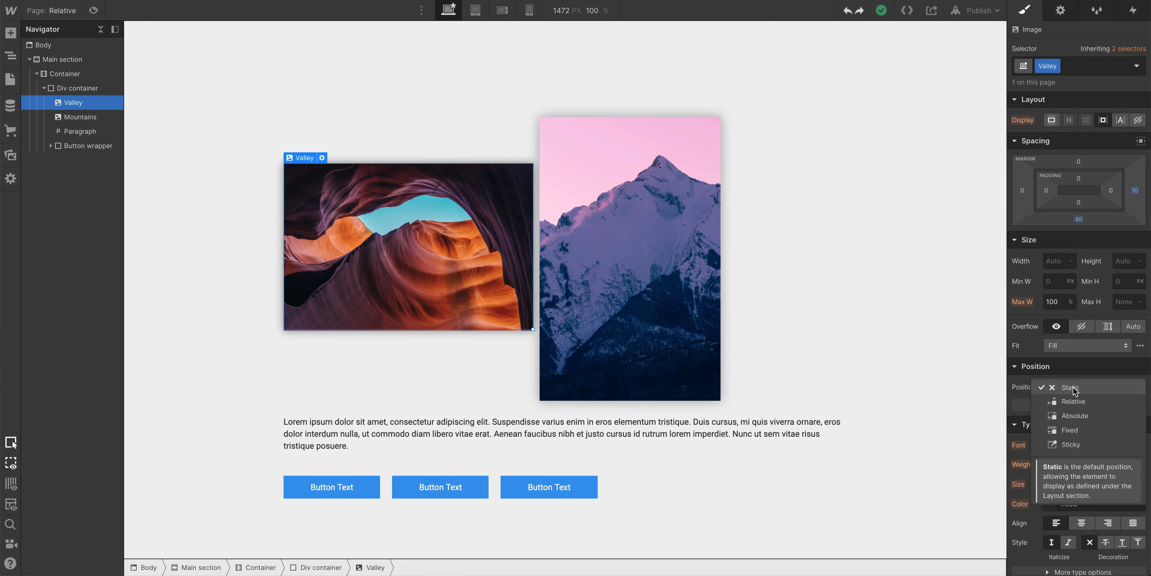
left_click(1072, 401)
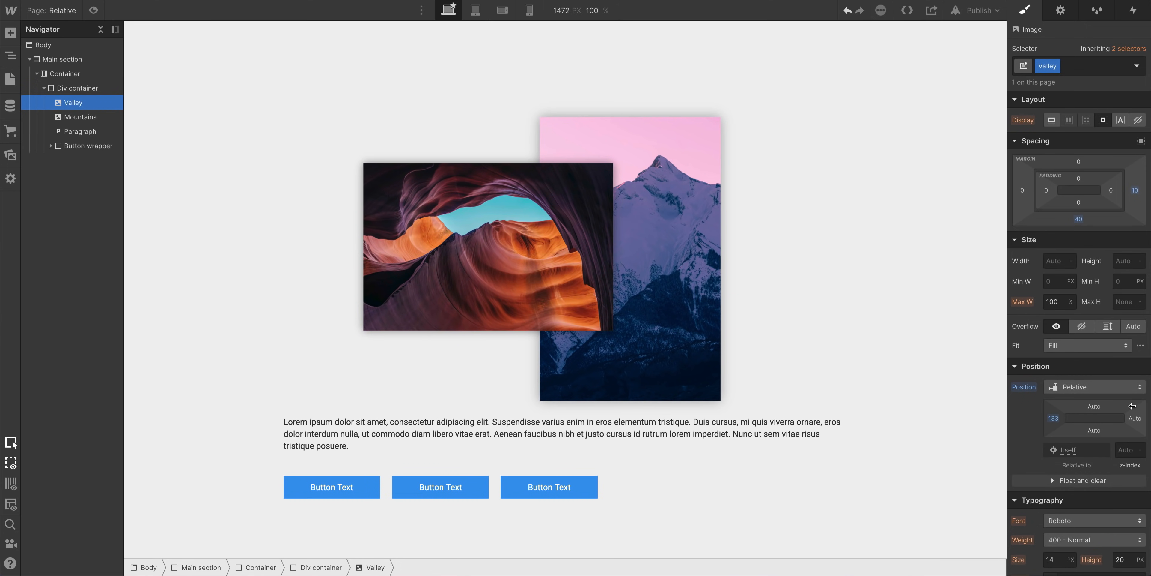
left_click(488, 246)
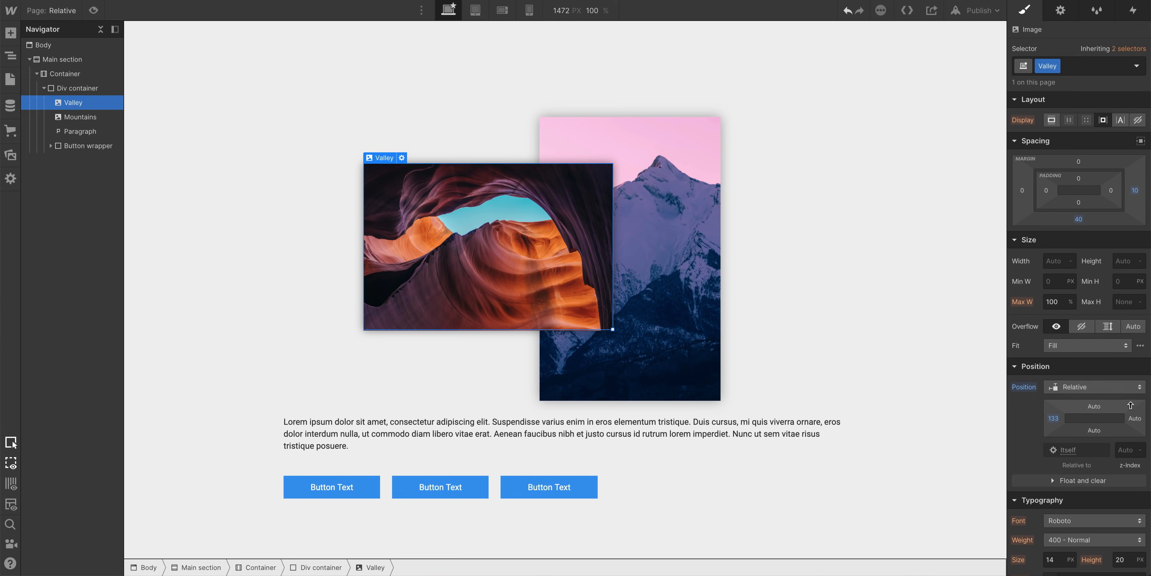
Select the Mountains photo and set its Position to Relative as well.
left_click(79, 116)
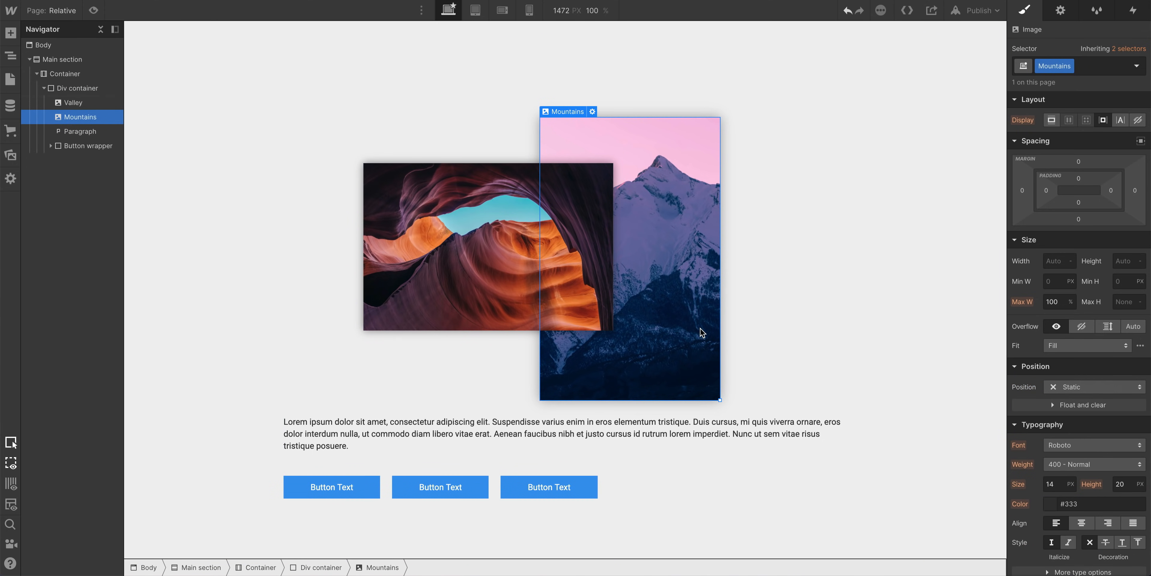
left_click(1093, 386)
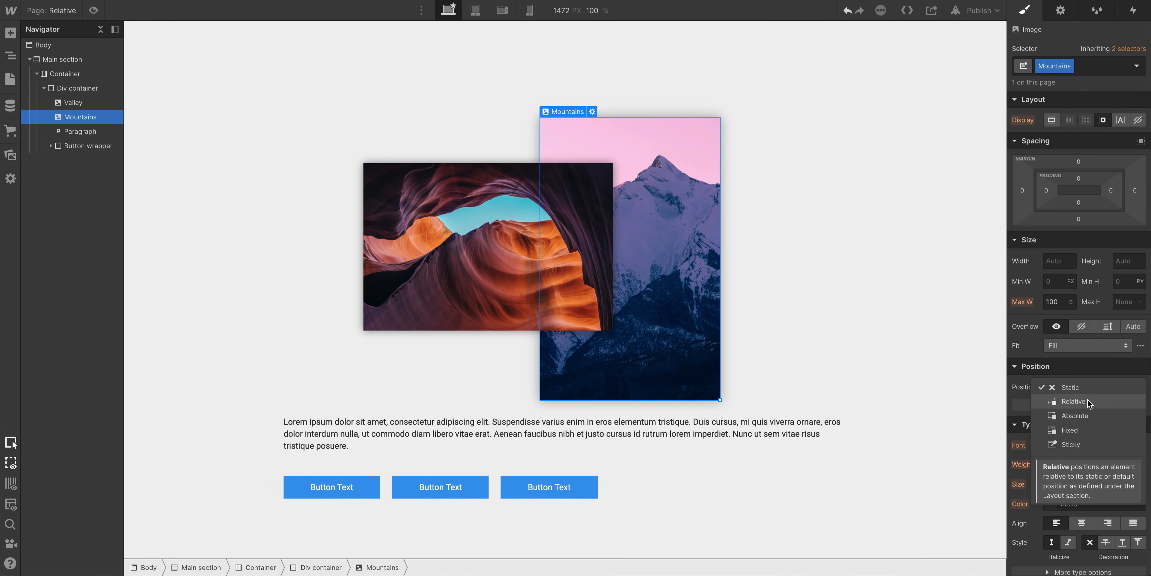
left_click(1072, 401)
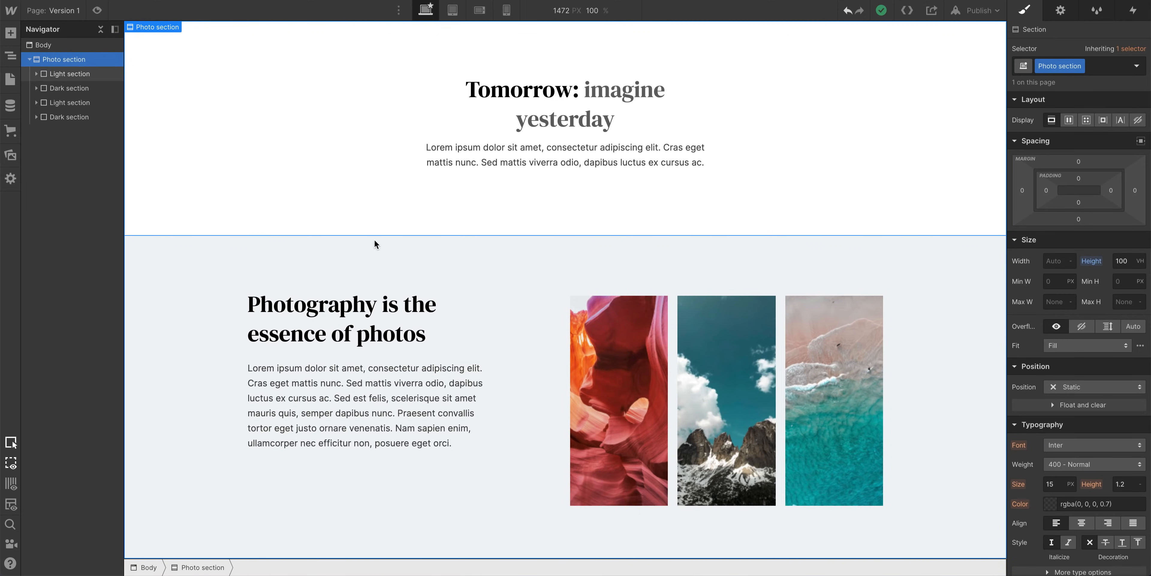
Select the Beach photo and set its Position to Absolute with a left offset of 0.
left_click(833, 399)
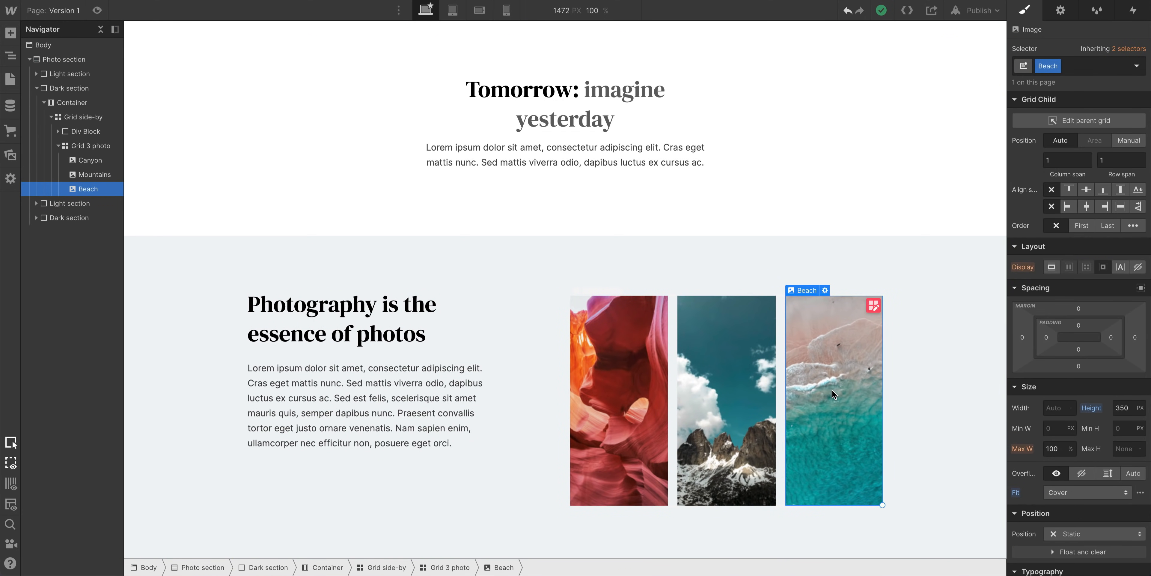
scroll("down", 3)
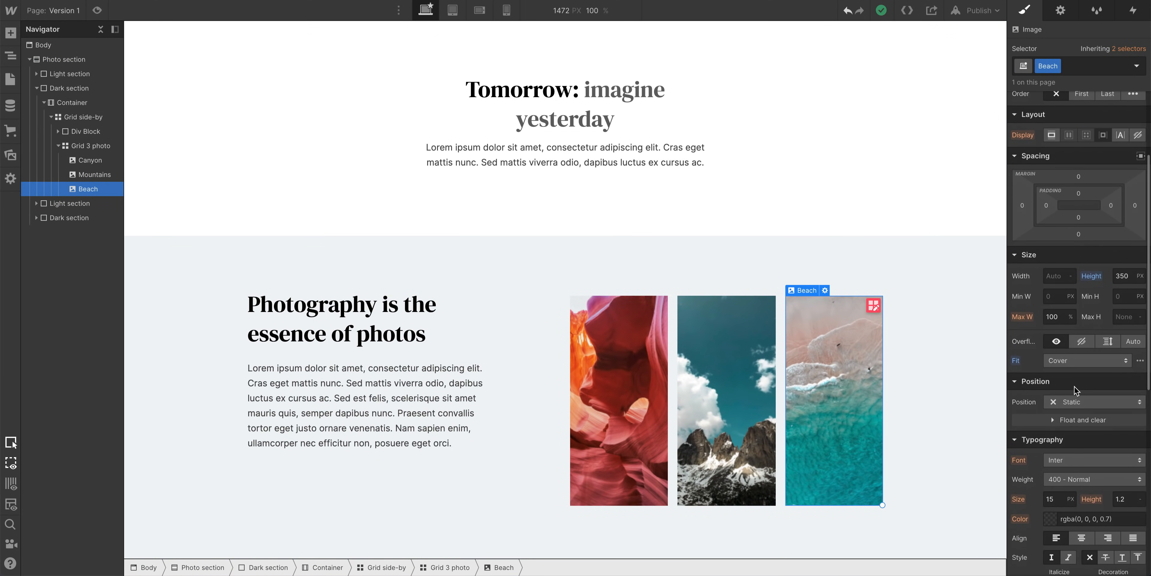
left_click(1093, 401)
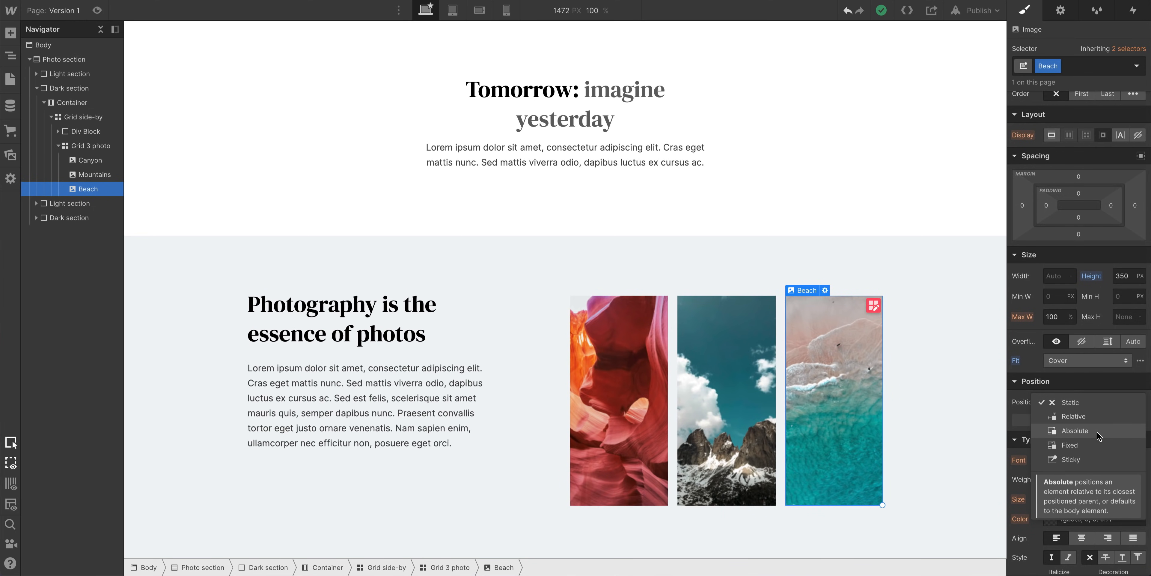
left_click(1074, 431)
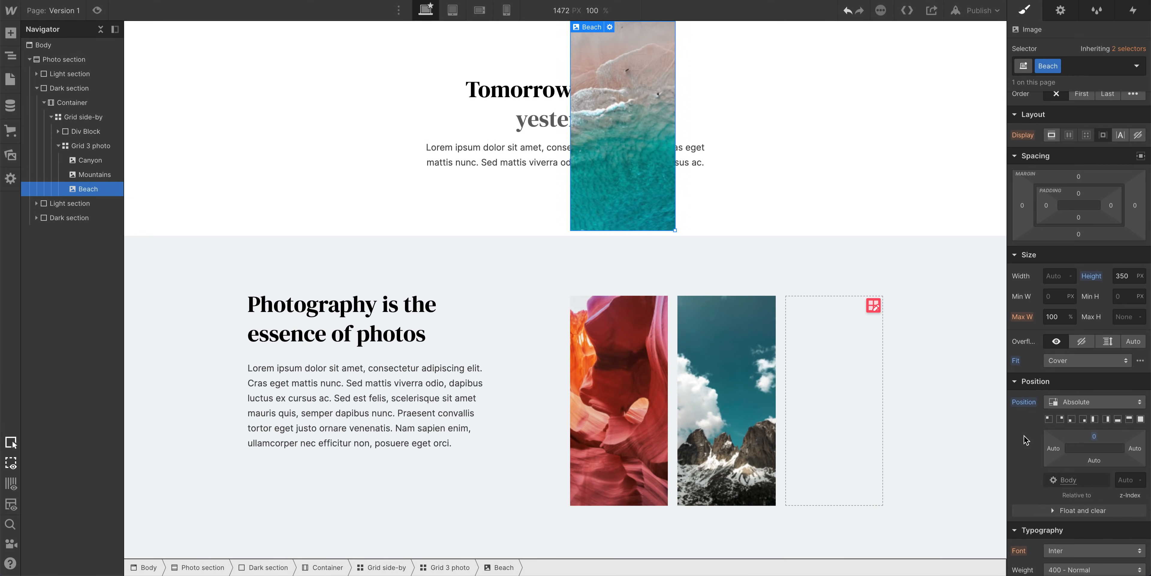
left_click(1093, 447)
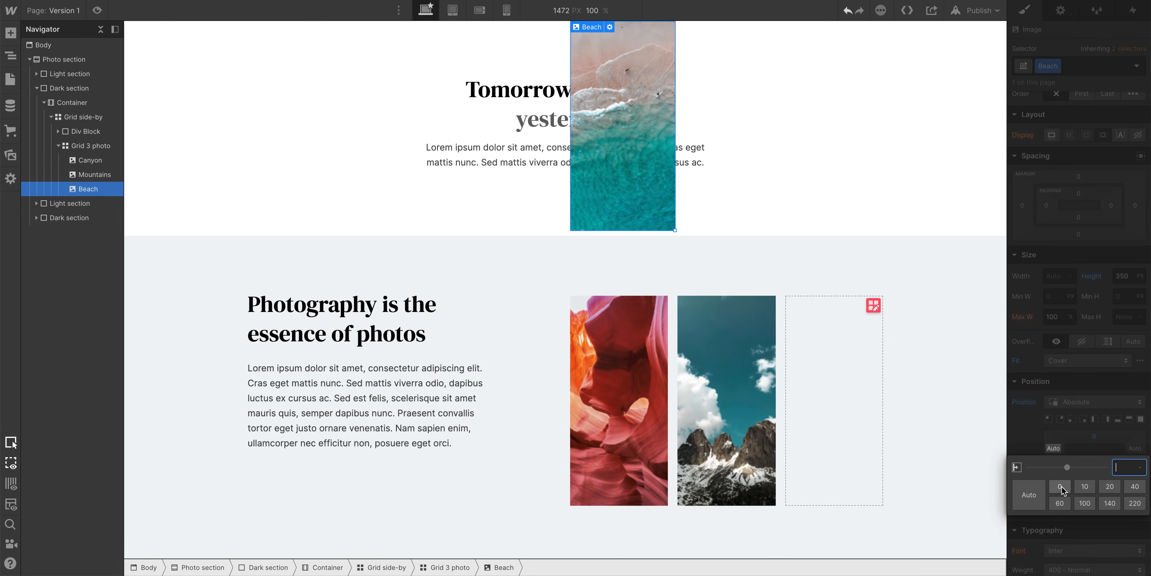
left_click(1059, 486)
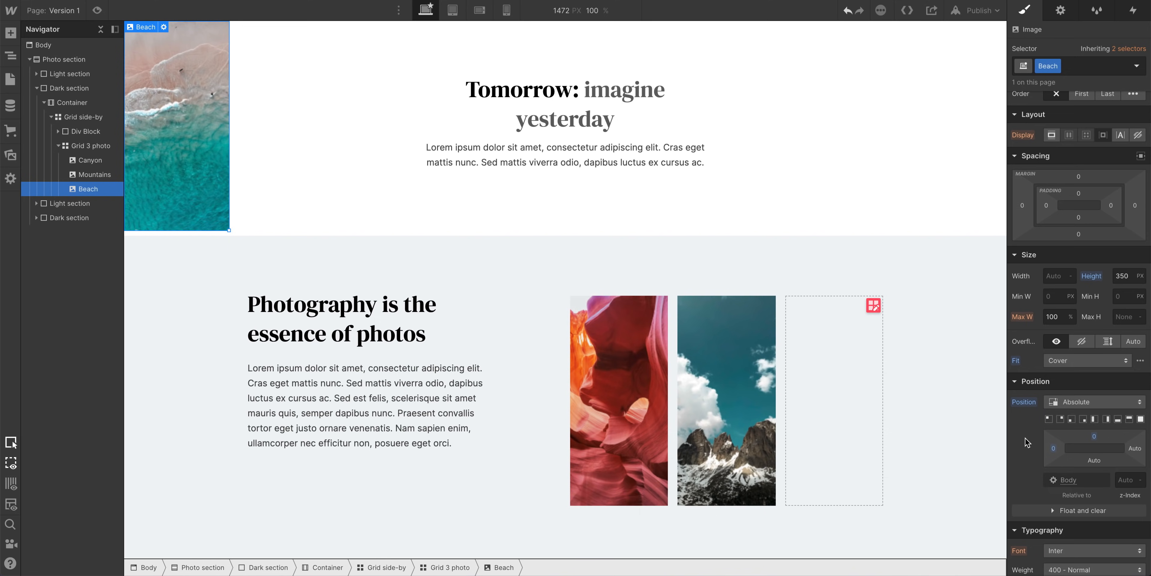
Pin the Beach photo to the page's bottom-left corner with the position preset.
left_click(1050, 418)
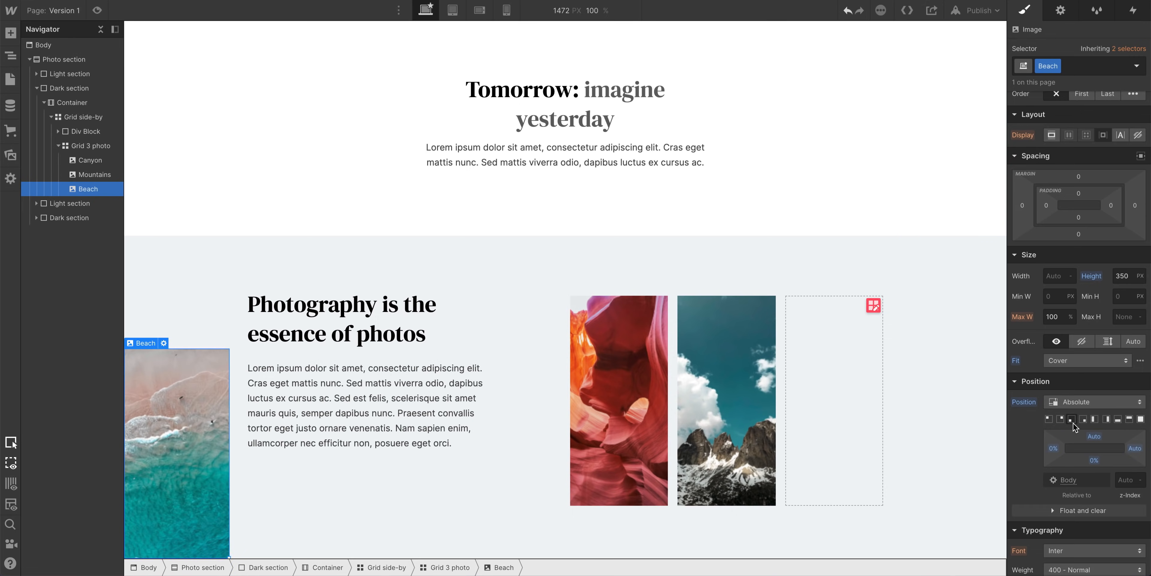
left_click(1107, 419)
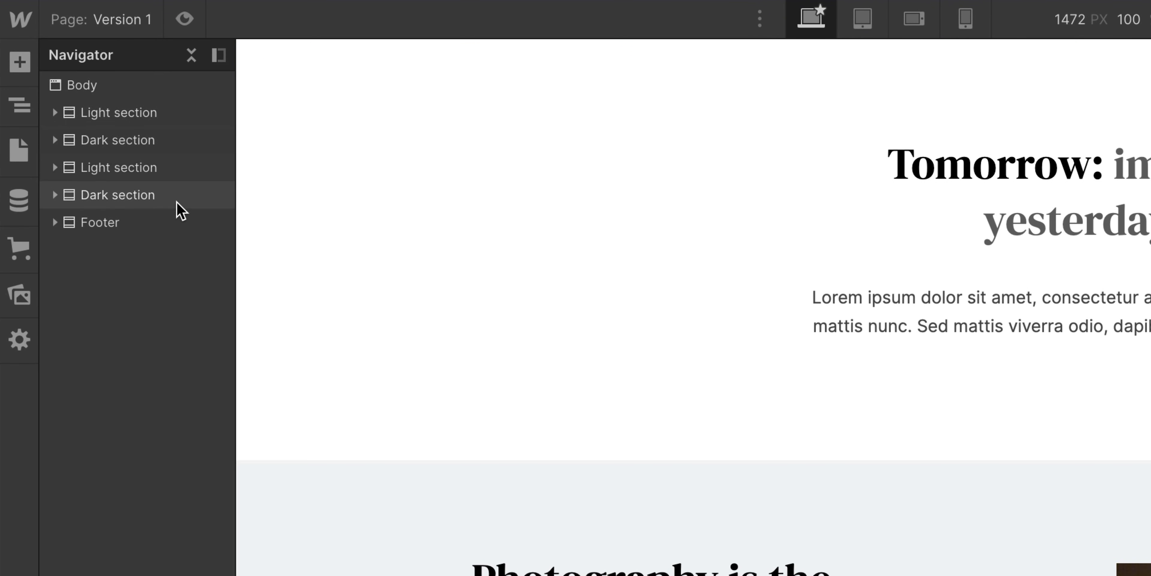
Expand the Dark section and set its Position to Relative so the absolute photo anchors to it.
left_click(53, 140)
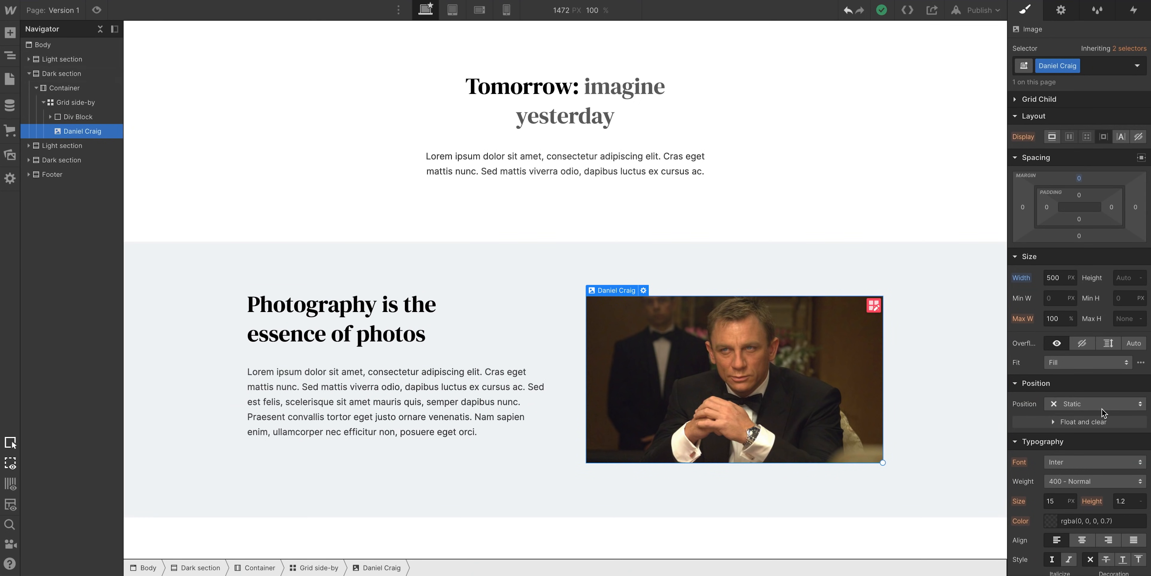
left_click(1093, 403)
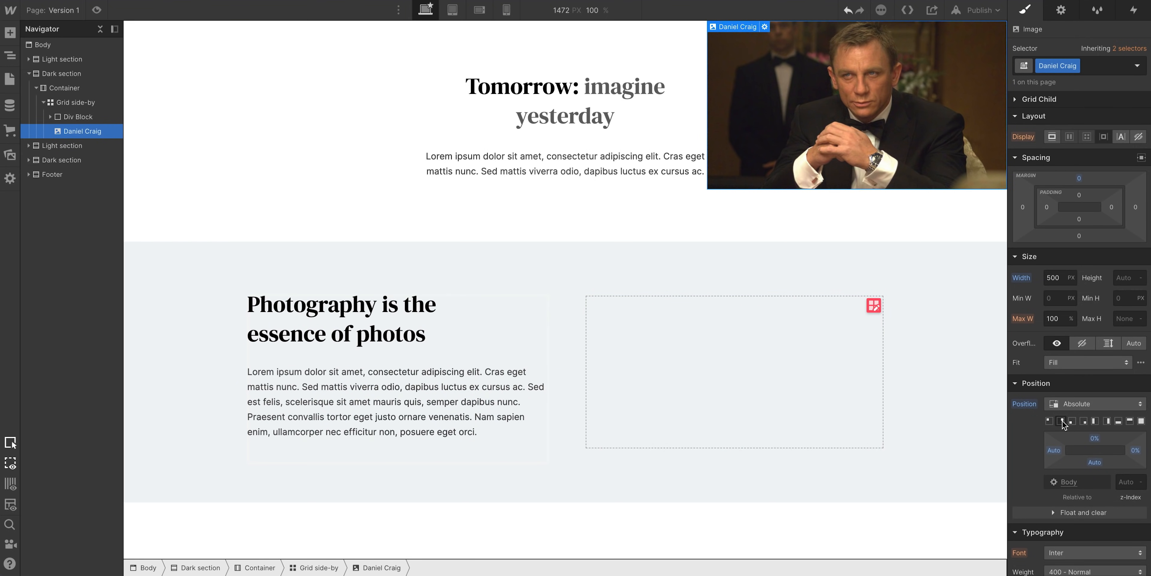
mouse_move(964, 403)
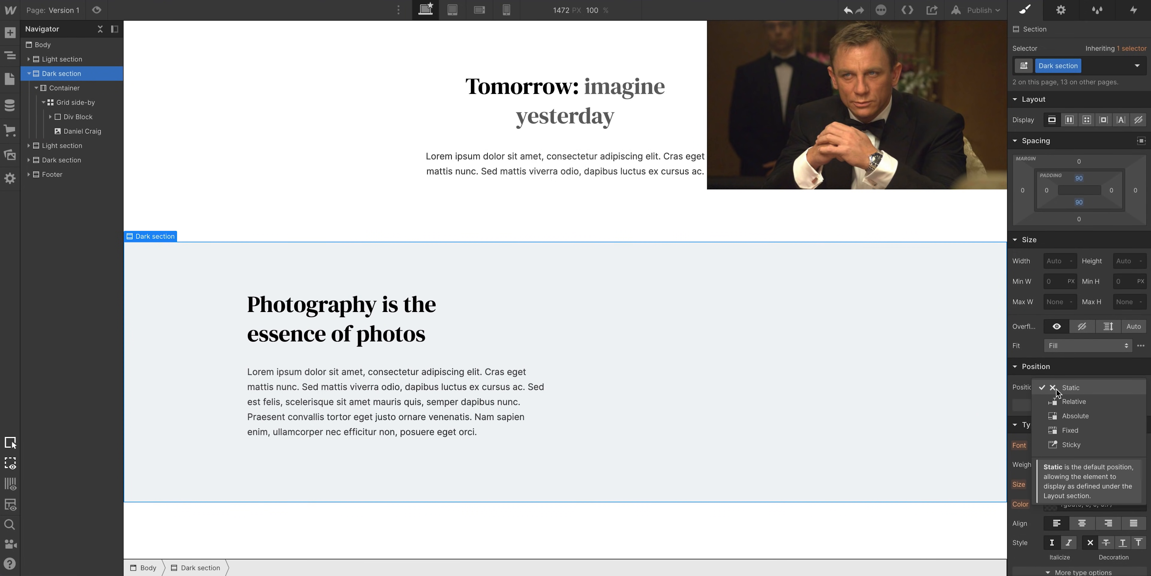
left_click(1074, 401)
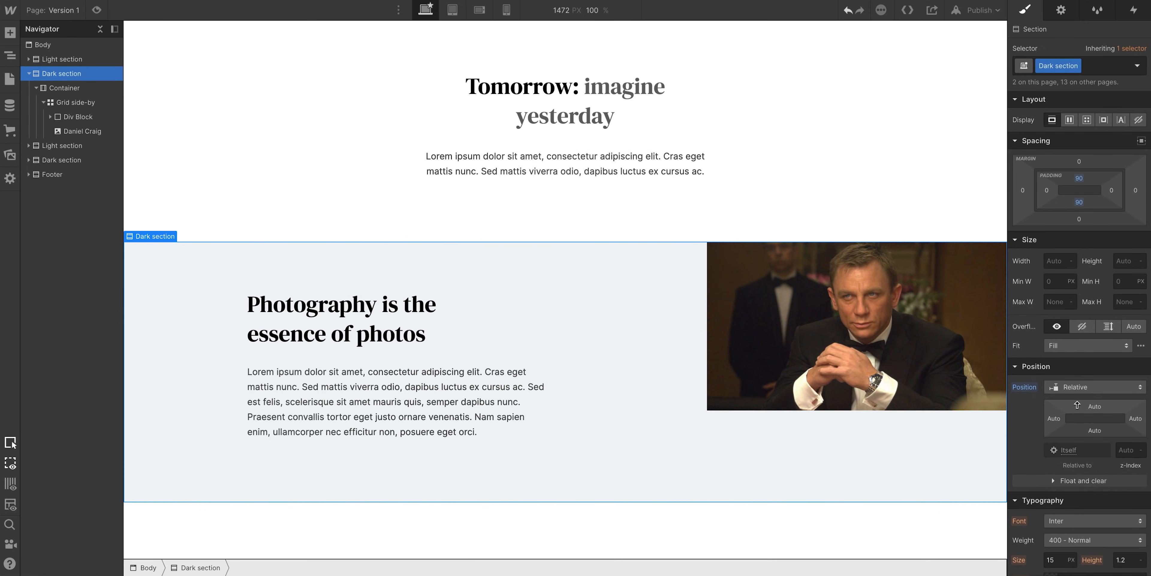
left_click(77, 102)
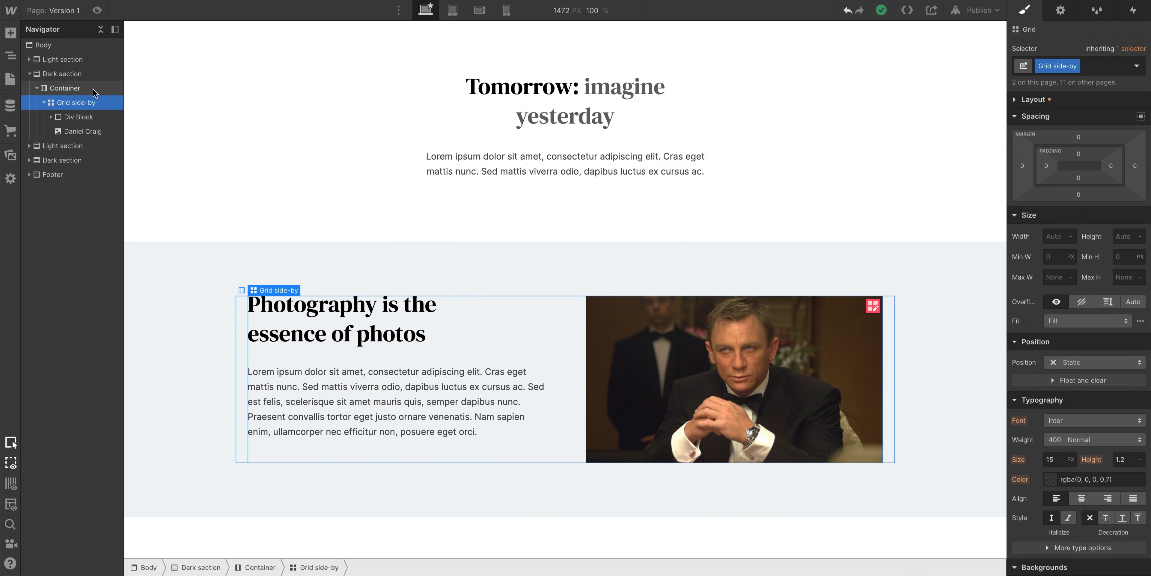
Select the Container and then the Dark section in the Navigator to confirm the anchoring.
left_click(65, 88)
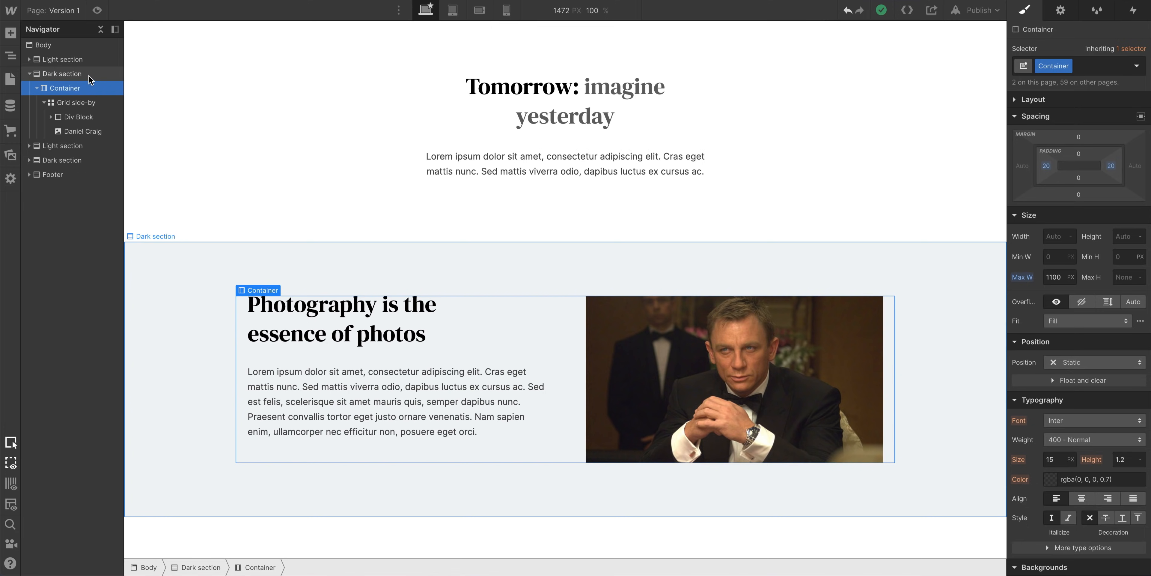
left_click(63, 73)
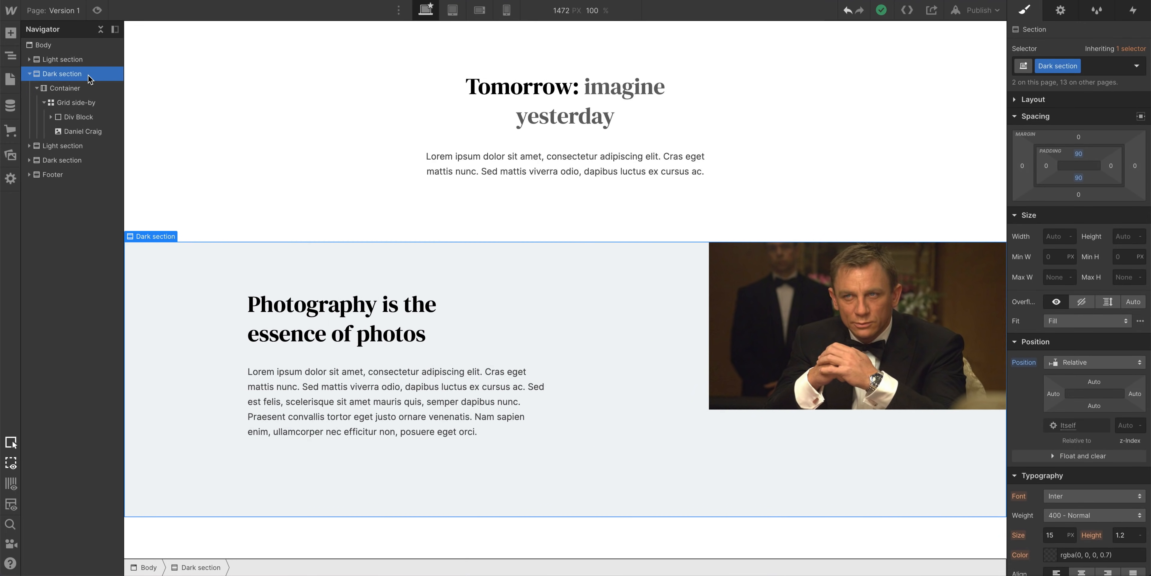
left_click(1033, 99)
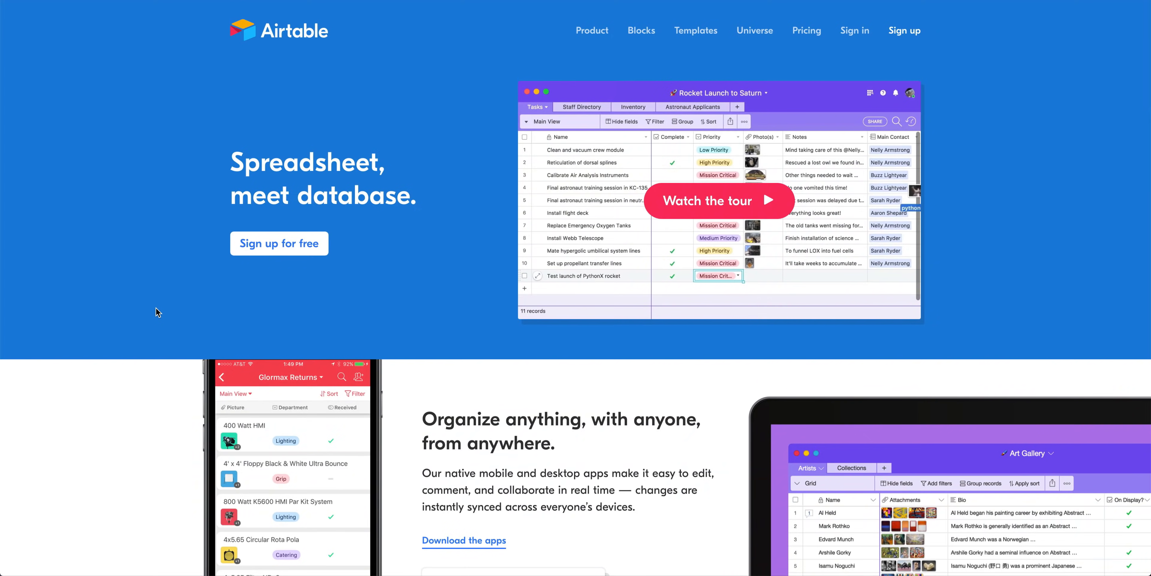
scroll("down", 3)
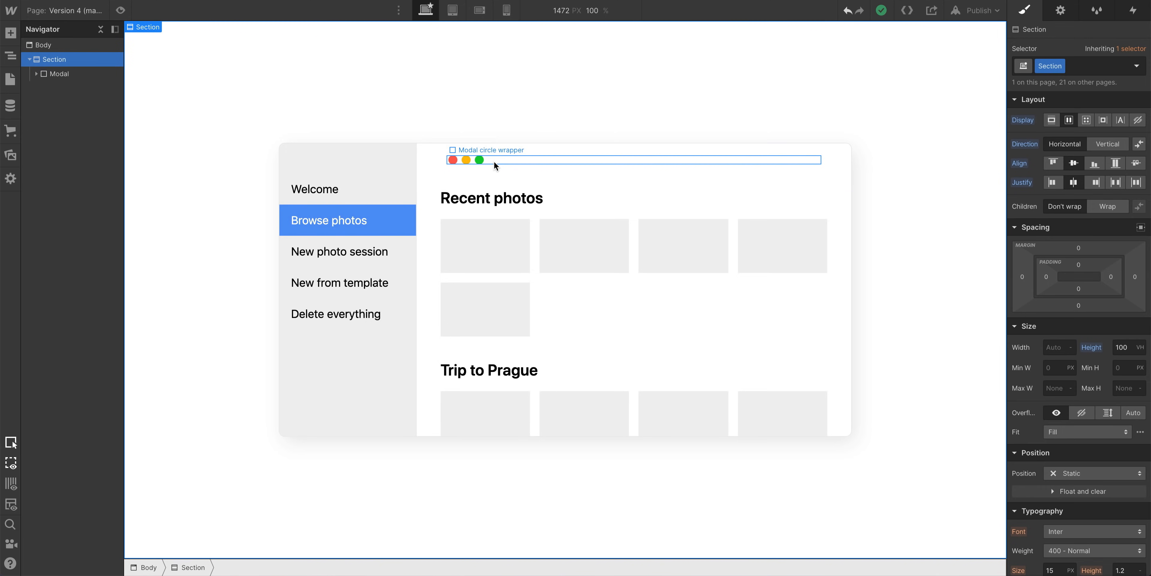
Set the Modal circle wrapper to Absolute position with 0 offsets, then select the Modal.
left_click(488, 150)
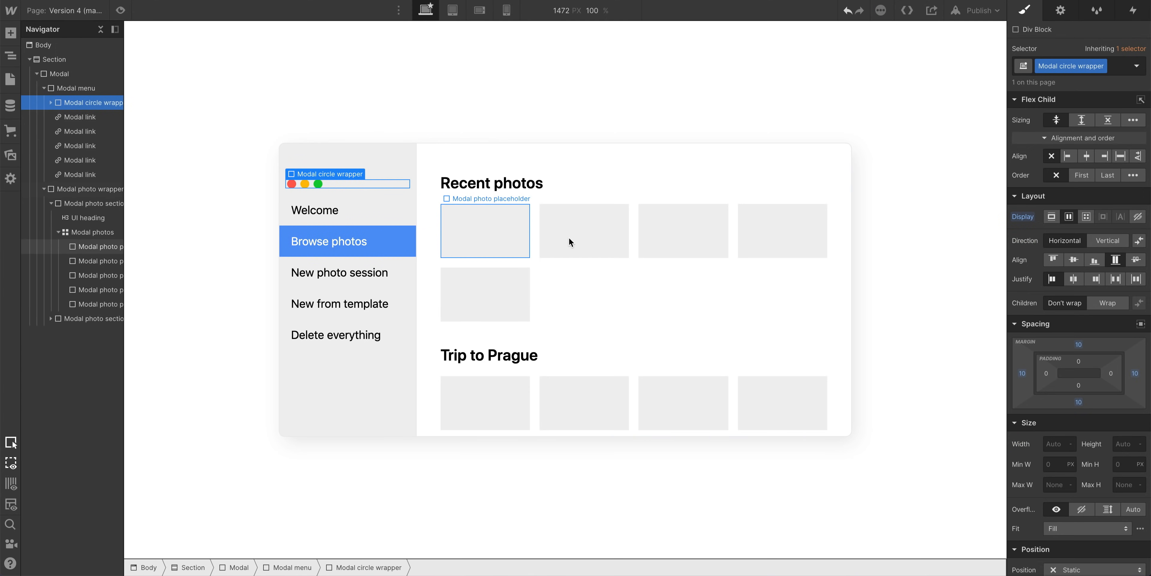
scroll("down", 3)
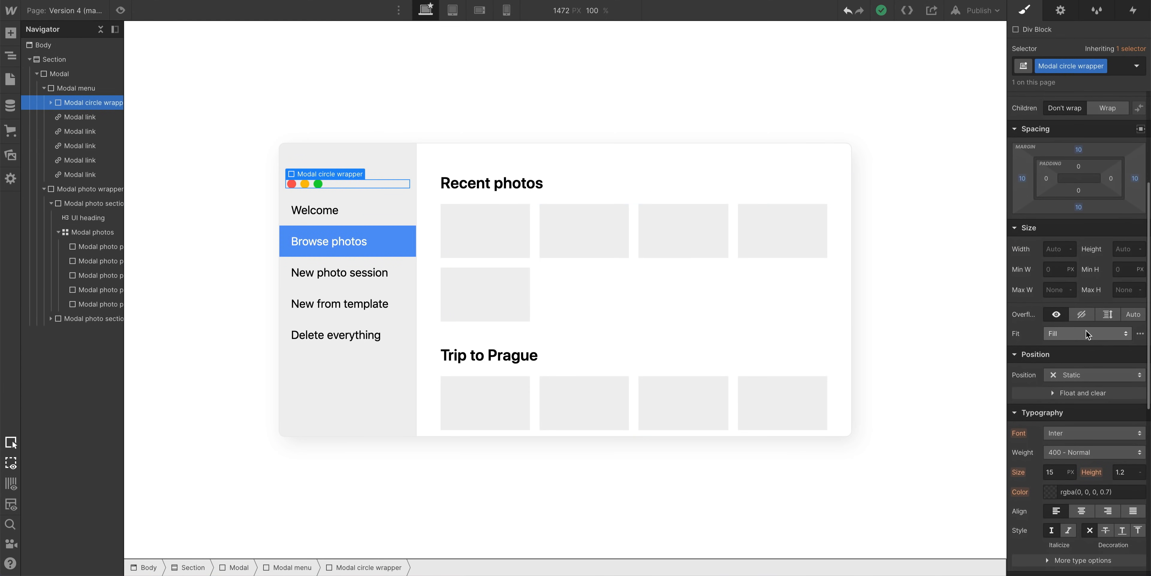
left_click(1094, 374)
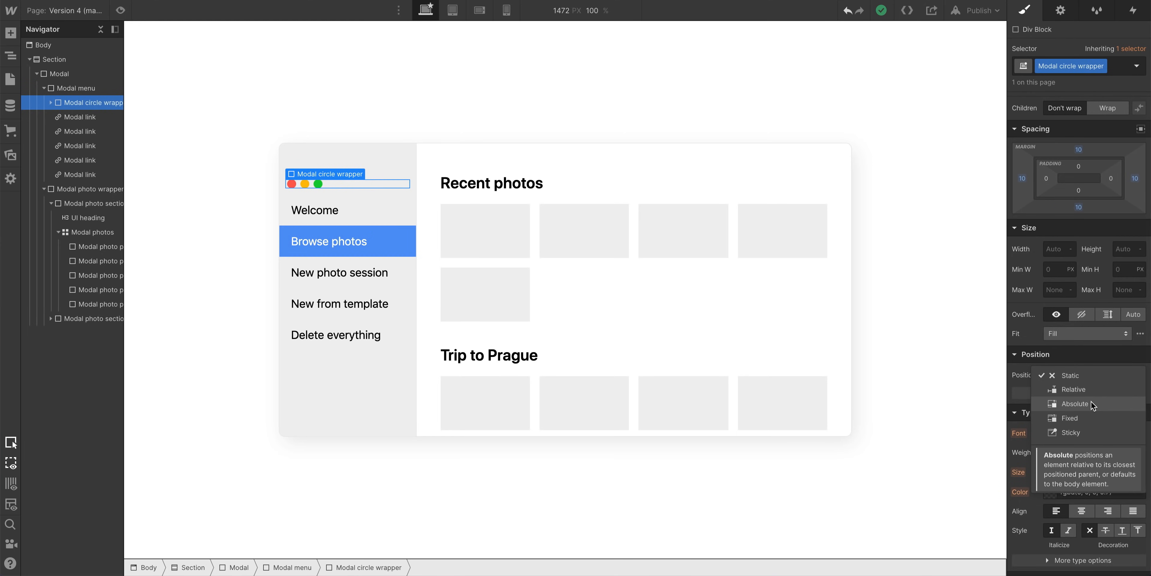
left_click(1074, 402)
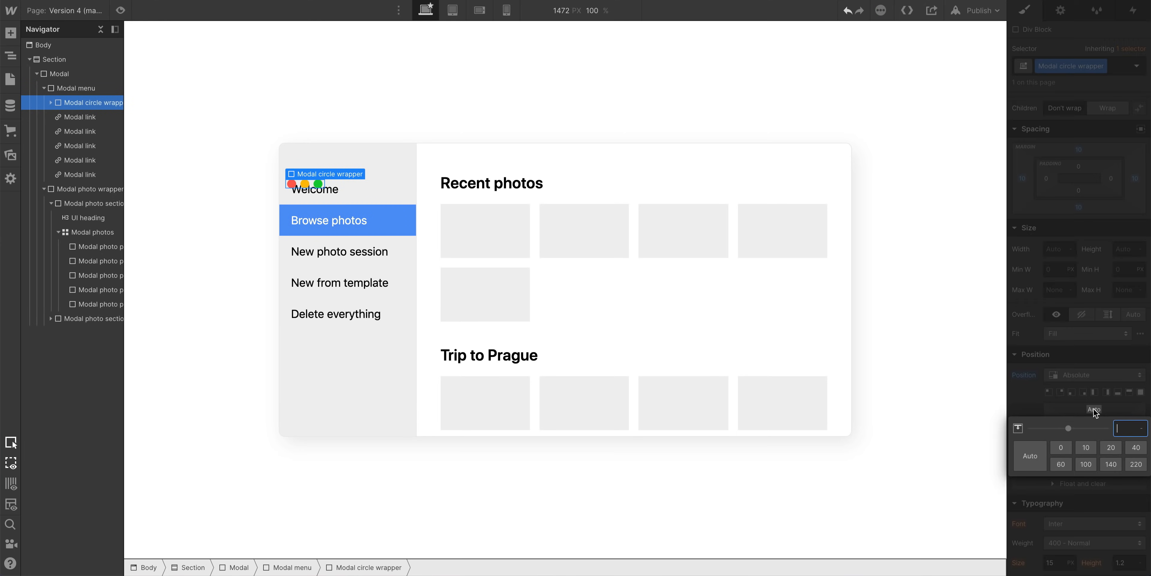
type("0")
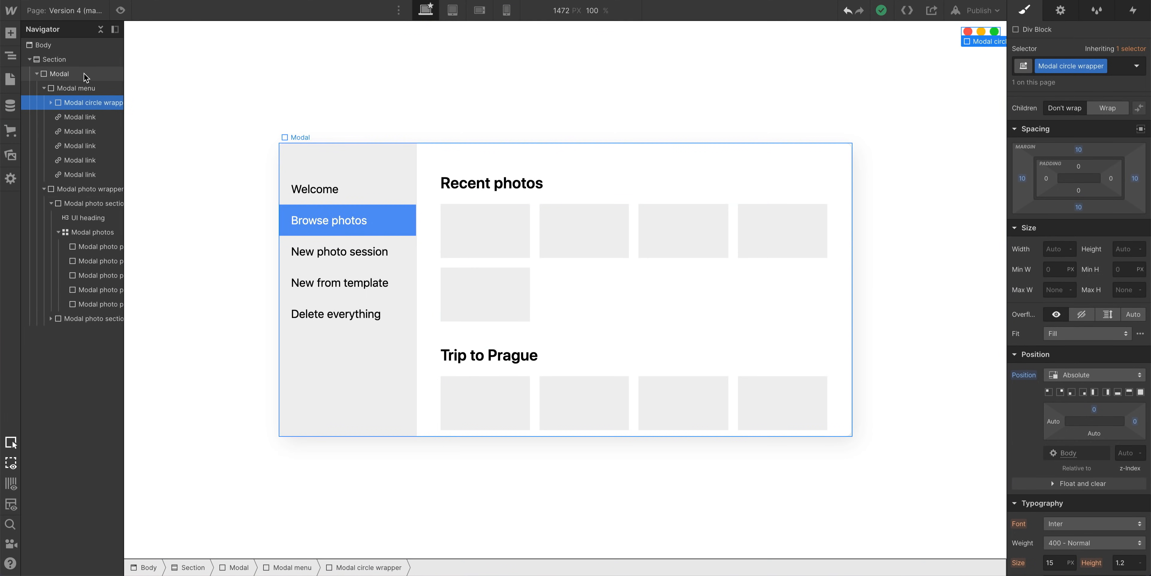
left_click(58, 73)
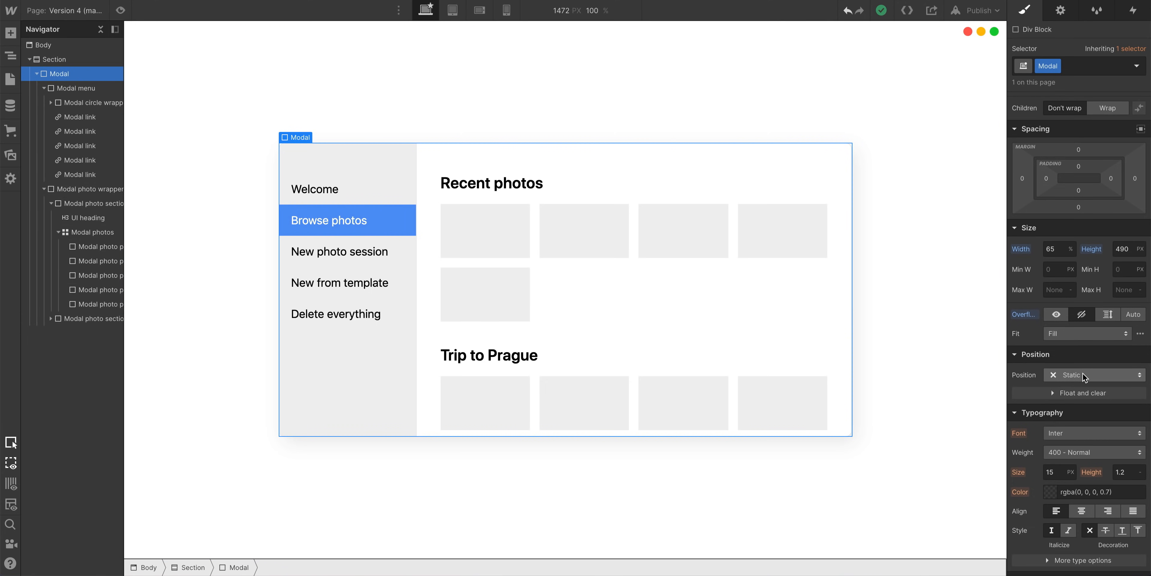
Set the Modal's Position to Relative so it anchors the window dots.
left_click(1093, 375)
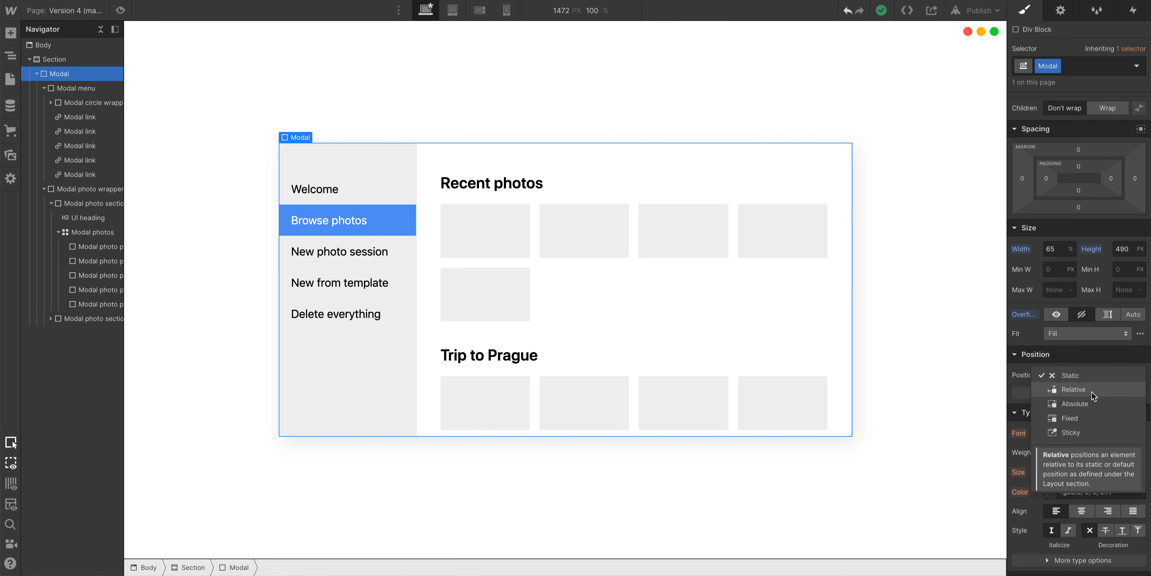
left_click(1073, 389)
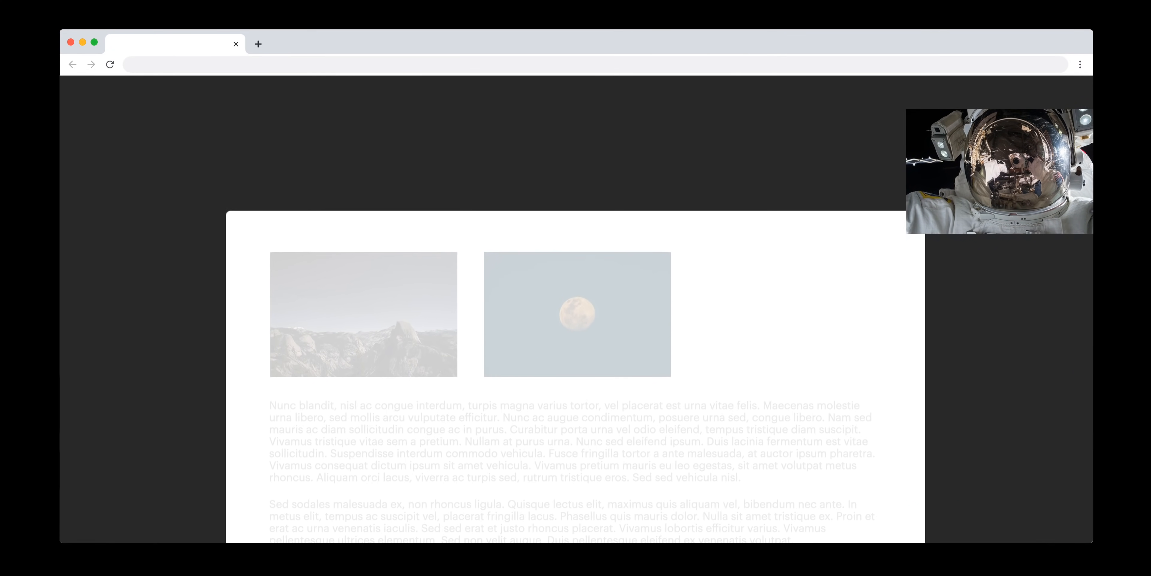
scroll("down", 3)
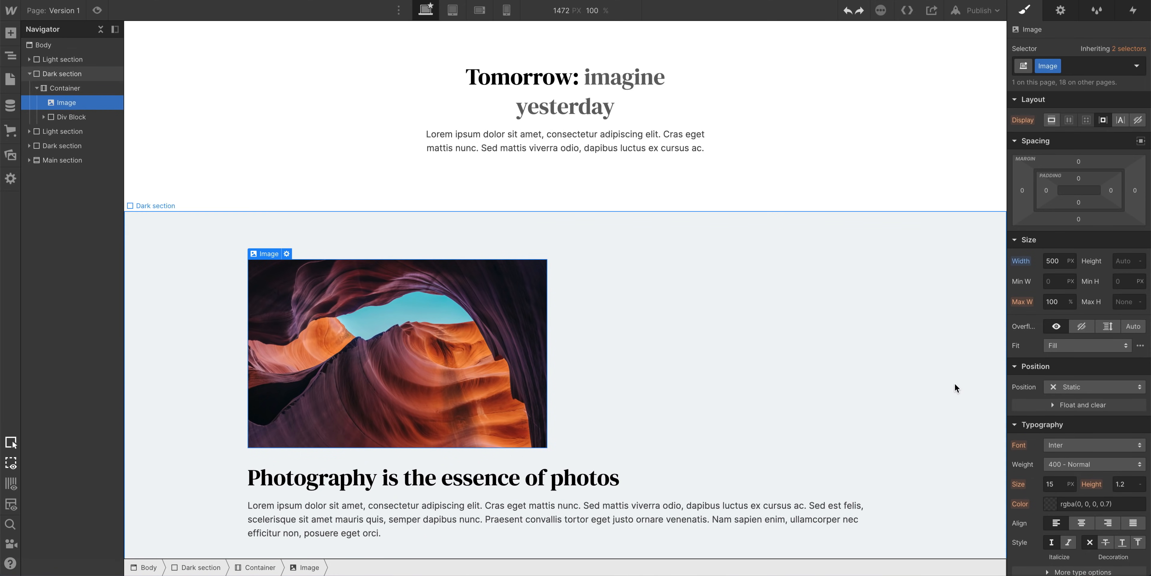
Set the canyon photo to Fixed position pinned bottom-right and scroll to verify it stays put.
left_click(1093, 386)
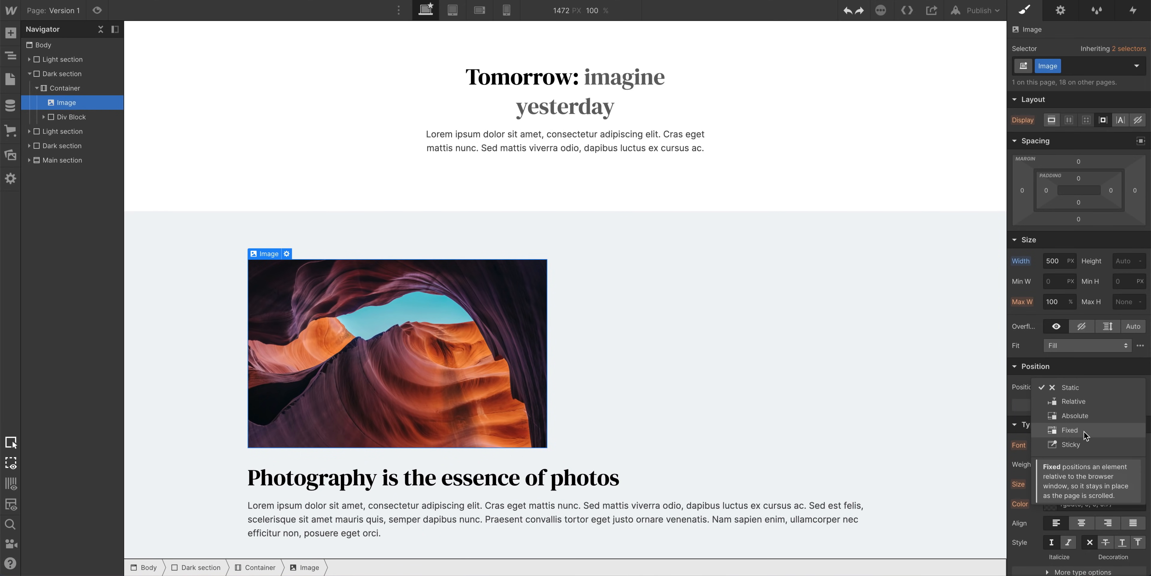
left_click(1069, 429)
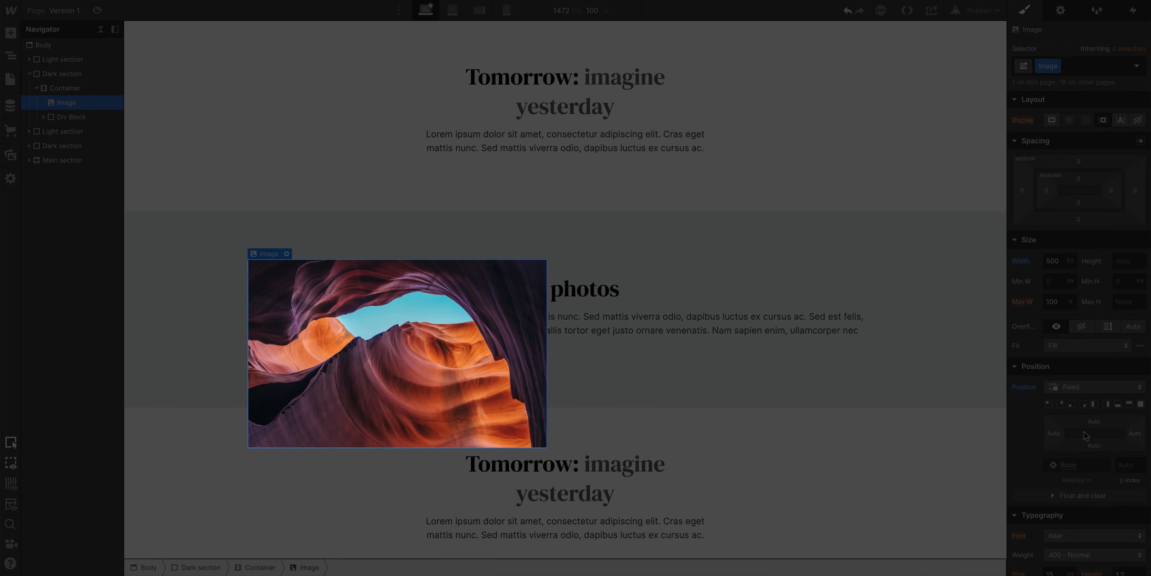
left_click(1089, 386)
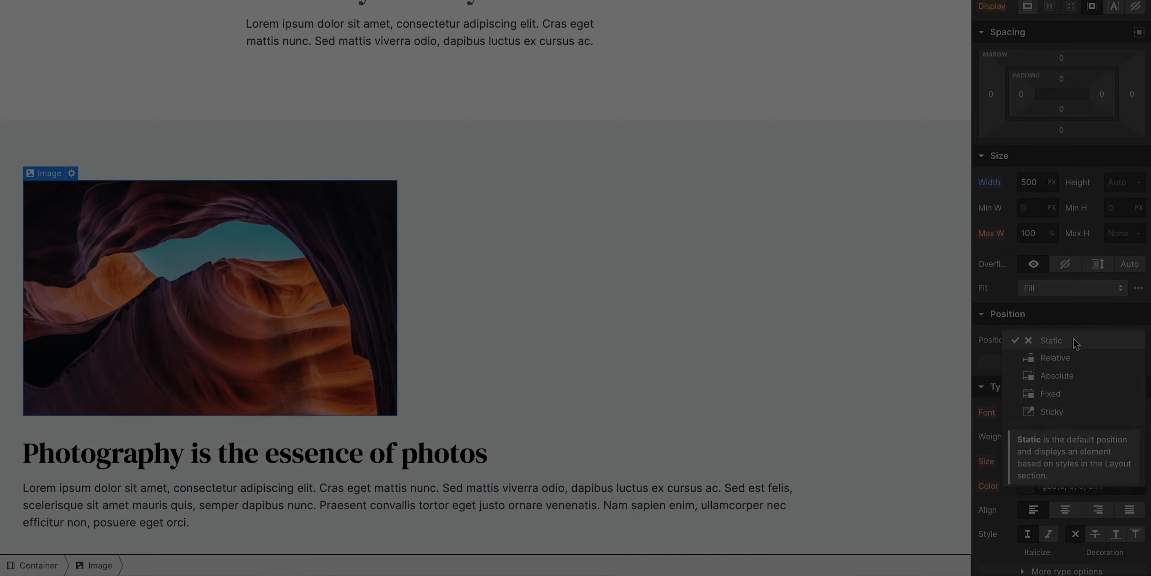
mouse_move(1050, 392)
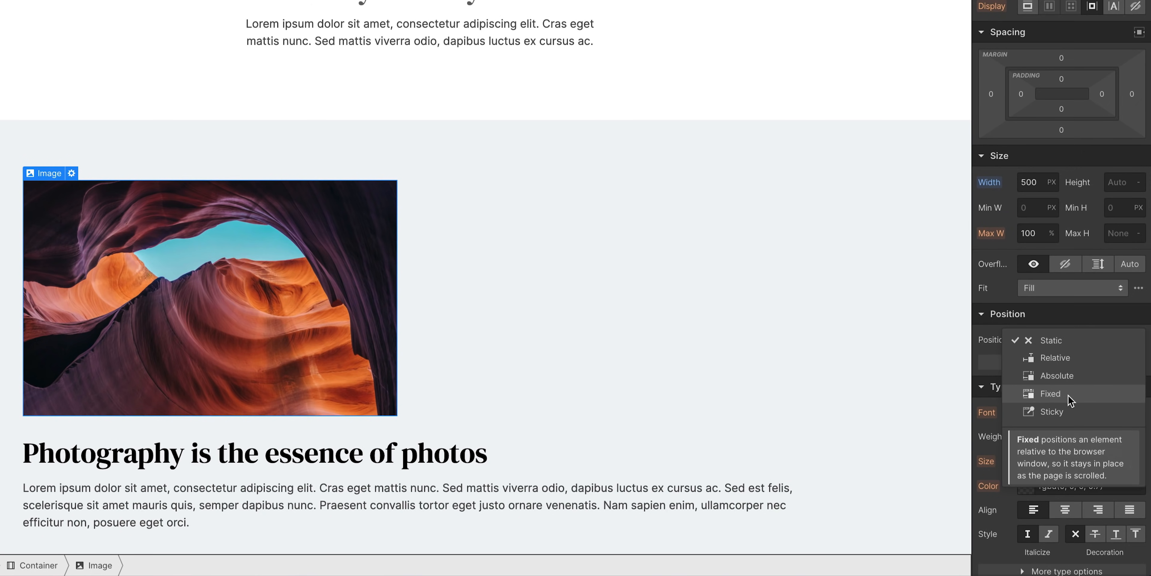
left_click(1050, 393)
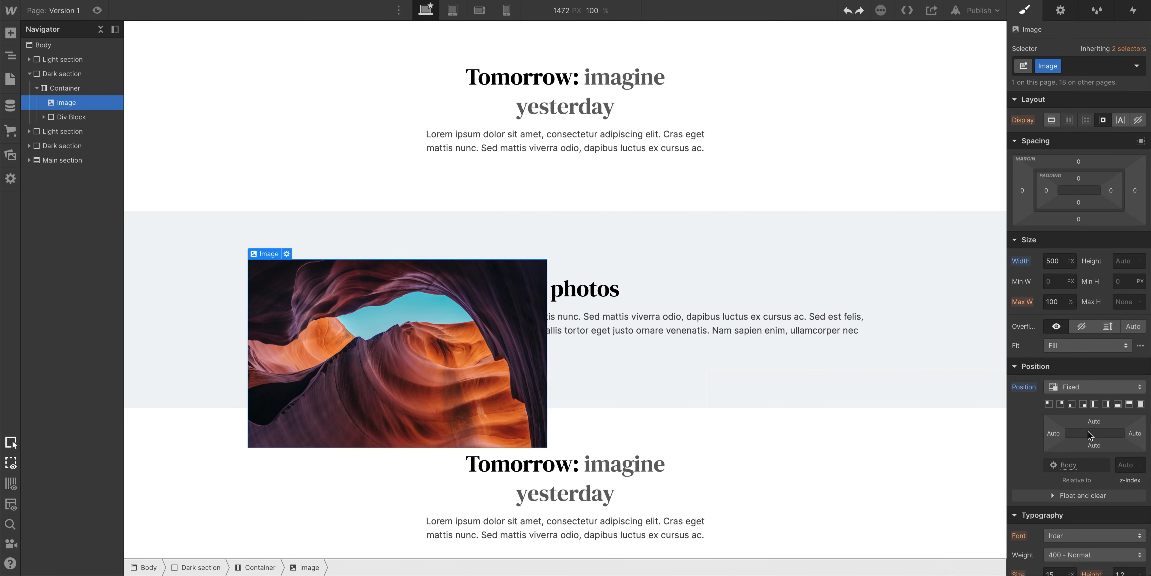
mouse_move(1089, 415)
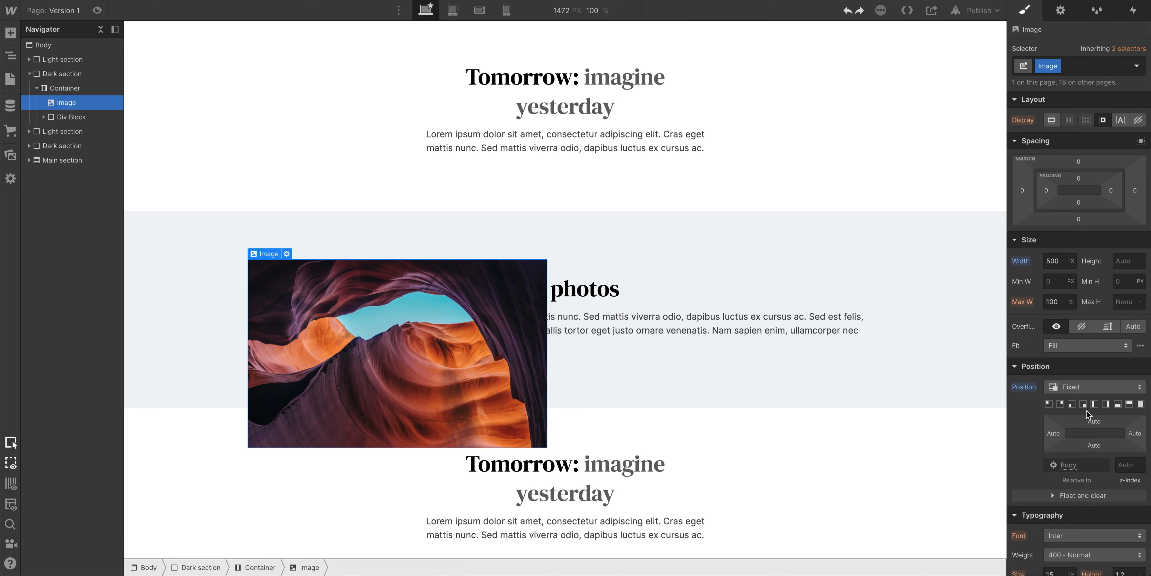
left_click(1082, 404)
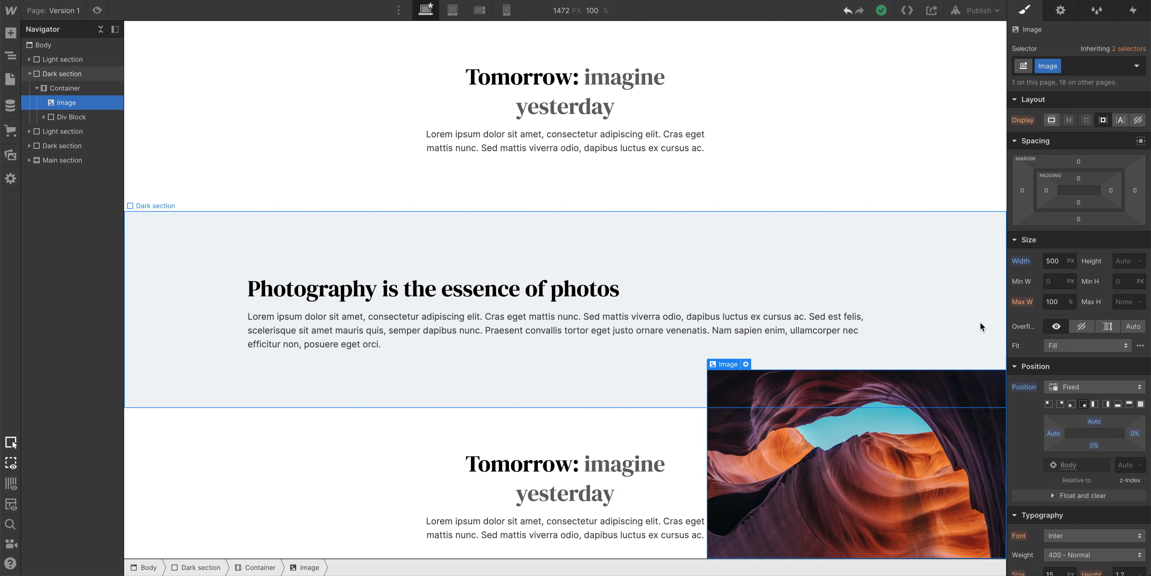
scroll("down", 3)
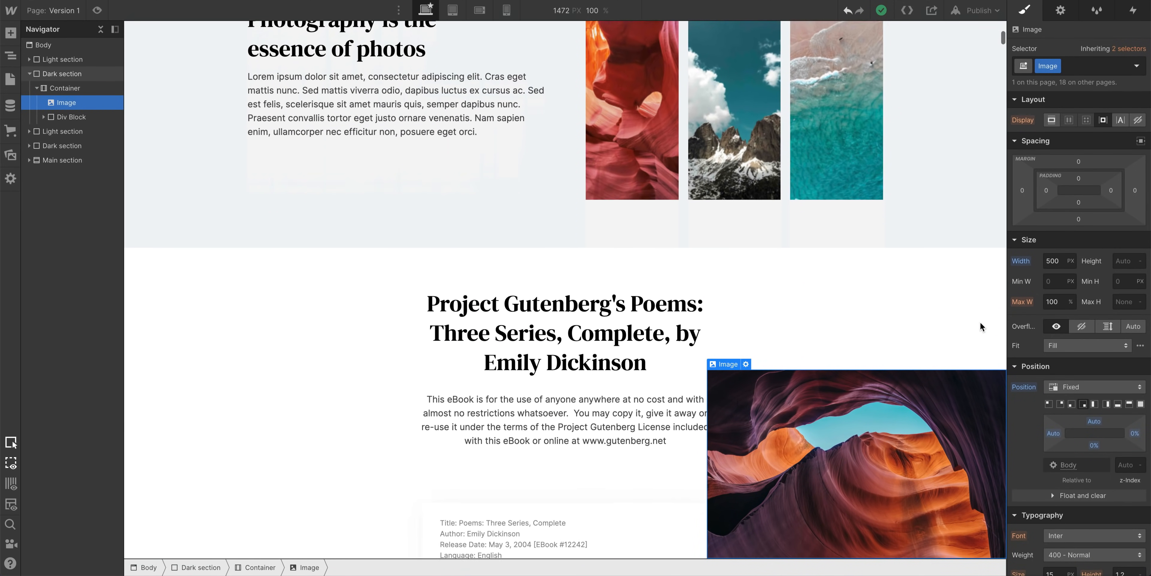
scroll("down", 3)
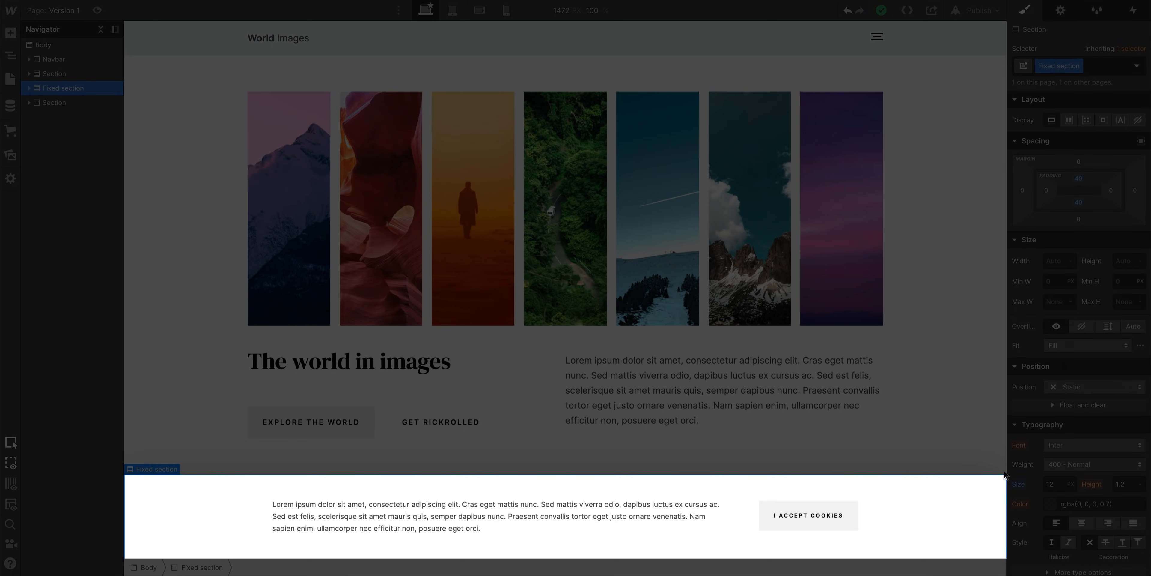
Set the cookie banner's Position to Fixed and check it stays at the window bottom while scrolling.
left_click(1094, 386)
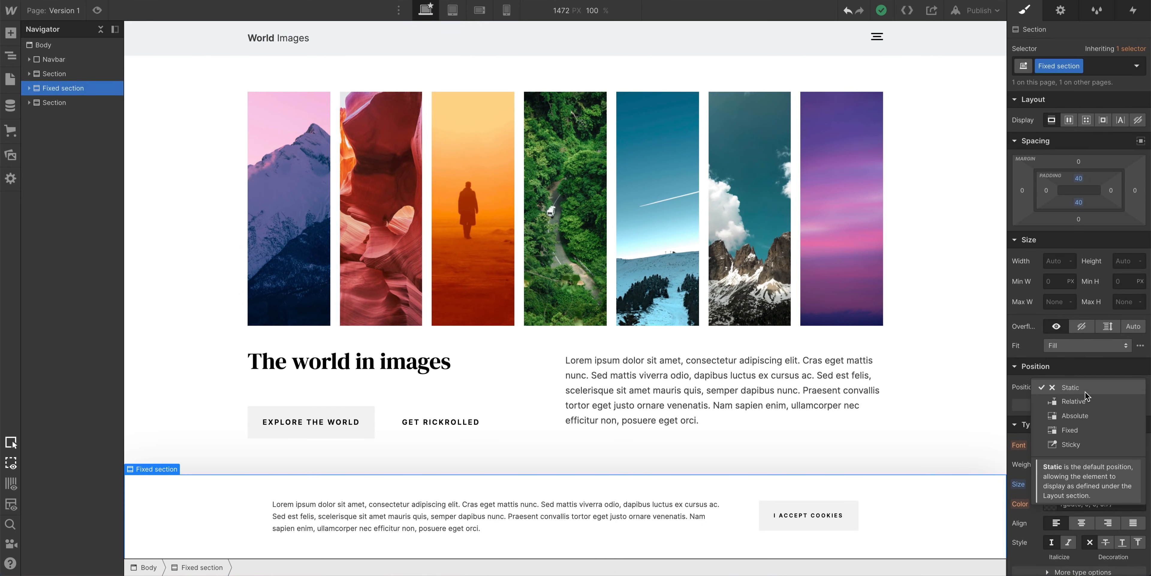
left_click(1071, 429)
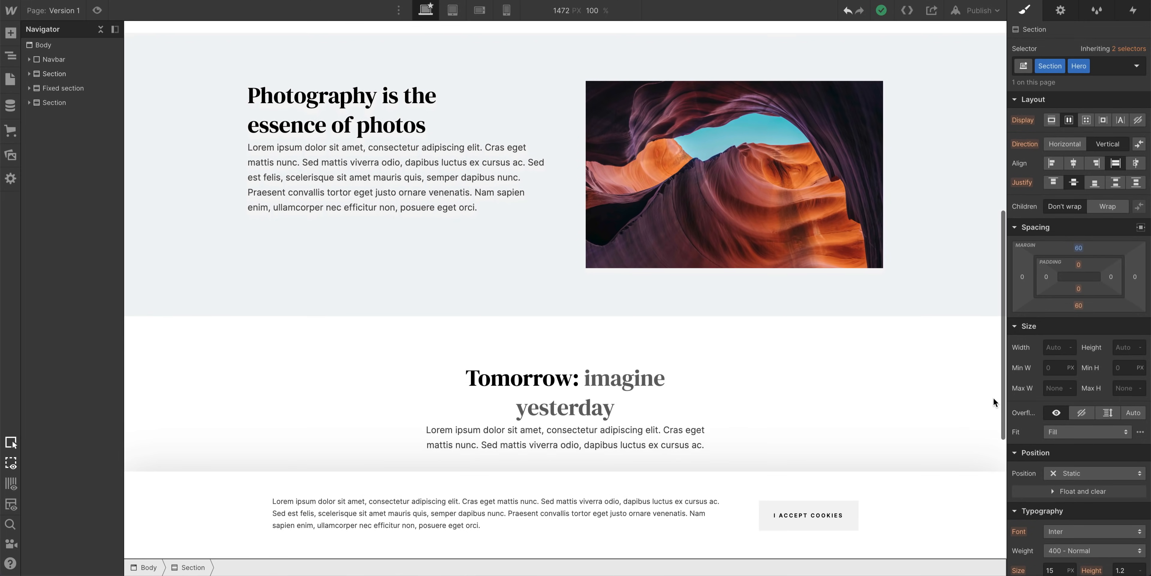
scroll("down", 3)
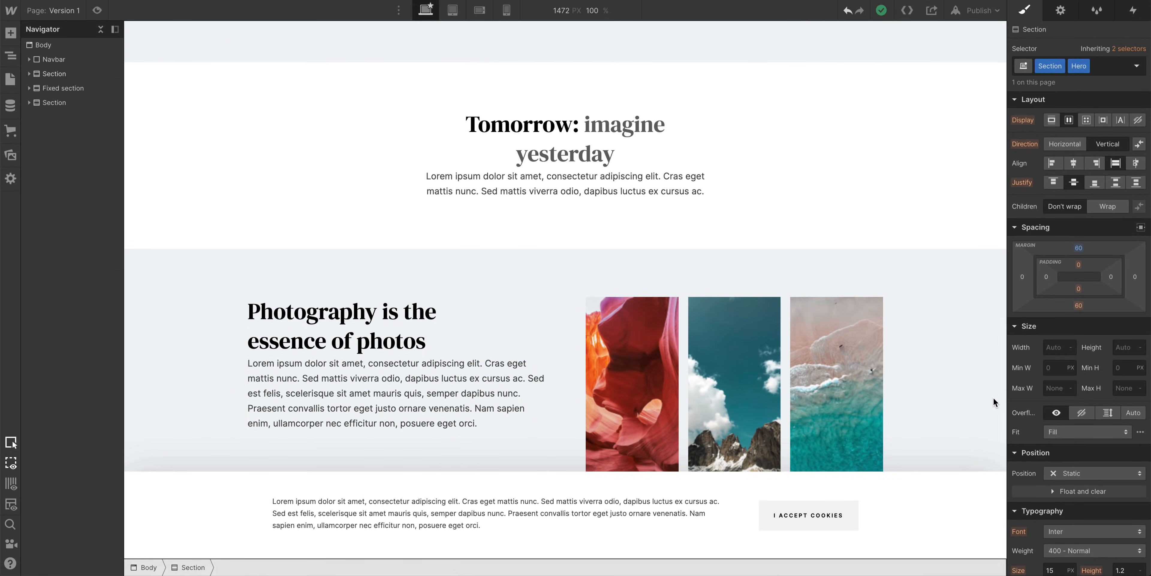
scroll("up", 3)
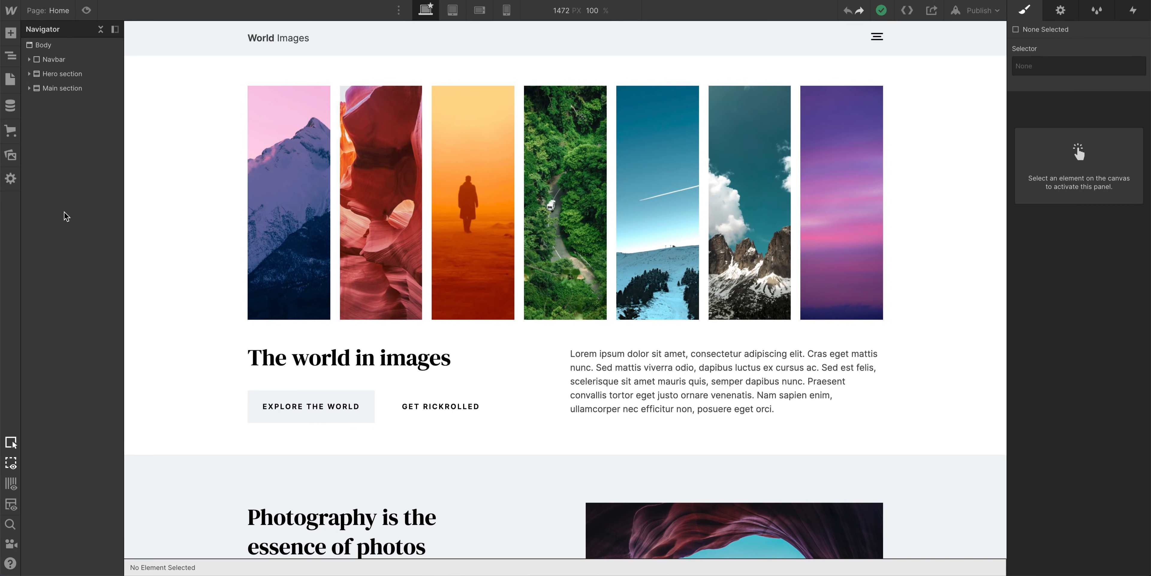
Add a new Div Block as the first element inside the Home page Body.
left_click(11, 33)
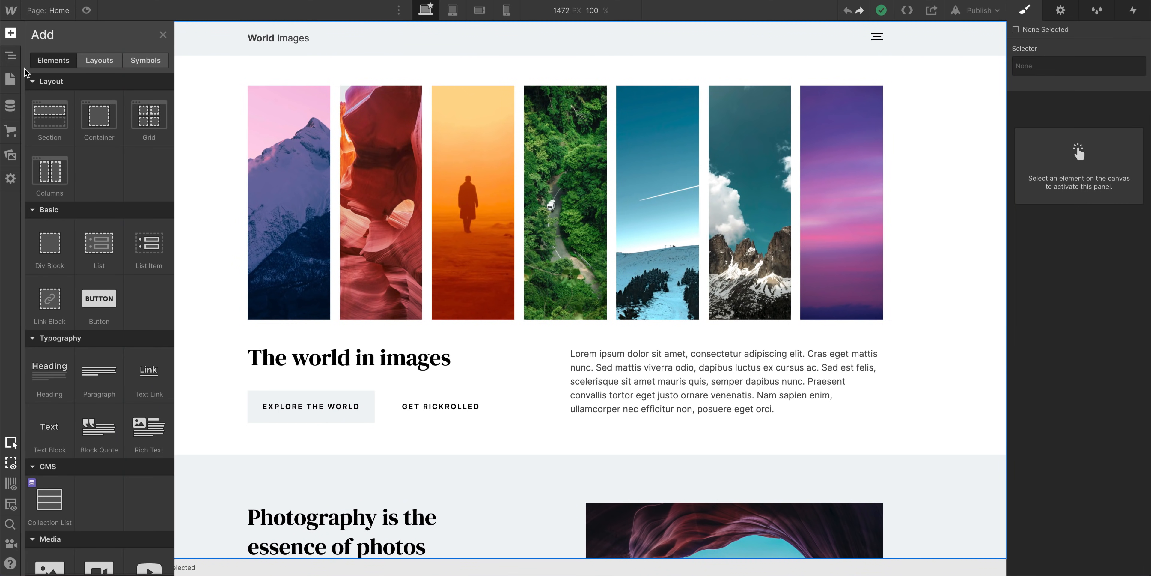
left_click(10, 55)
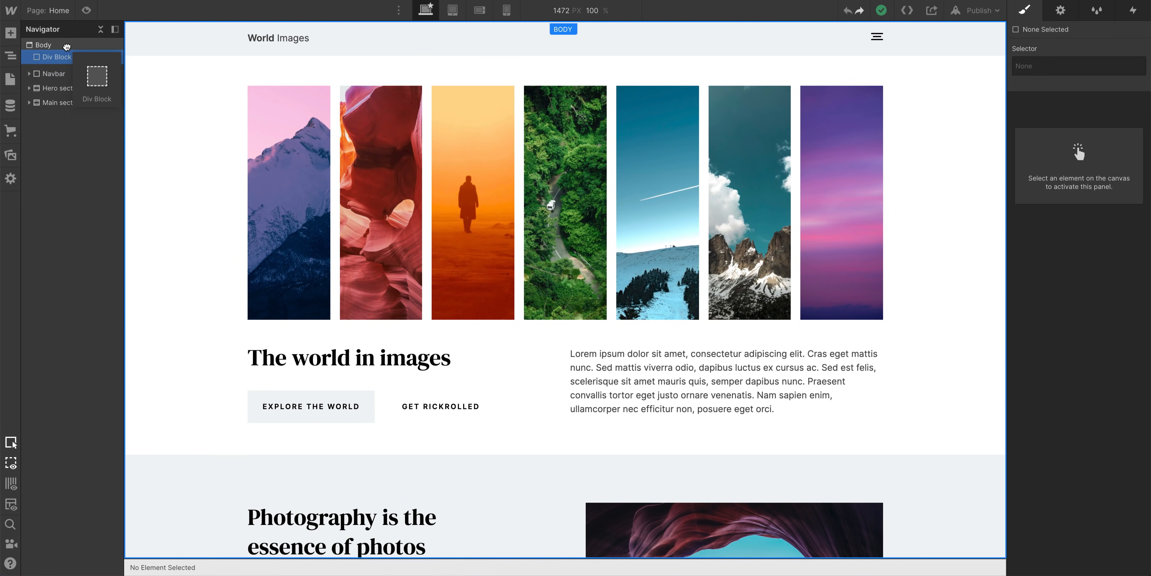
left_click(55, 59)
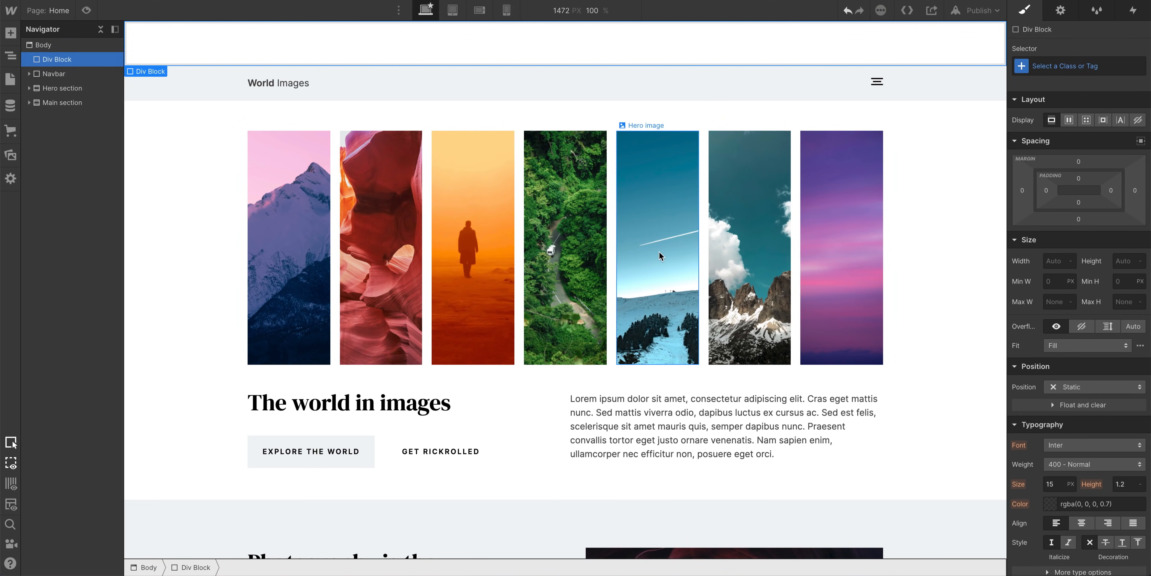
Set the Div Block to Position Fixed with the full-cover preset so all offsets are 0%.
left_click(1094, 387)
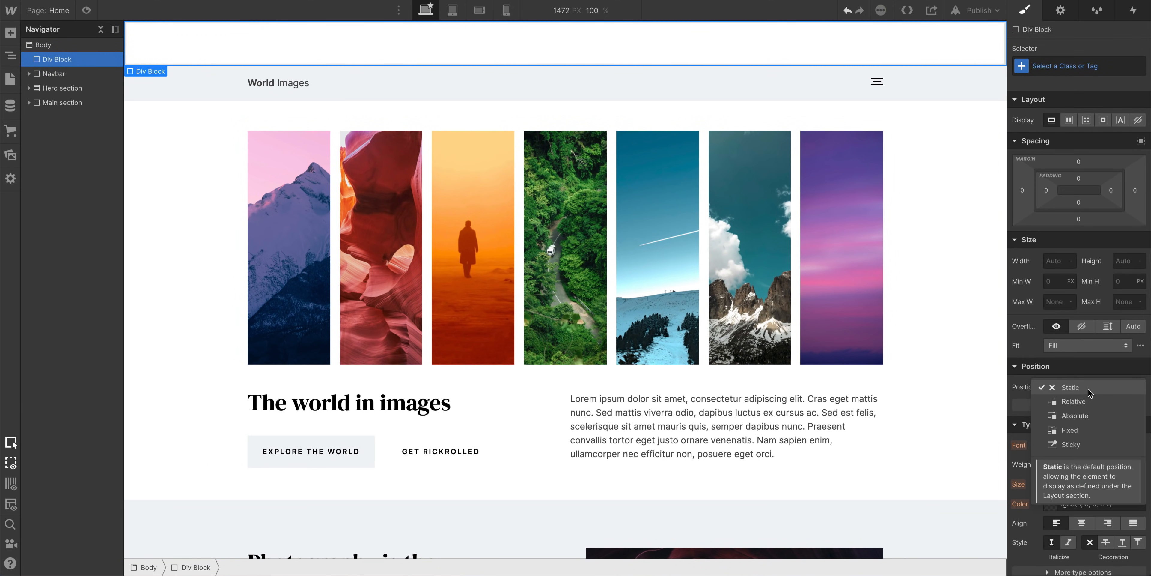
left_click(1071, 429)
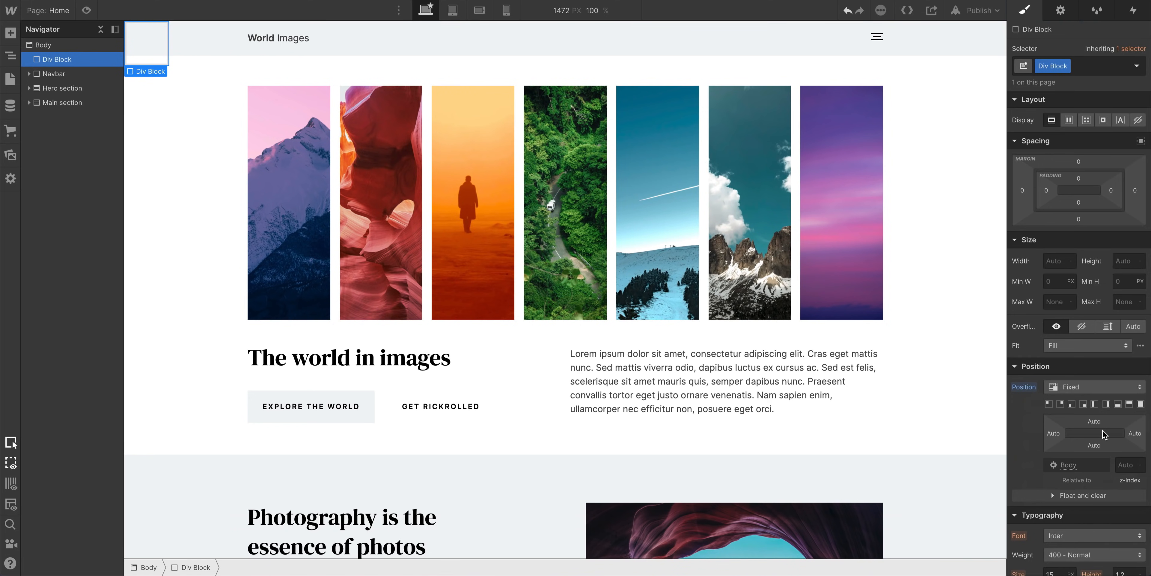
left_click(1141, 403)
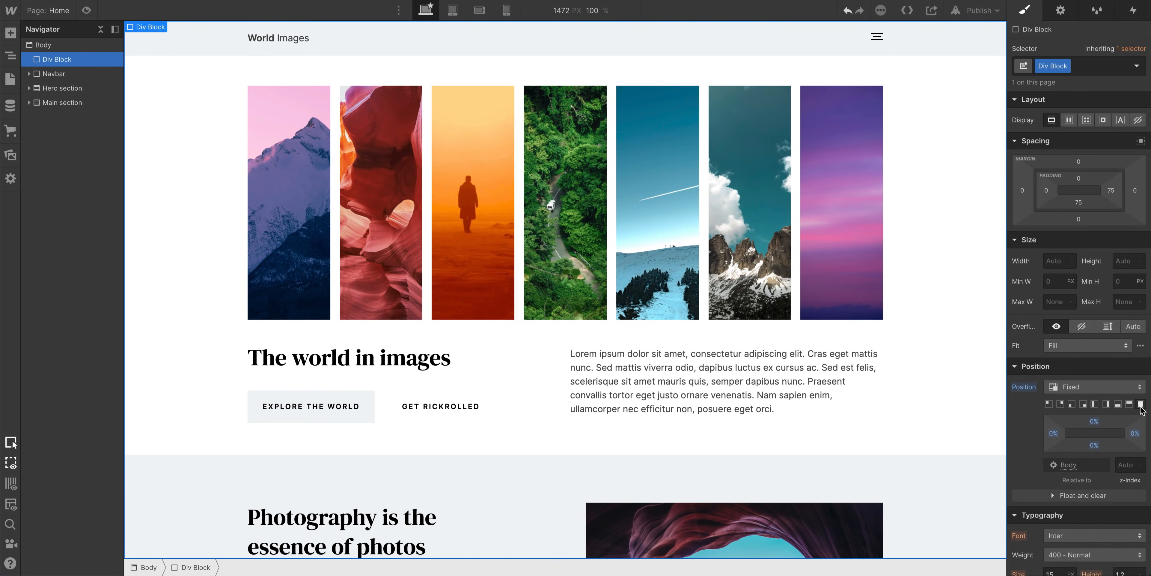
scroll("down", 3)
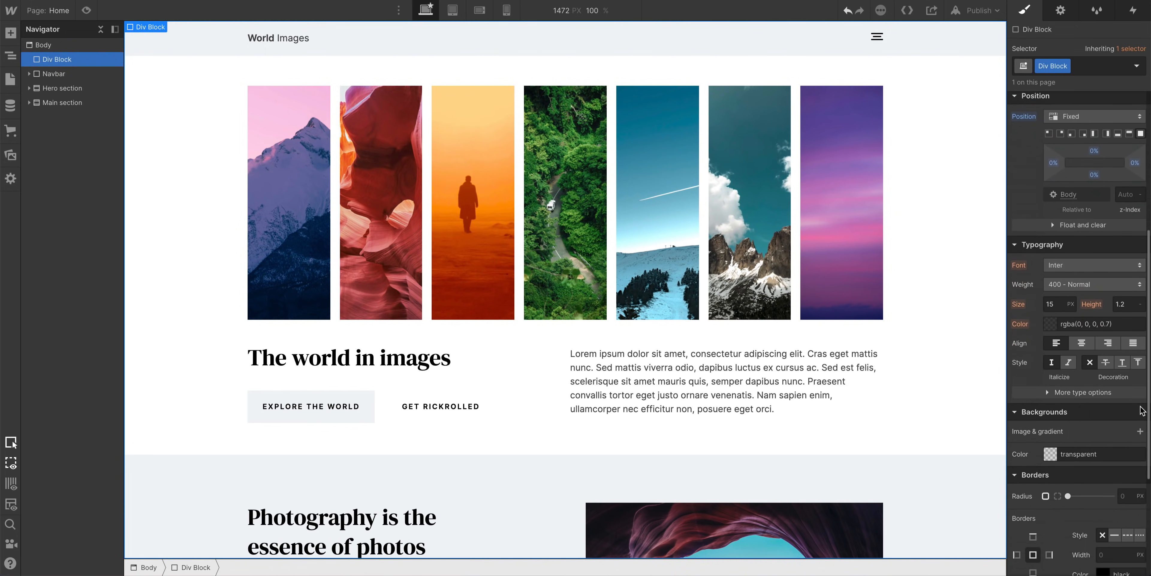
scroll("down", 3)
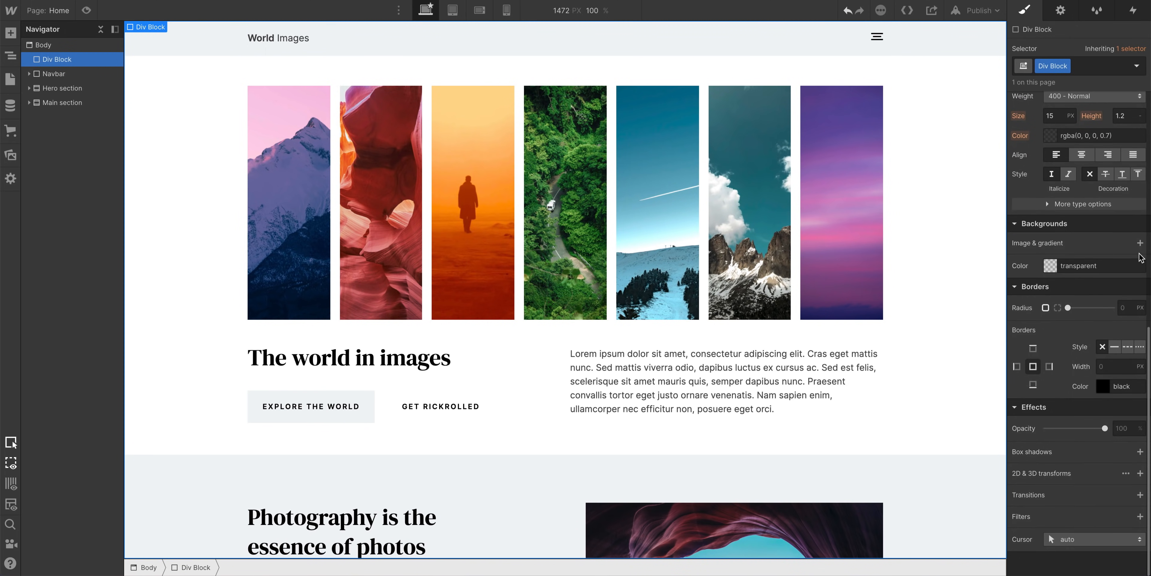
Add a background image layer to the full-window block, then remove it again.
left_click(1140, 243)
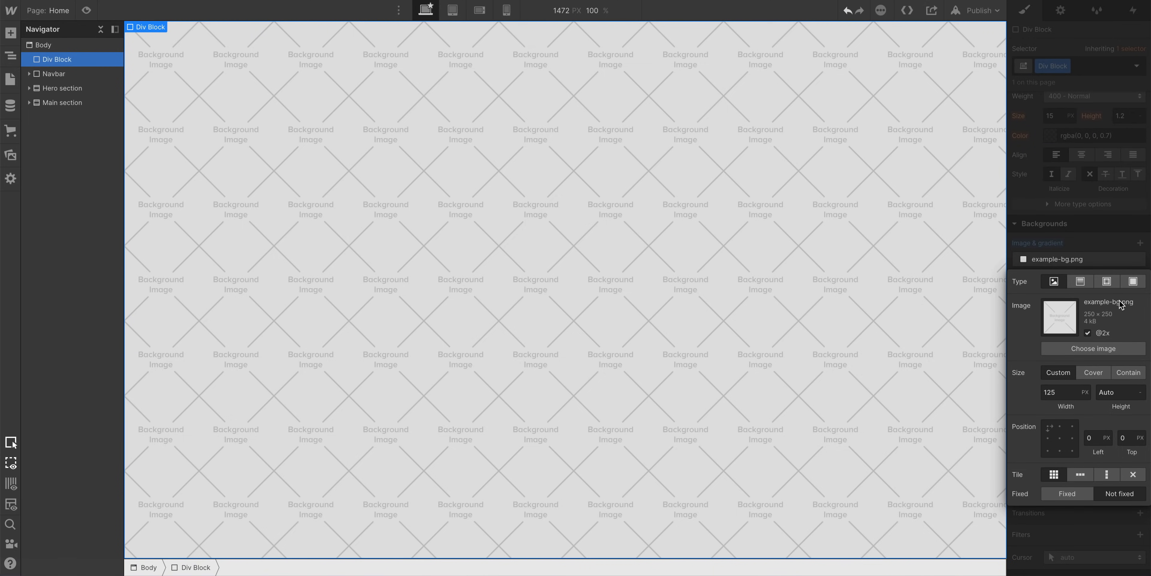
left_click(1092, 347)
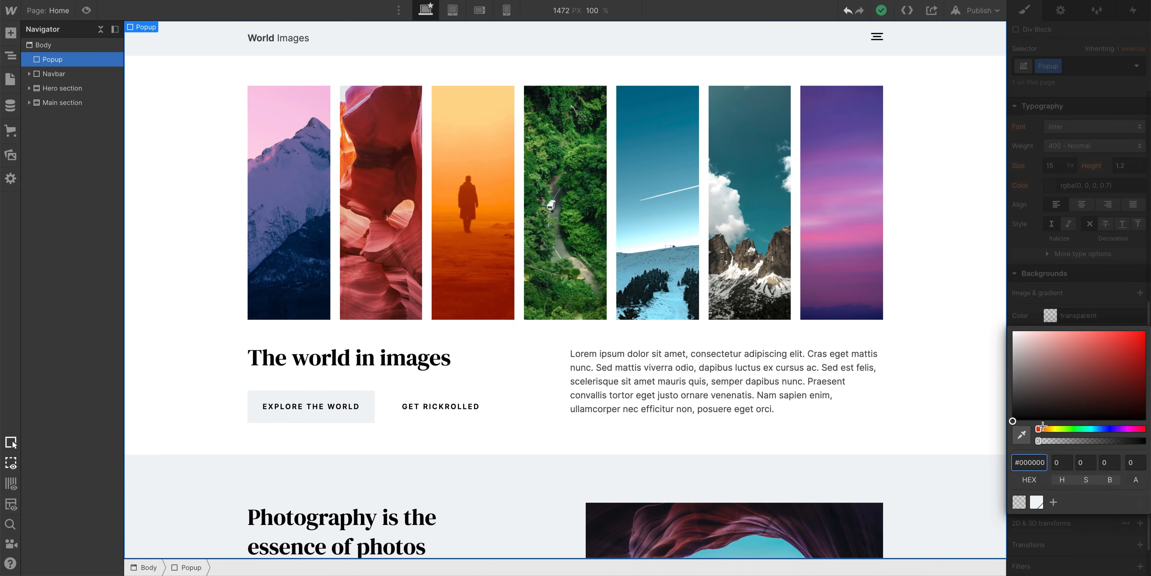
Give Popup a translucent black background, rgba(0,0,0,0.8), dimming the page behind it.
left_click_drag(1039, 440, 1122, 440)
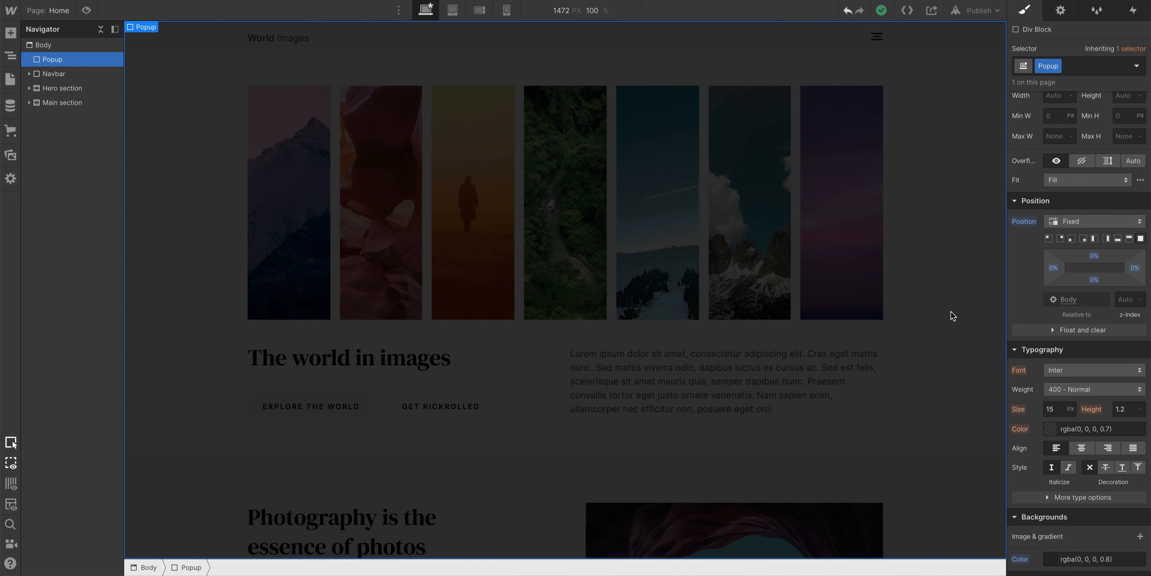
scroll("down", 3)
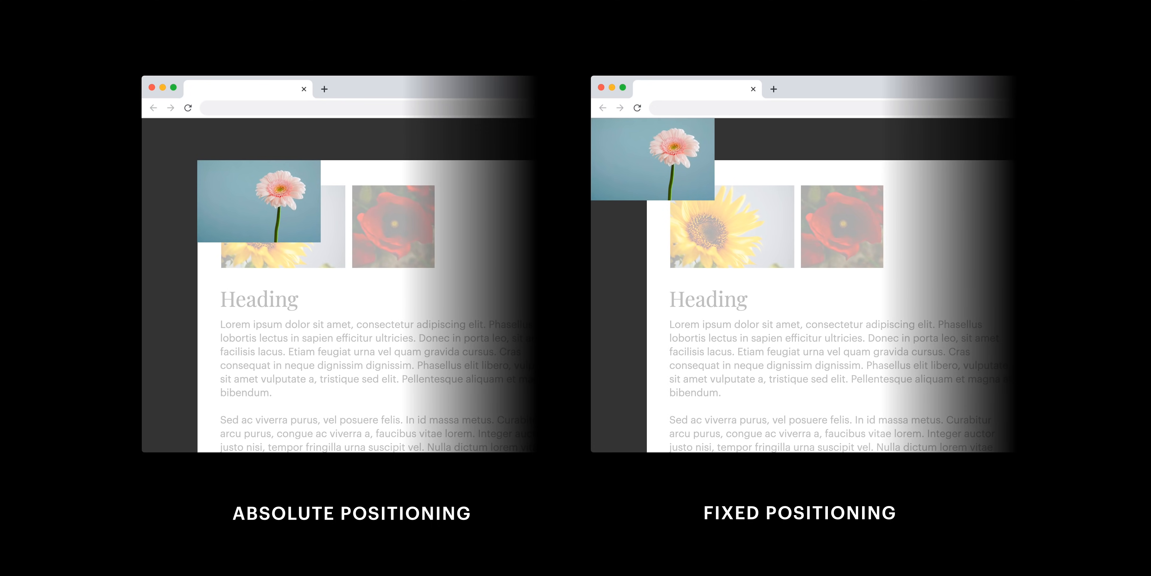
scroll("down", 3)
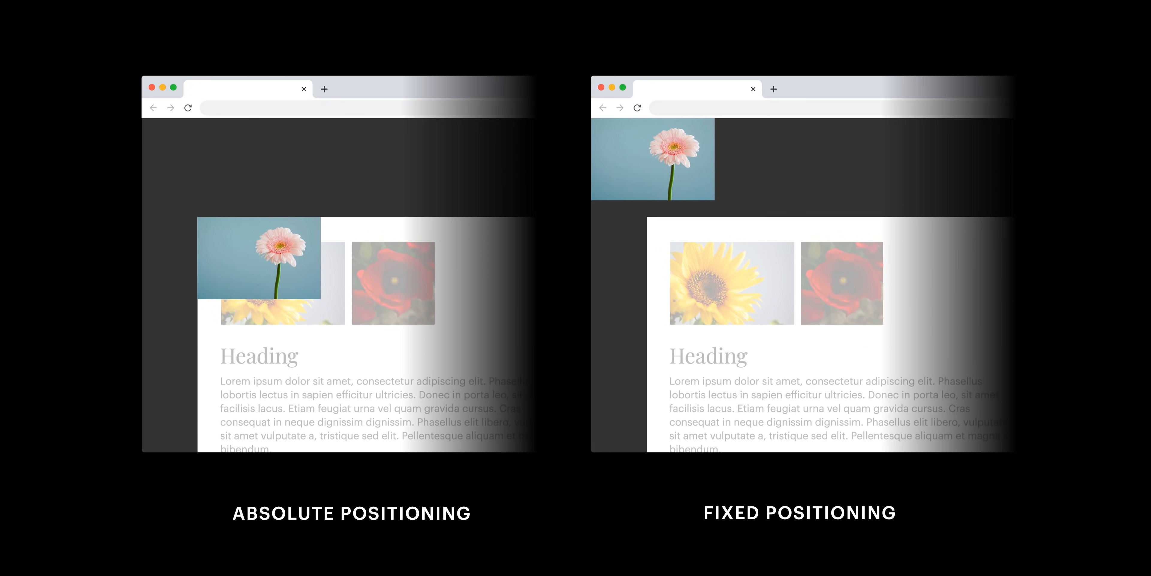
scroll("down", 3)
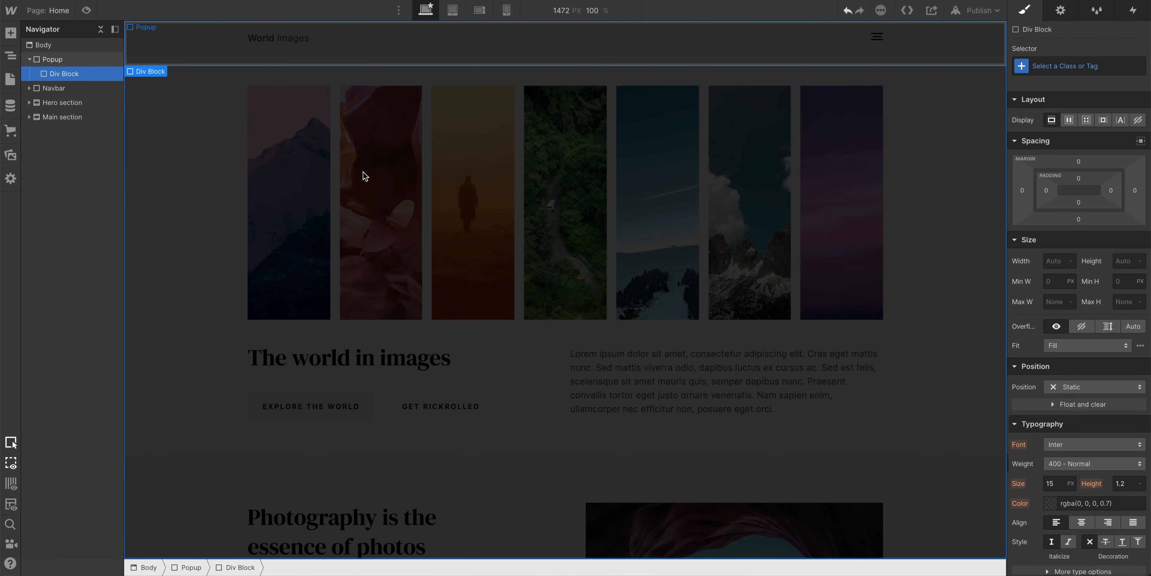
Size the Div Block inside Popup to 400 px wide and 200 px high.
left_click(52, 59)
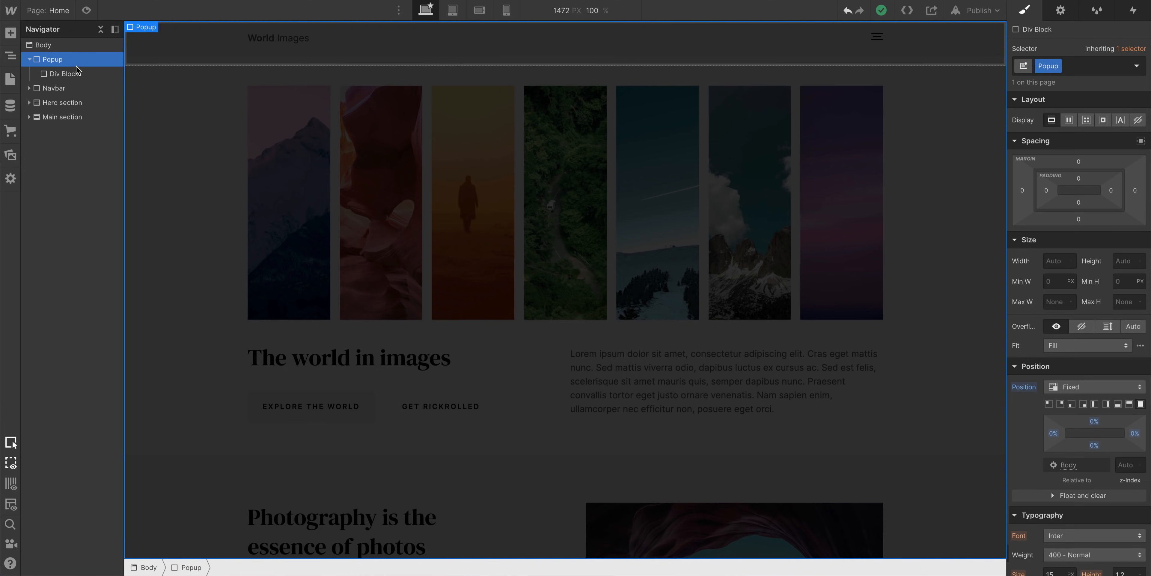
left_click(66, 73)
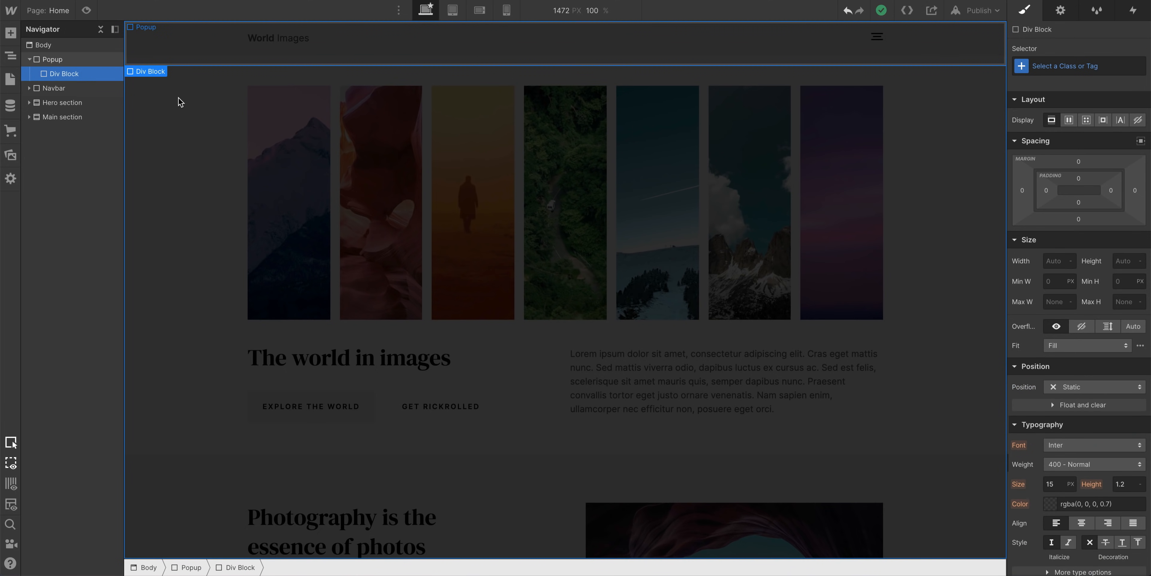
left_click(1056, 261)
type("400")
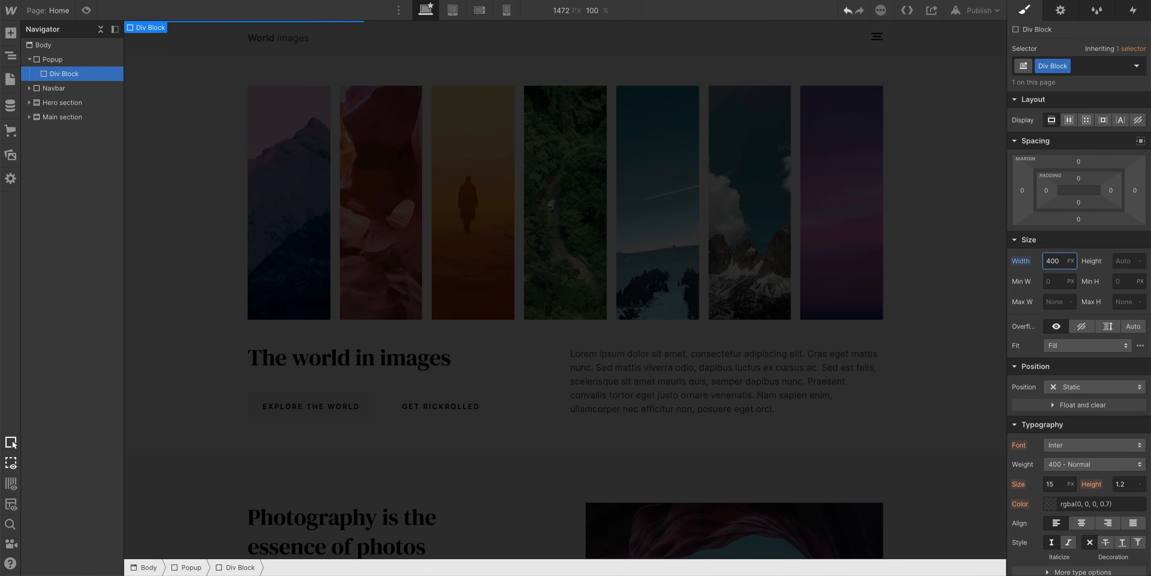
left_click(1129, 261)
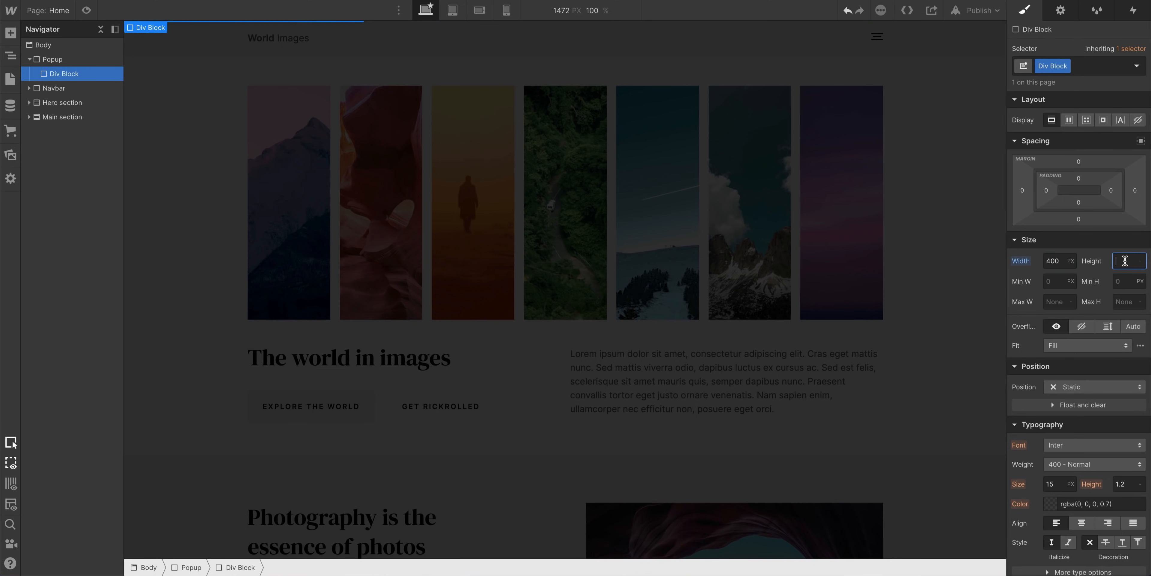
type("200")
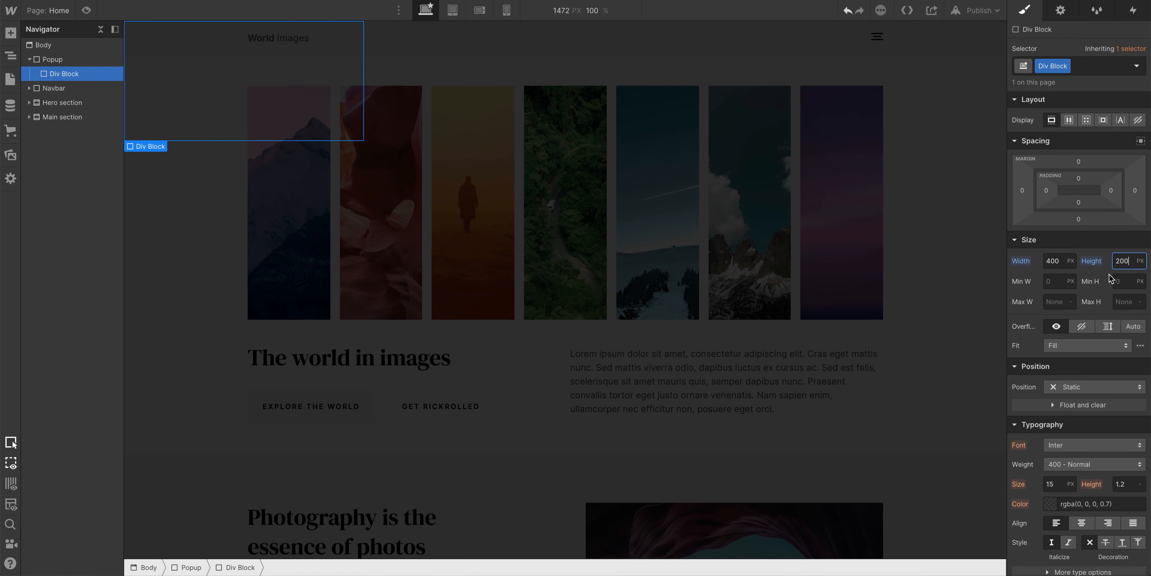
Give the inner block a light grey #f0f0f0 background colour.
scroll("down", 3)
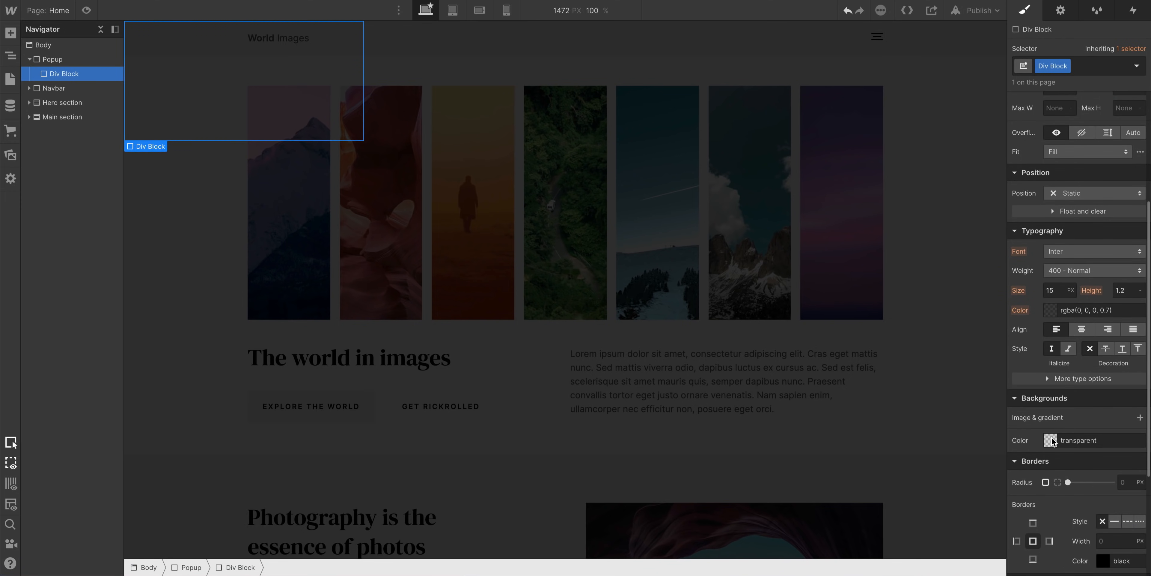
left_click(1050, 439)
type("#f0f0f0")
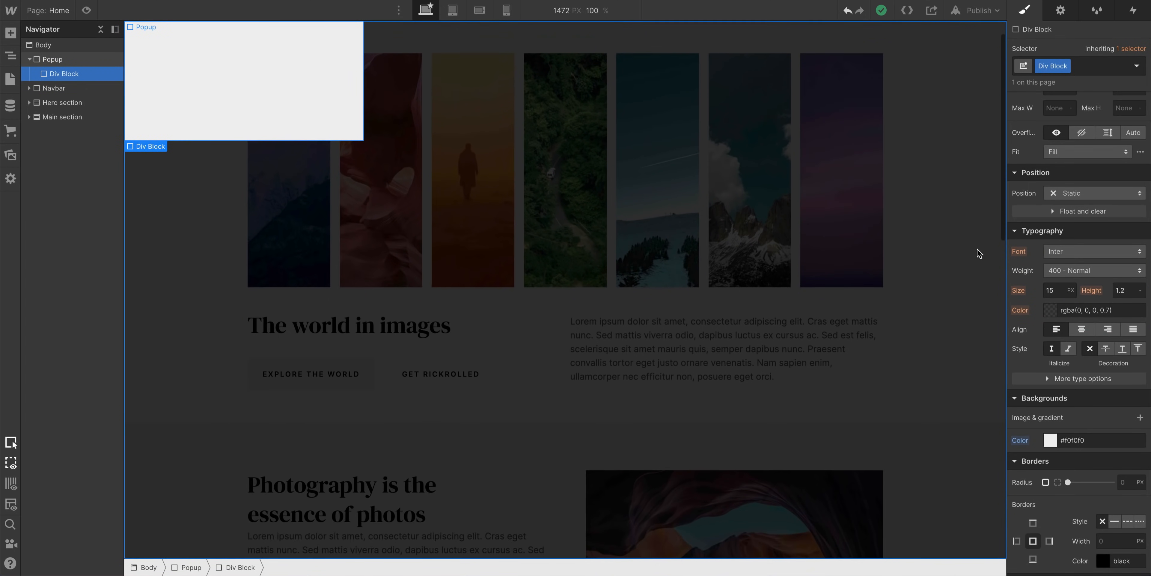
scroll("down", 3)
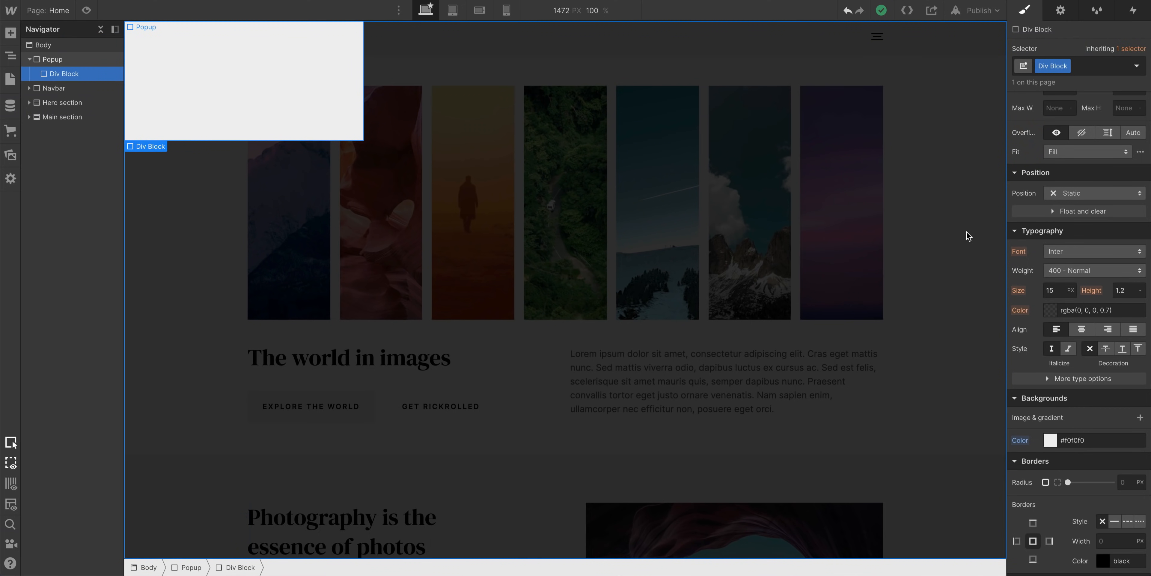
Set Popup to Display Flex with centre Align and Justify so the grey box stays mid-window.
left_click(53, 59)
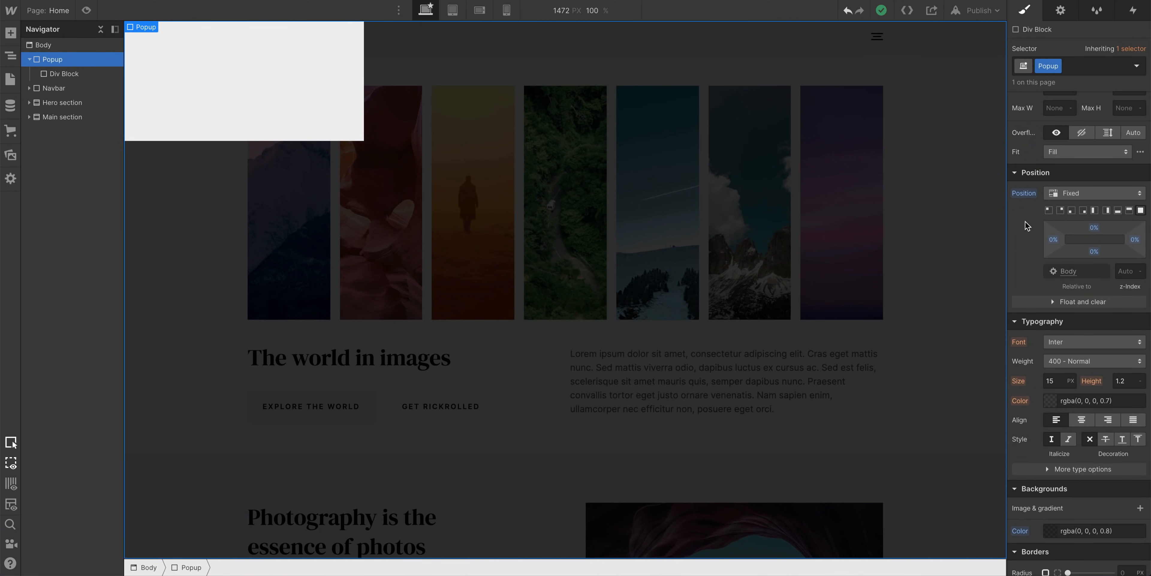
scroll("up", 3)
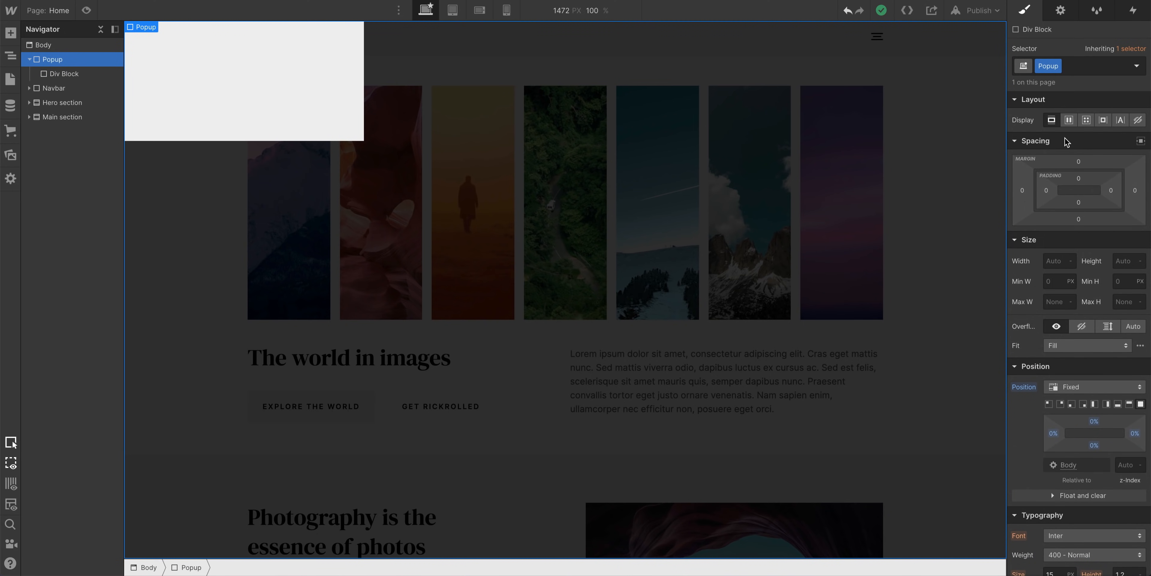
left_click(1070, 120)
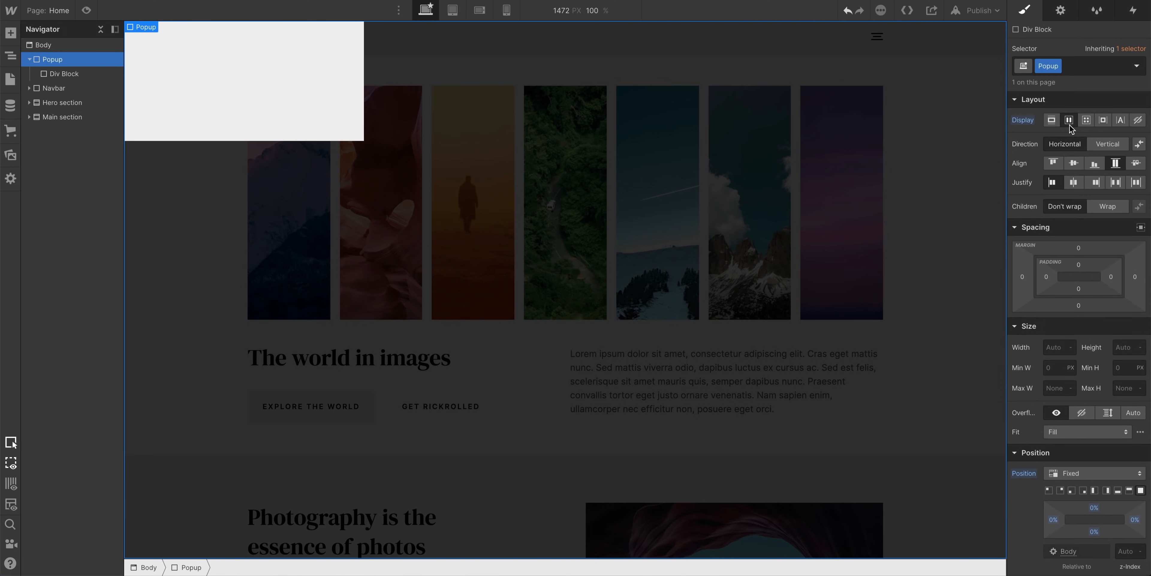
left_click(1073, 162)
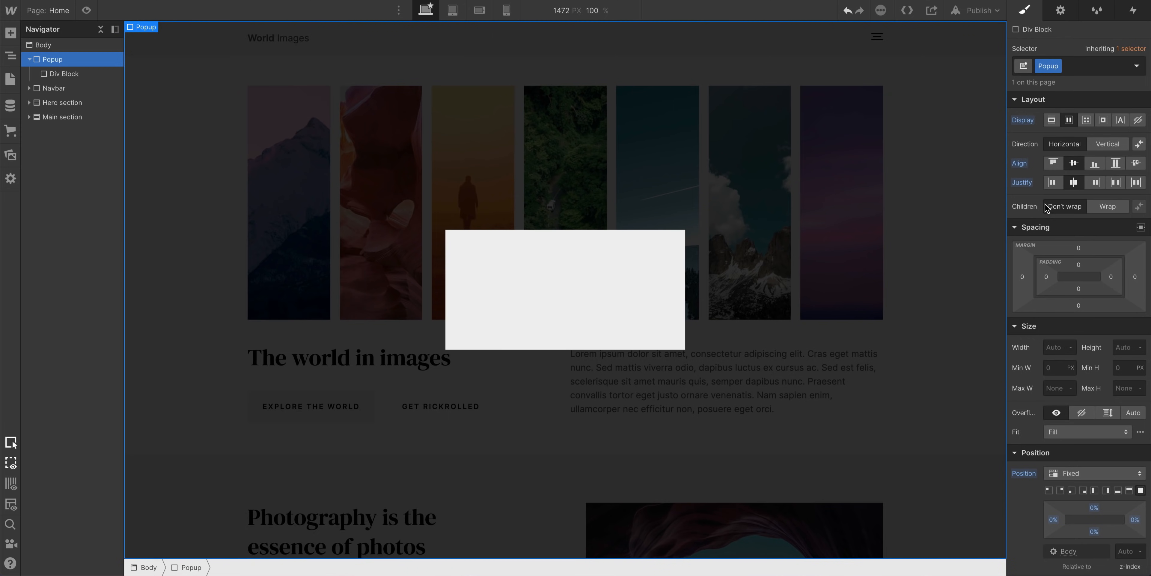
scroll("down", 3)
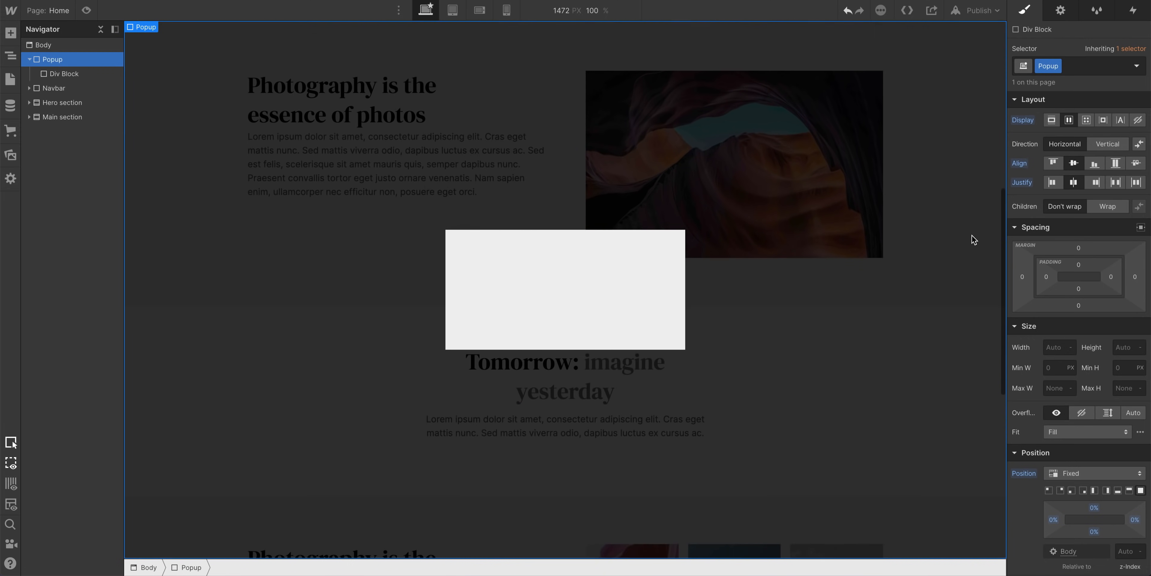
scroll("down", 3)
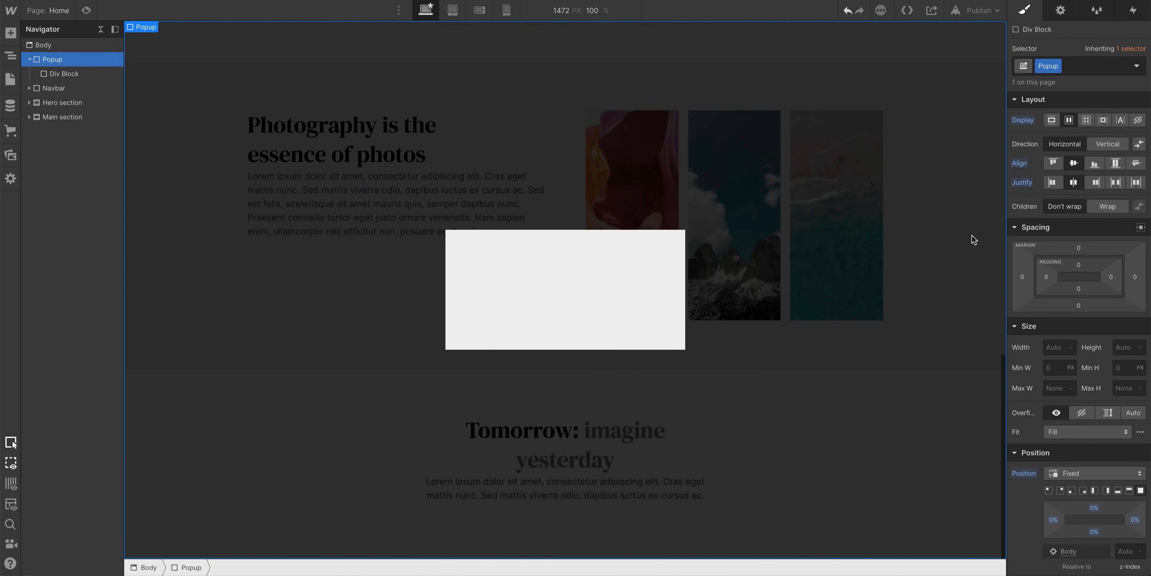
scroll("up", 3)
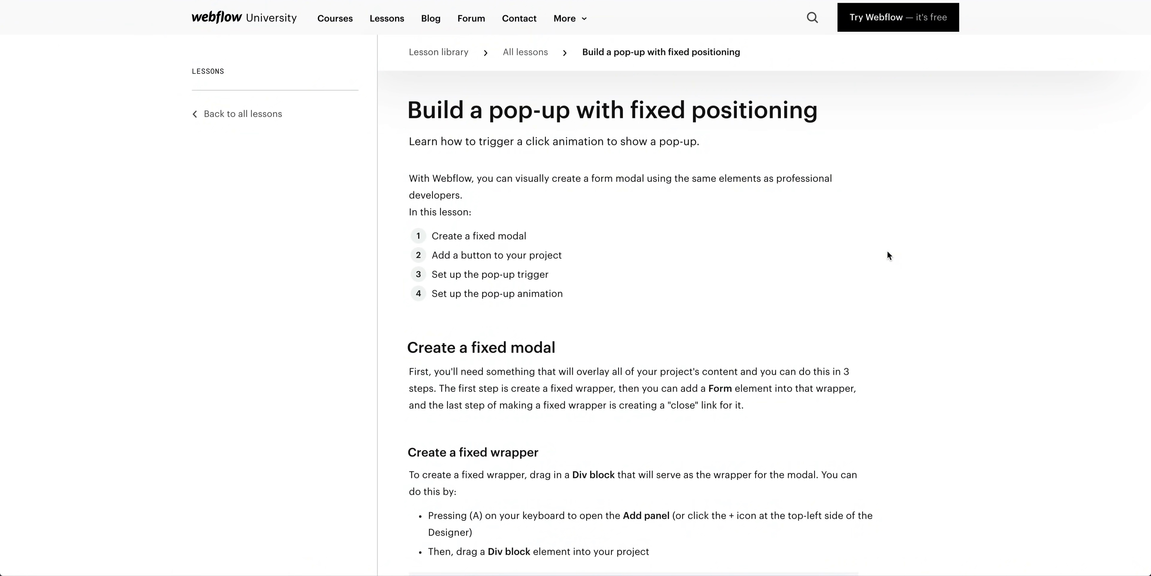
Scroll the lesson down to its 'Create a fixed wrapper' step.
scroll("down", 3)
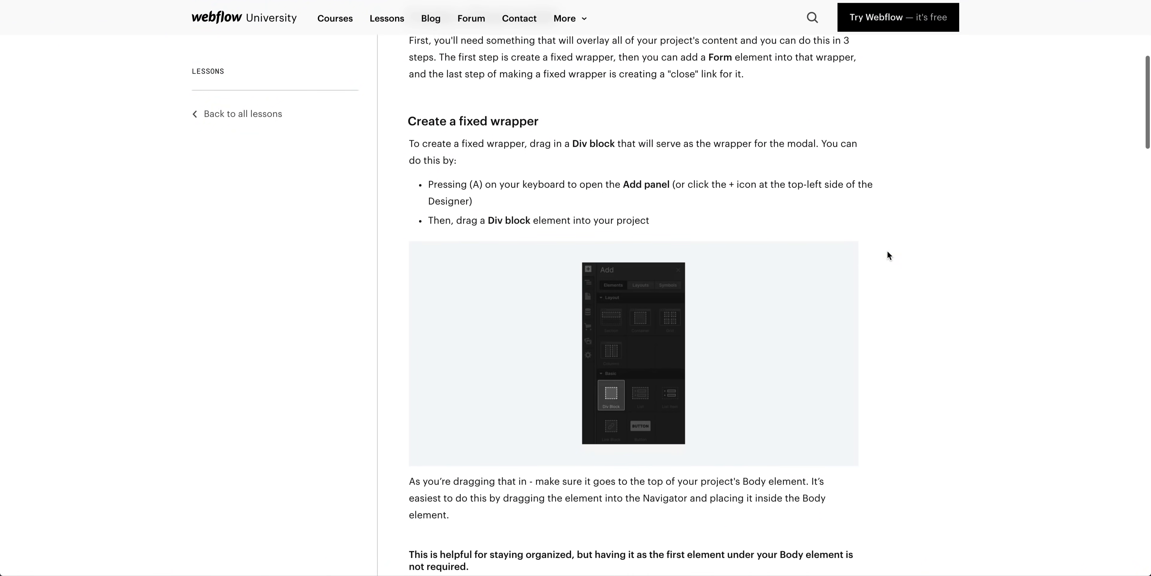
mouse_move(609, 389)
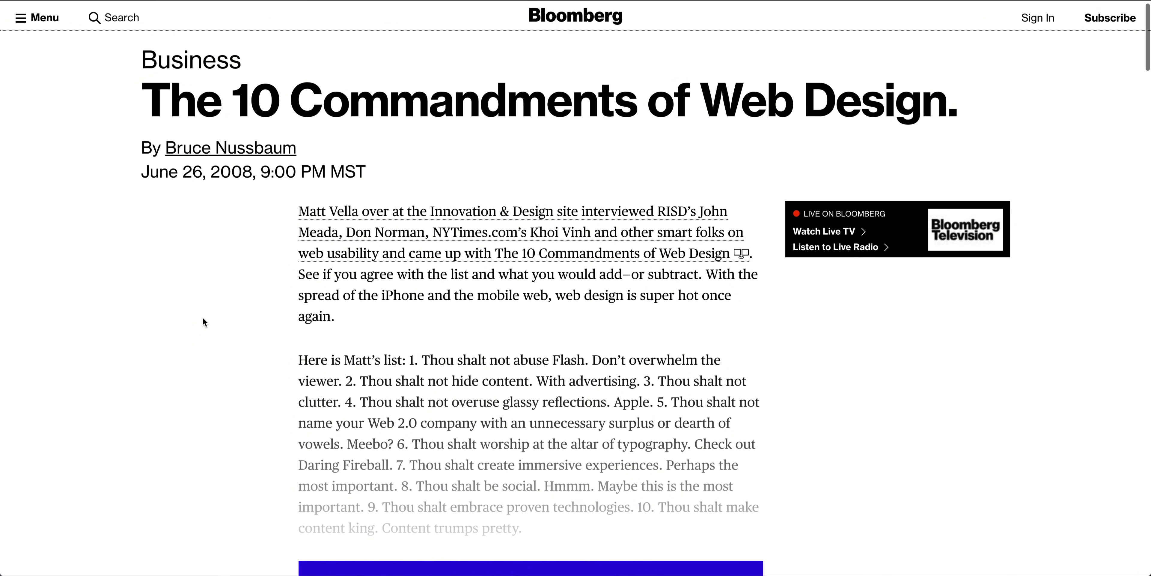
Scroll the Bloomberg article to its subscription overlay and dismiss it.
scroll("down", 3)
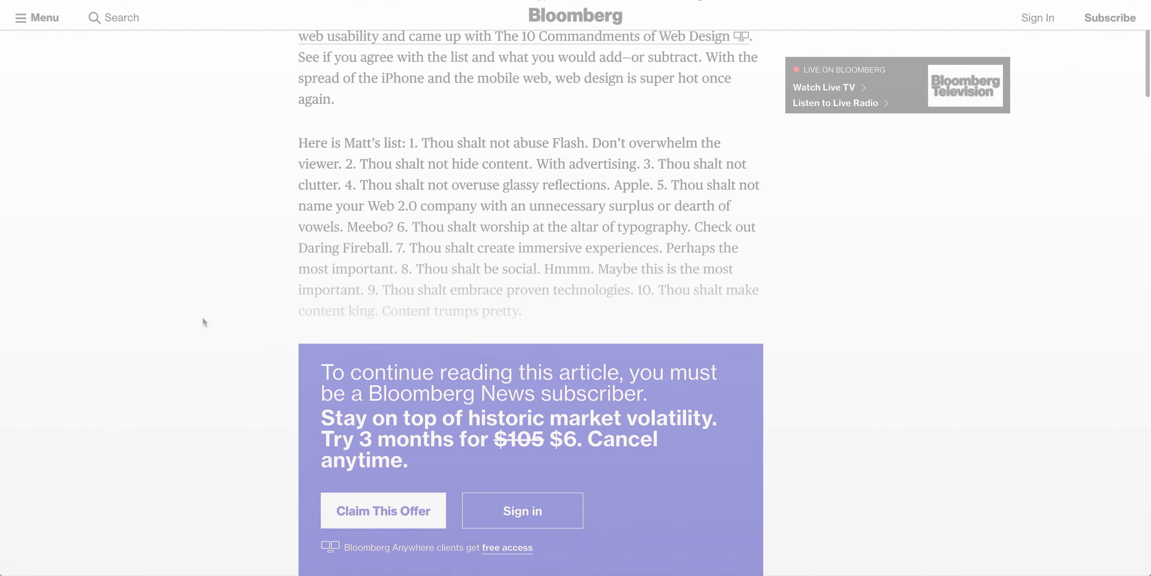
left_click(382, 511)
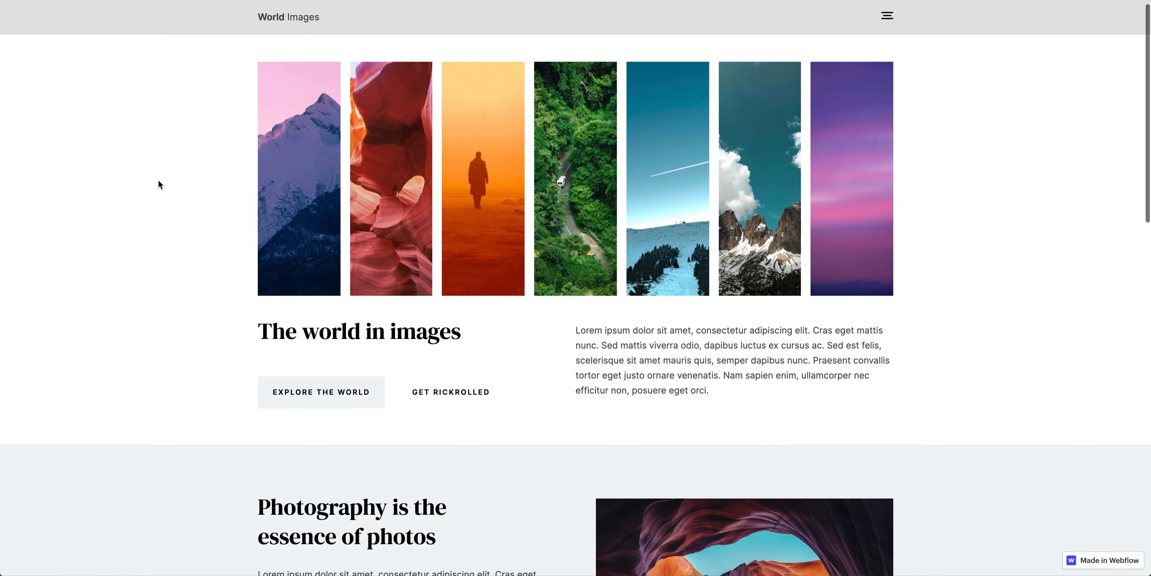
Scroll the published World Images site to show the sticky updates sidebar beside the article.
scroll("down", 3)
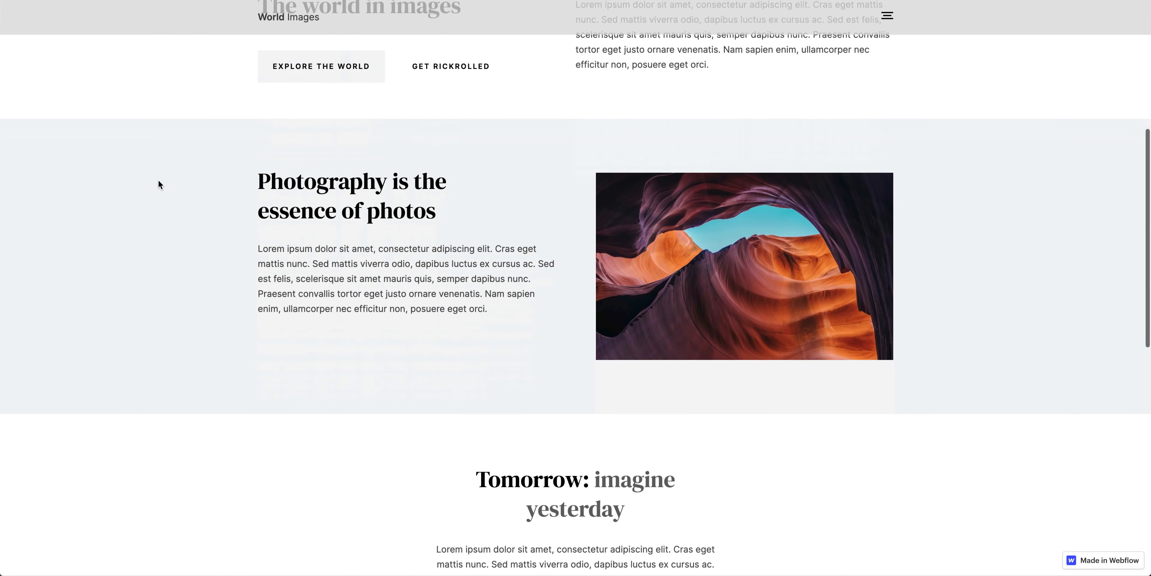
scroll("up", 3)
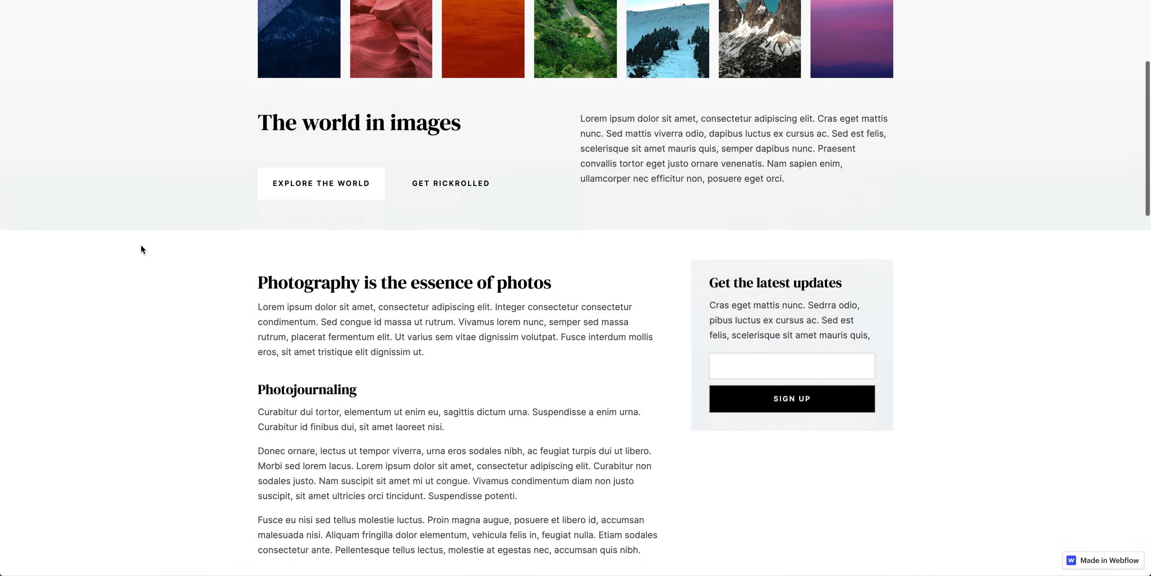
scroll("down", 3)
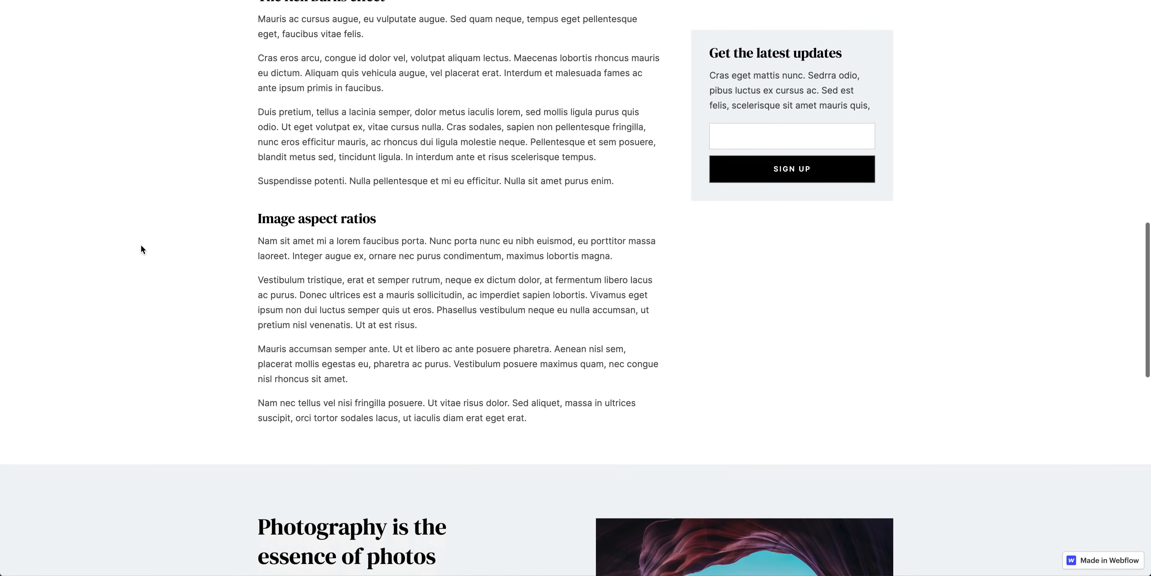
scroll("down", 3)
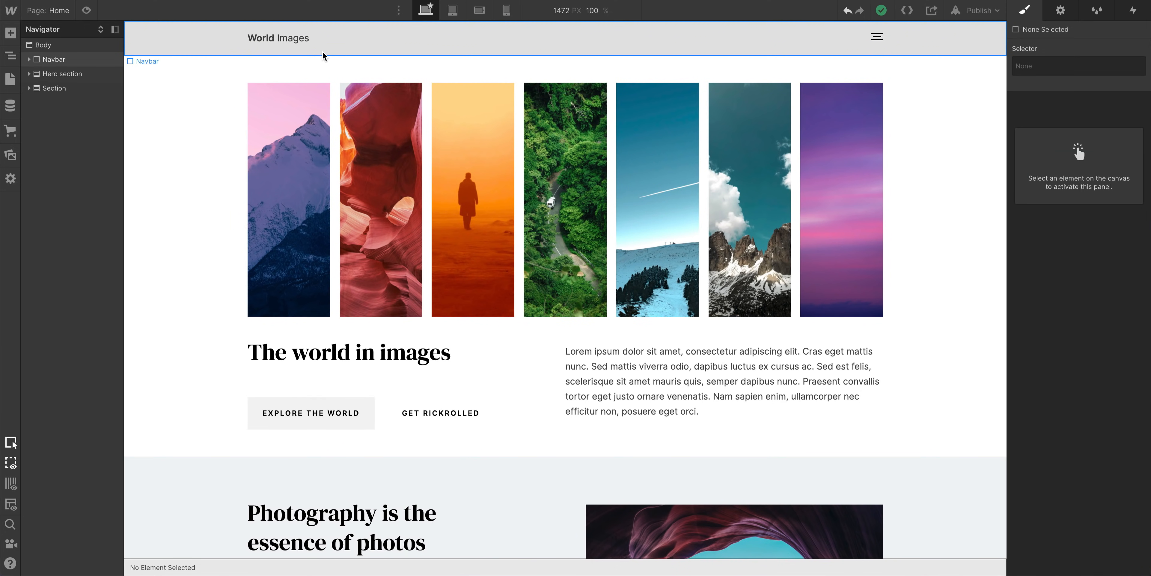
Set the Navbar to Position Fixed with the full-width top preset.
left_click(53, 59)
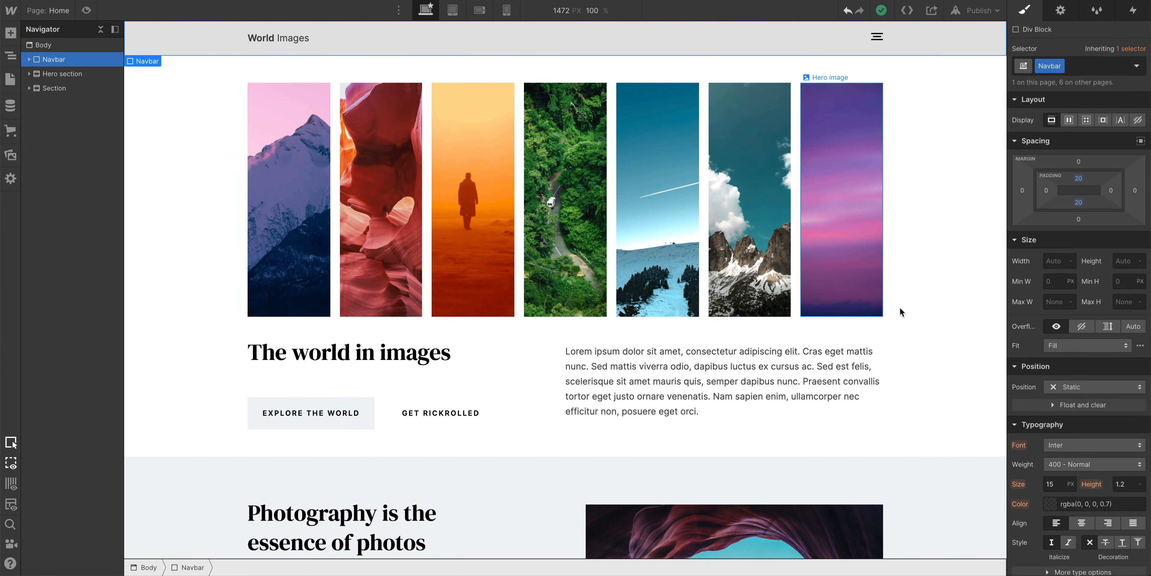
left_click(1093, 387)
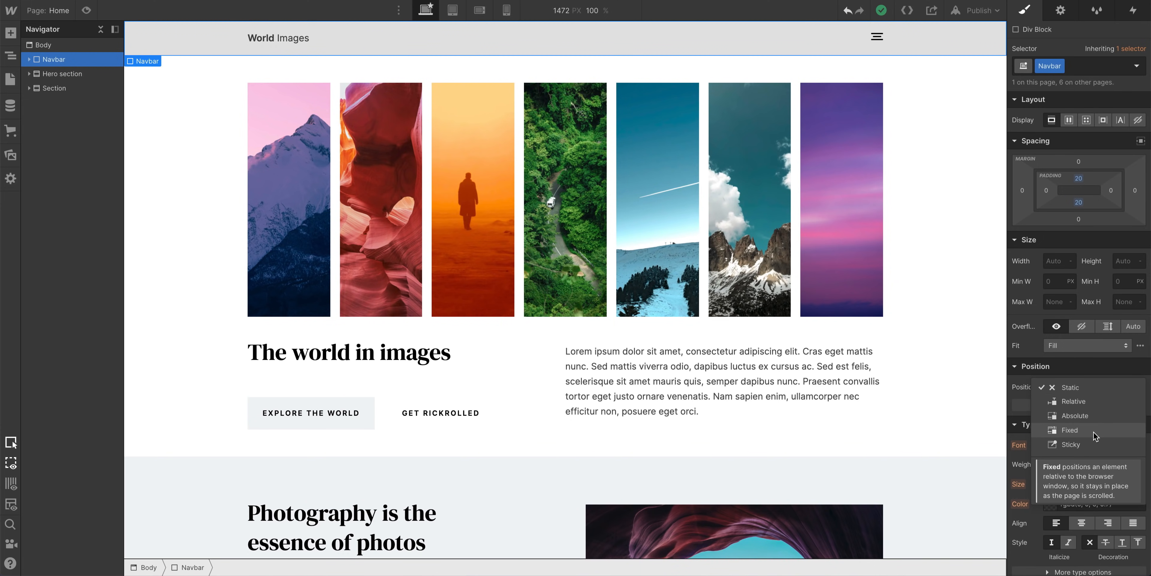
left_click(1069, 430)
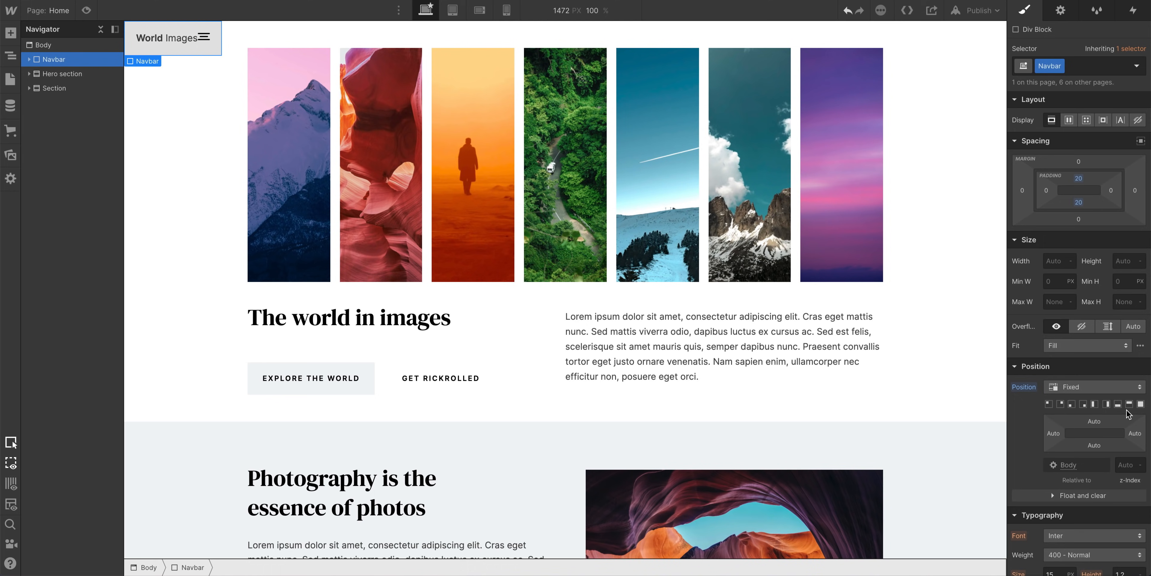
left_click(1140, 403)
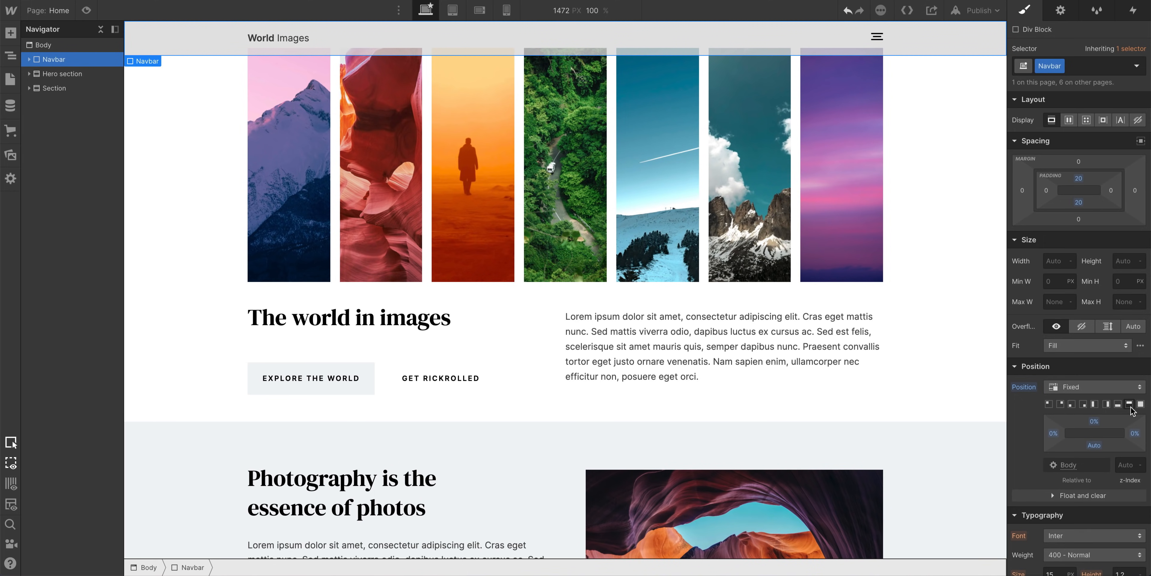
Toggle the Navbar back to Static and then Fixed again, checking it stays while scrolling.
left_click(1093, 387)
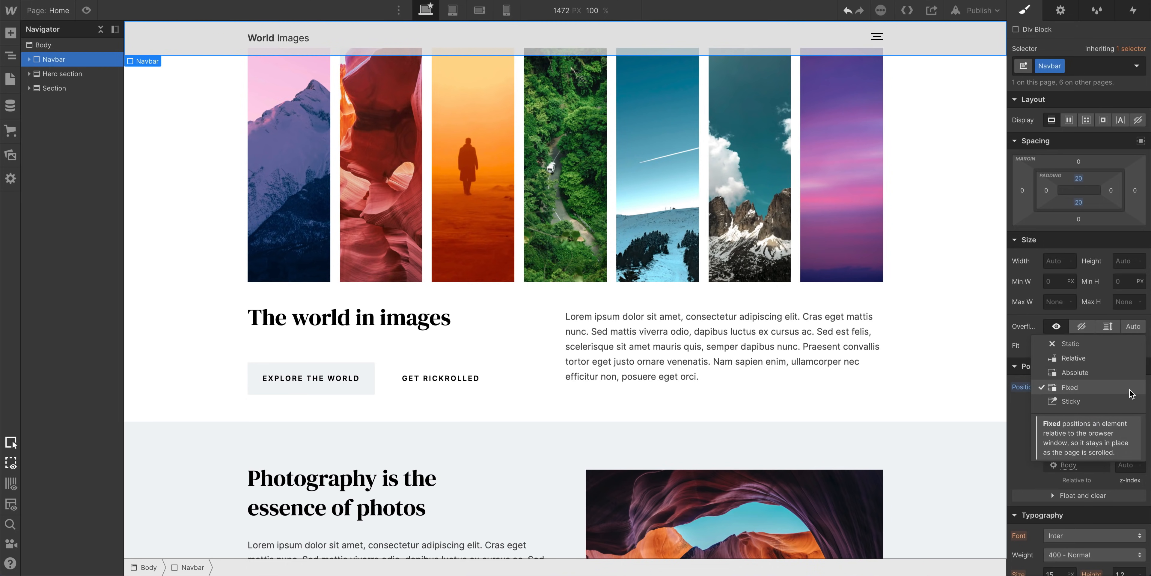
left_click(1065, 343)
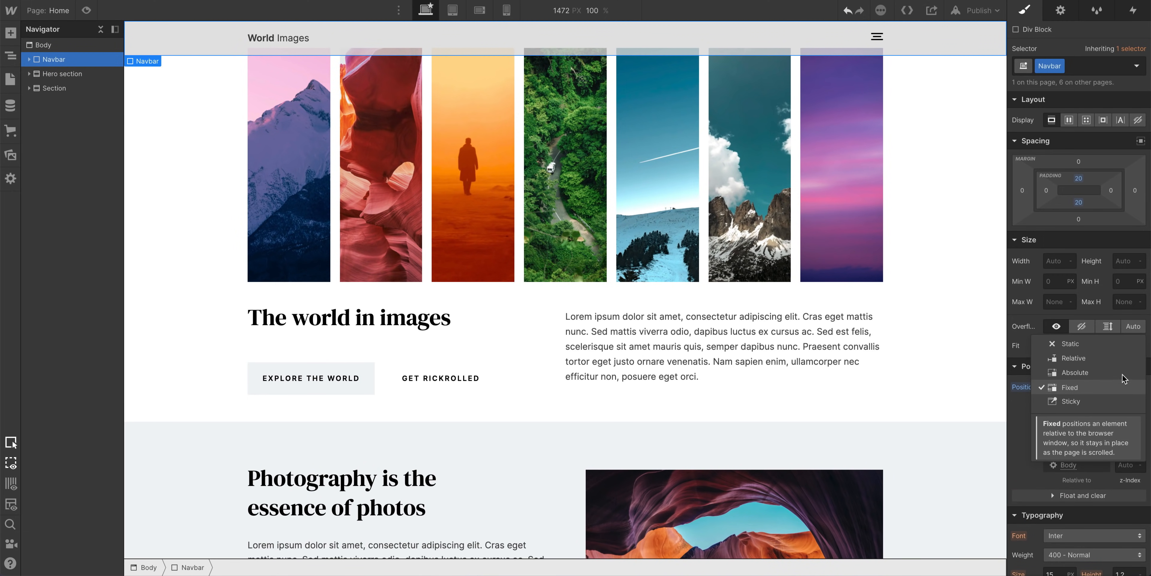
left_click(1066, 343)
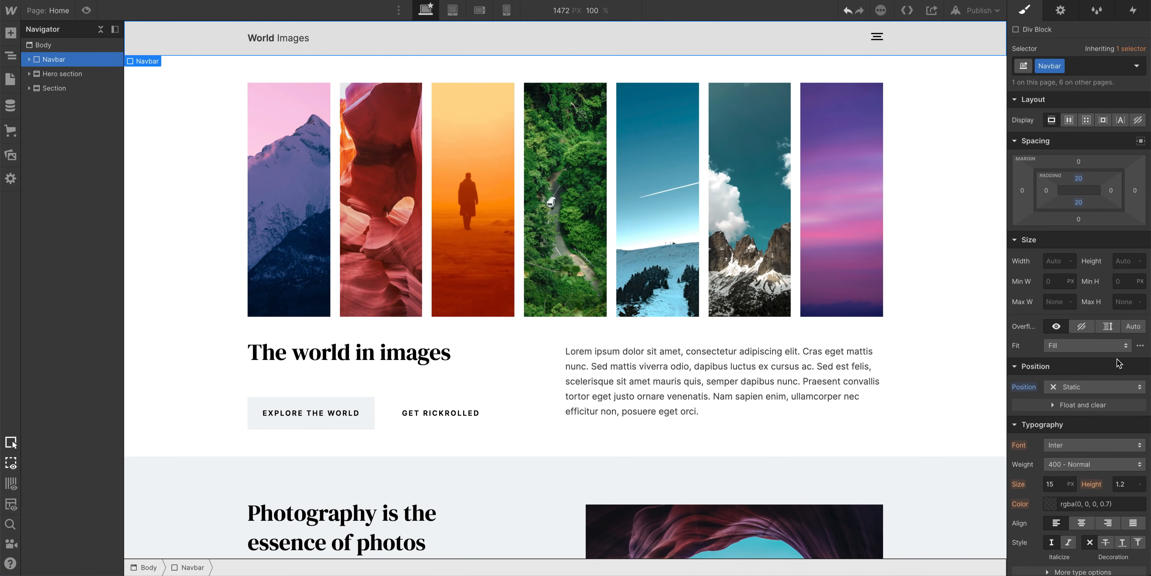
left_click(1093, 386)
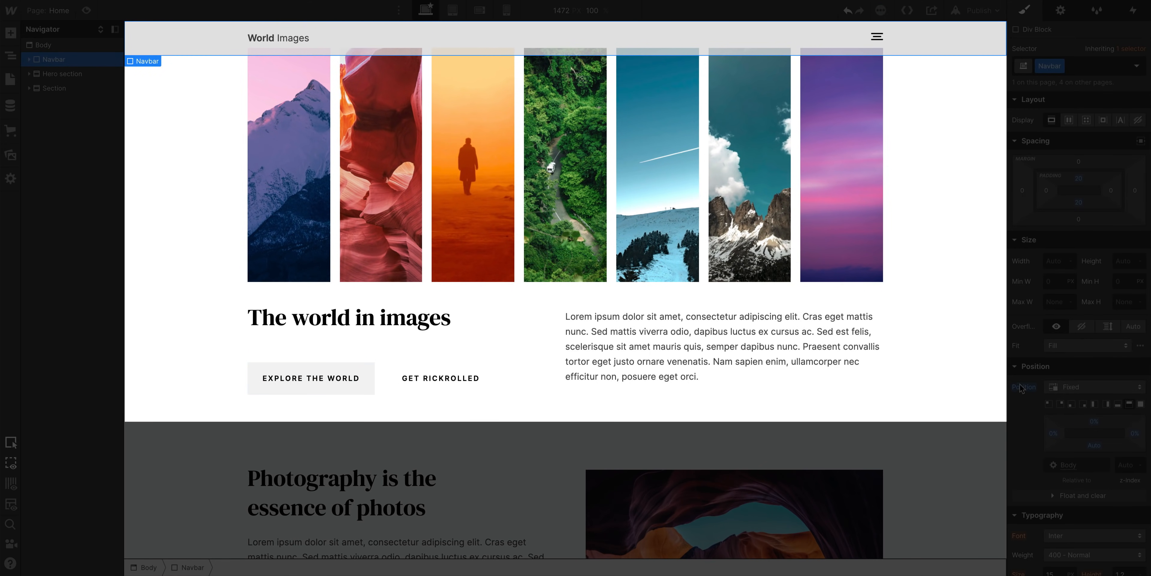
scroll("down", 3)
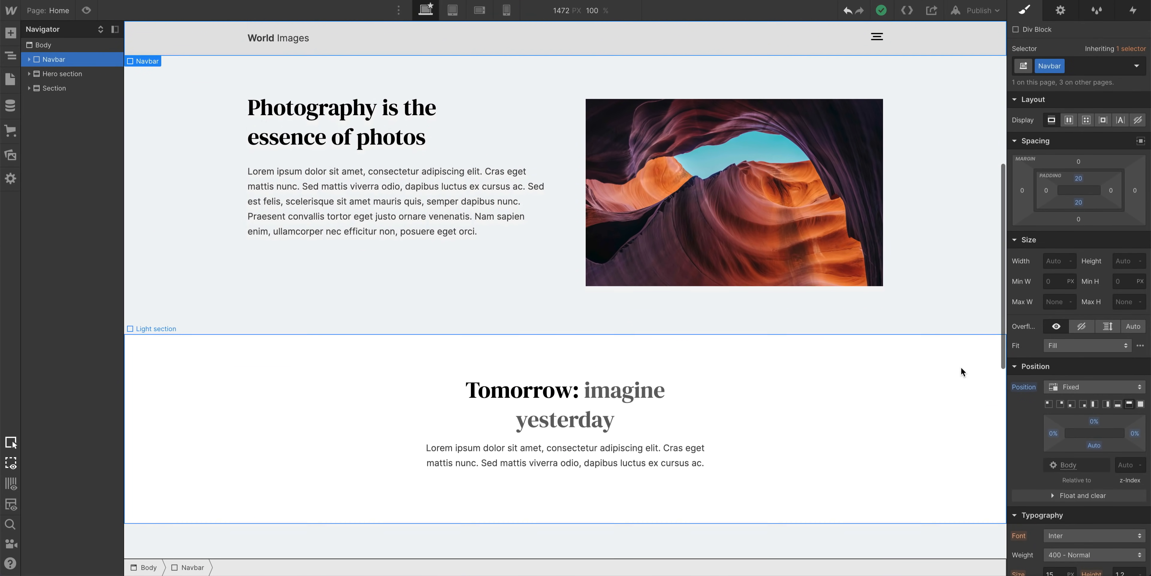
scroll("up", 3)
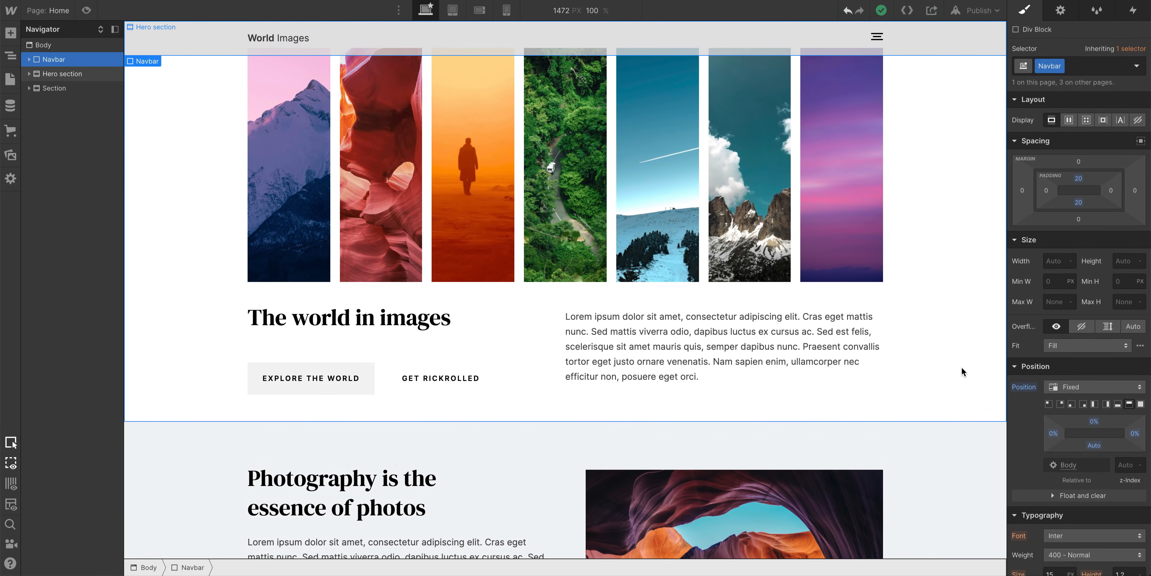
Make the Navbar sticky at the top and scroll the canvas to test it.
left_click(1093, 387)
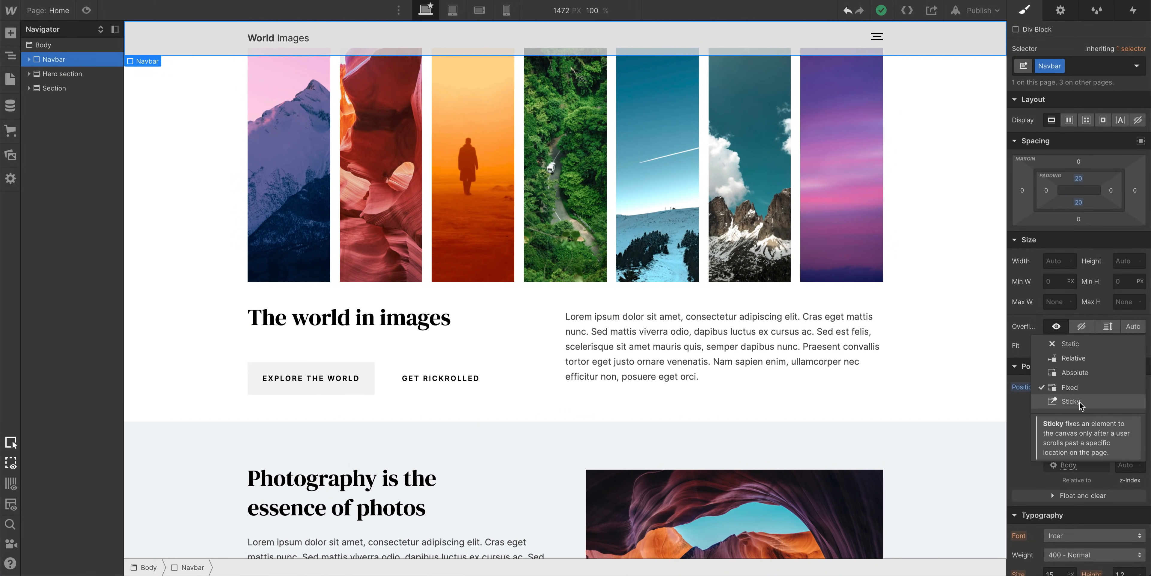
left_click(1061, 401)
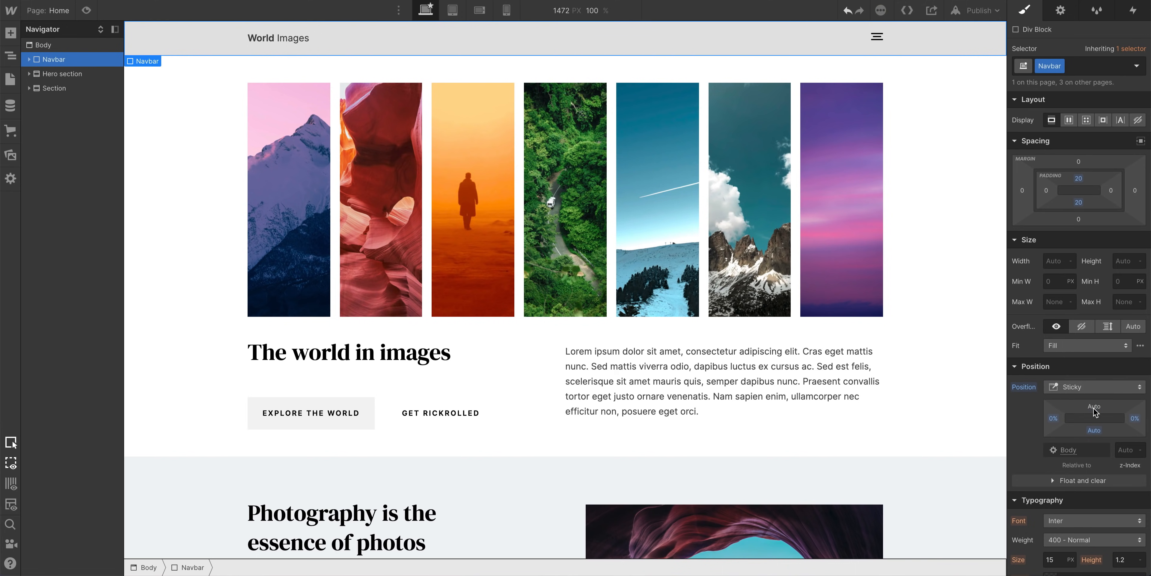
mouse_move(1094, 426)
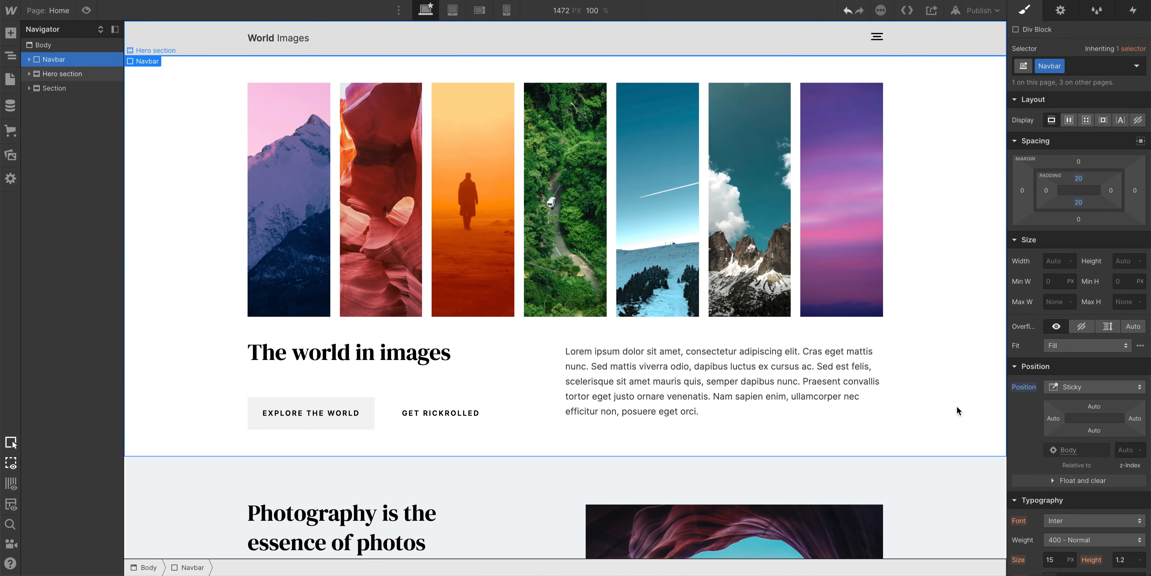
scroll("down", 3)
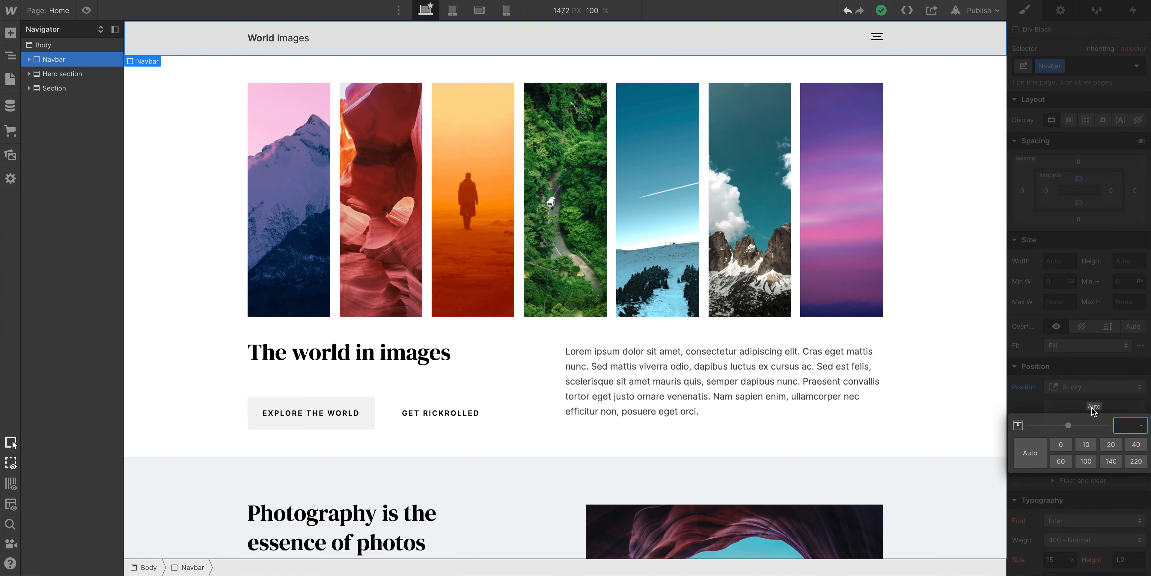
mouse_move(1060, 444)
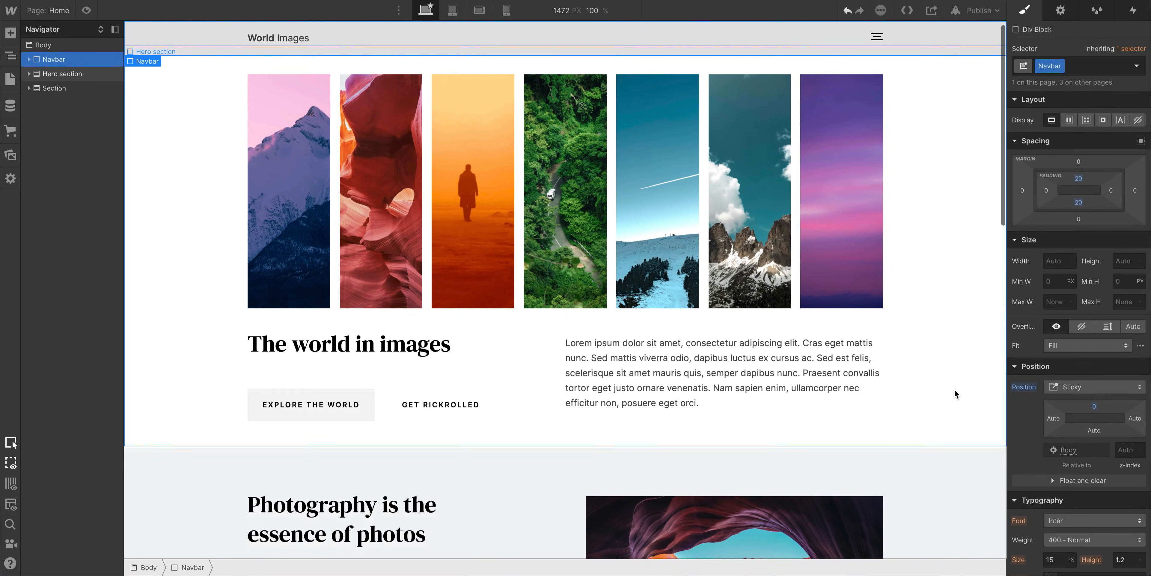
scroll("down", 3)
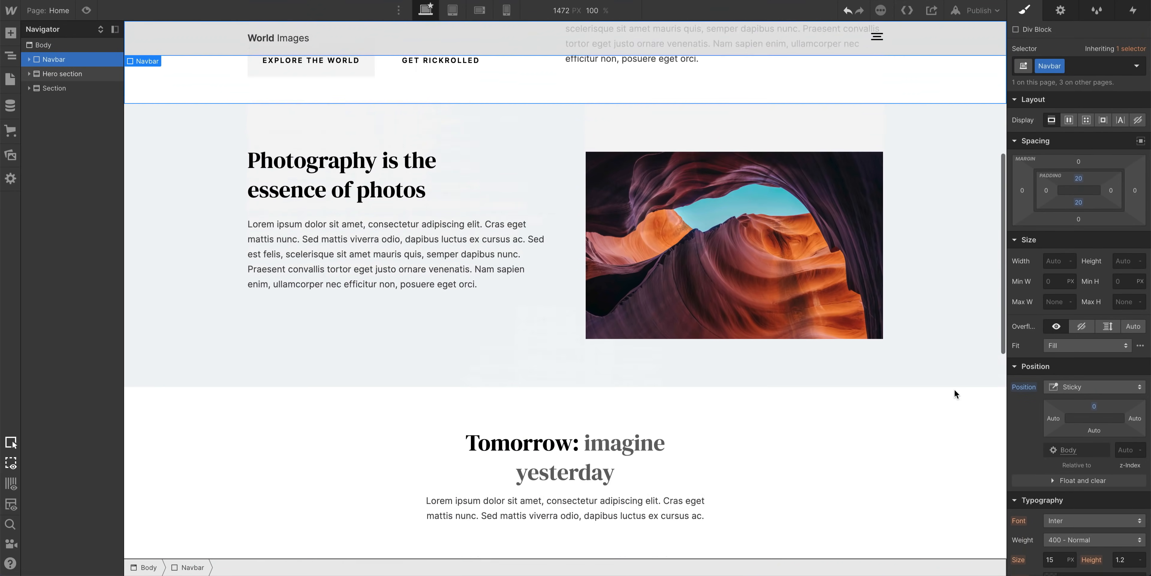
scroll("up", 3)
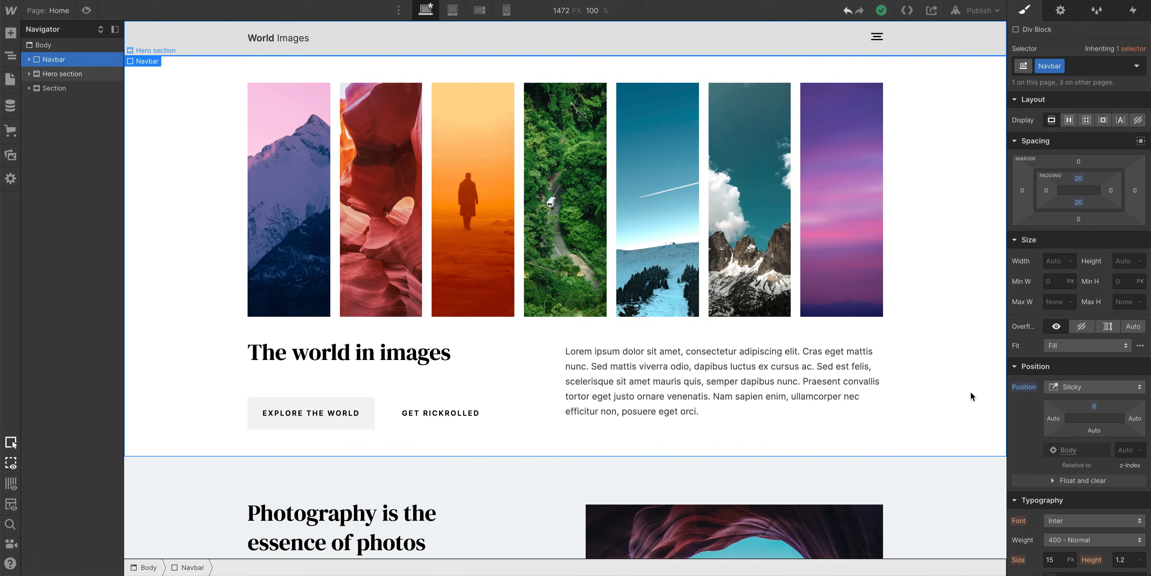
Return the Navbar to static positioning.
left_click(1093, 386)
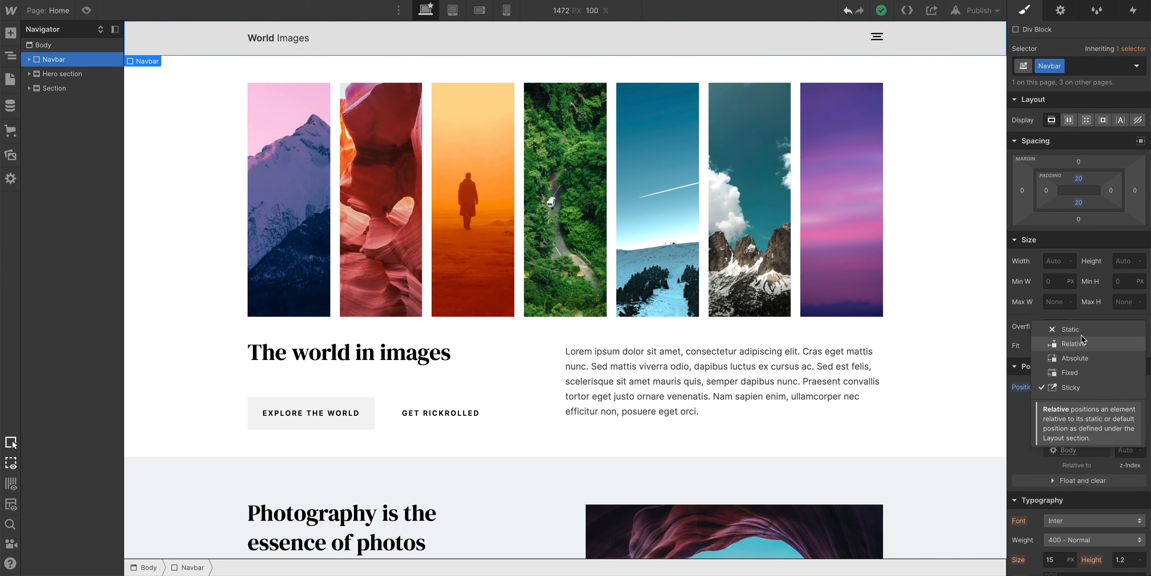
left_click(1067, 328)
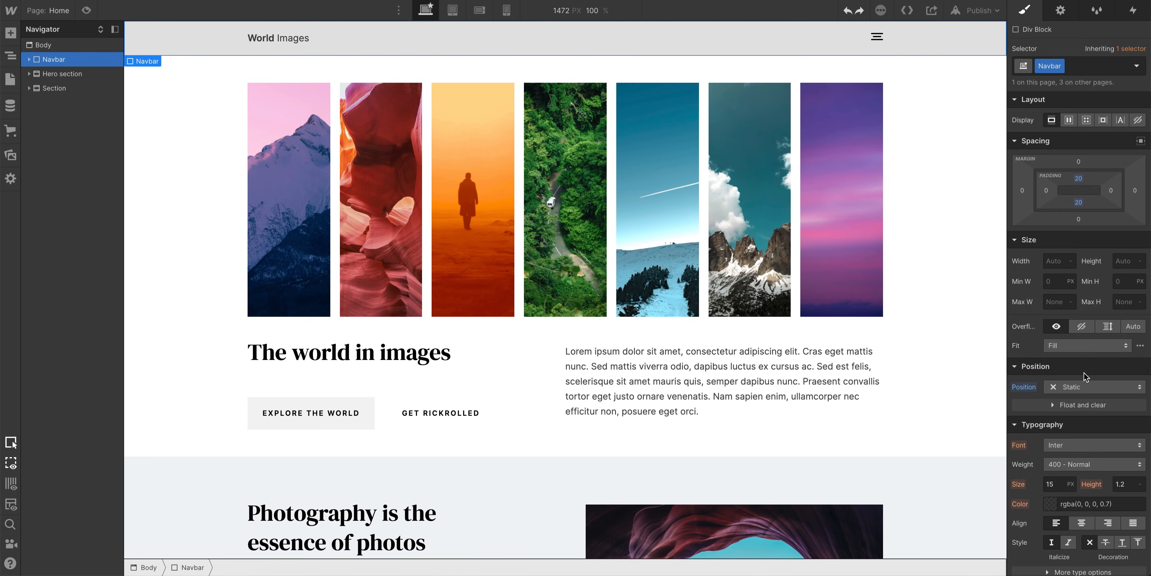
left_click(1095, 386)
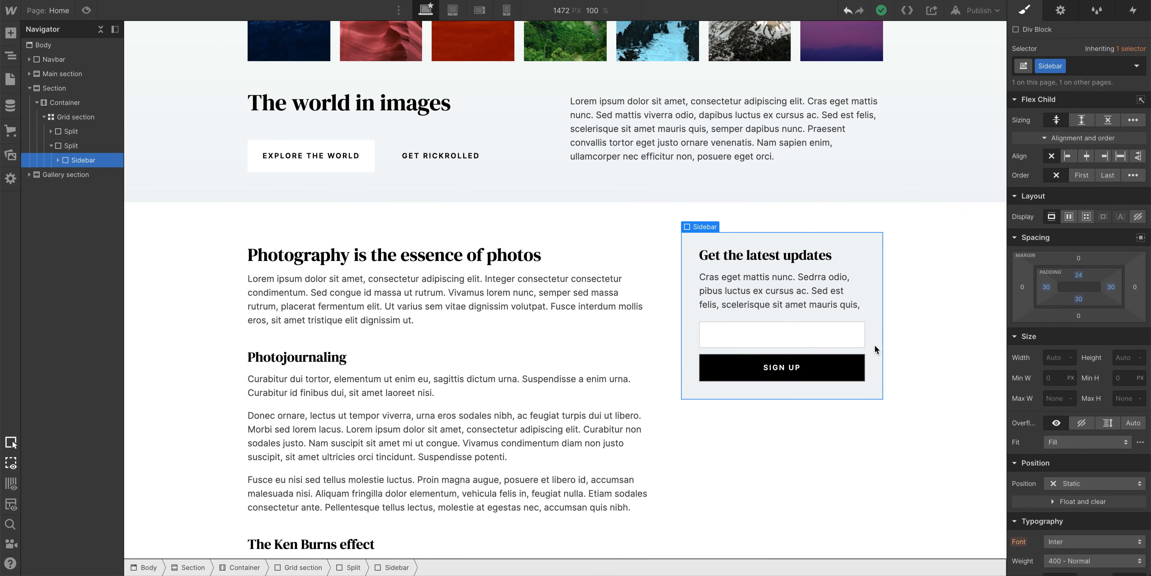
Make the Sidebar sign-up card sticky and scroll the canvas to check it sticks.
scroll("down", 3)
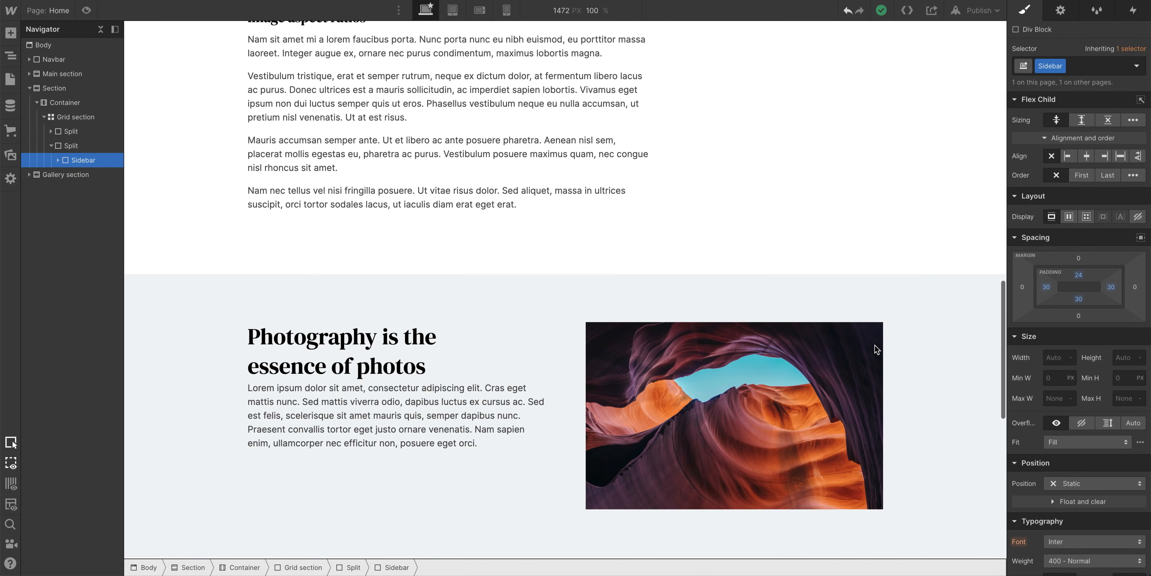
scroll("up", 3)
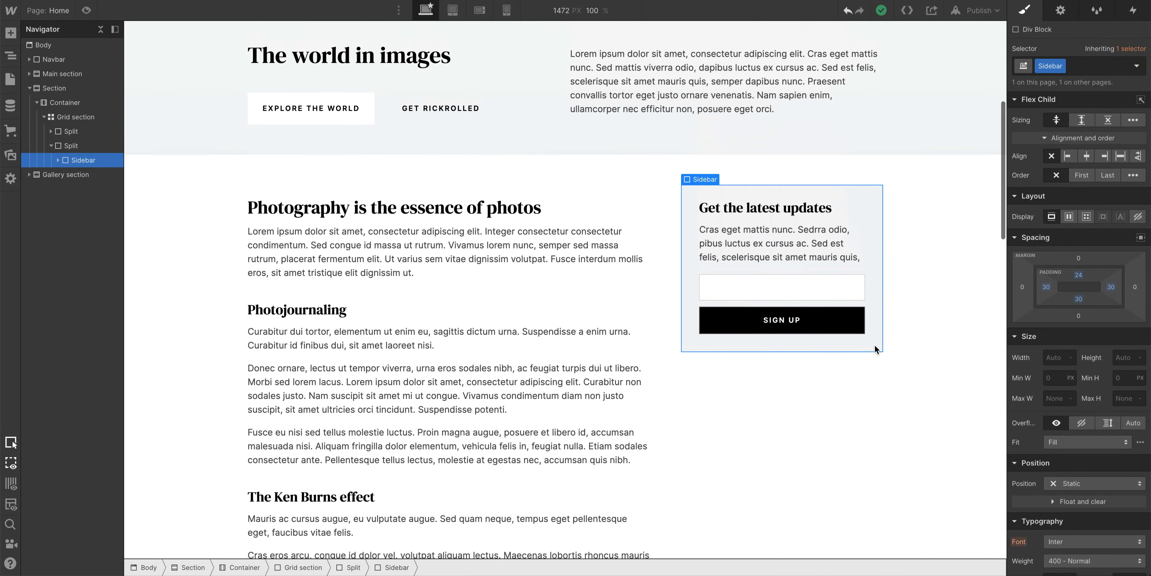
scroll("up", 3)
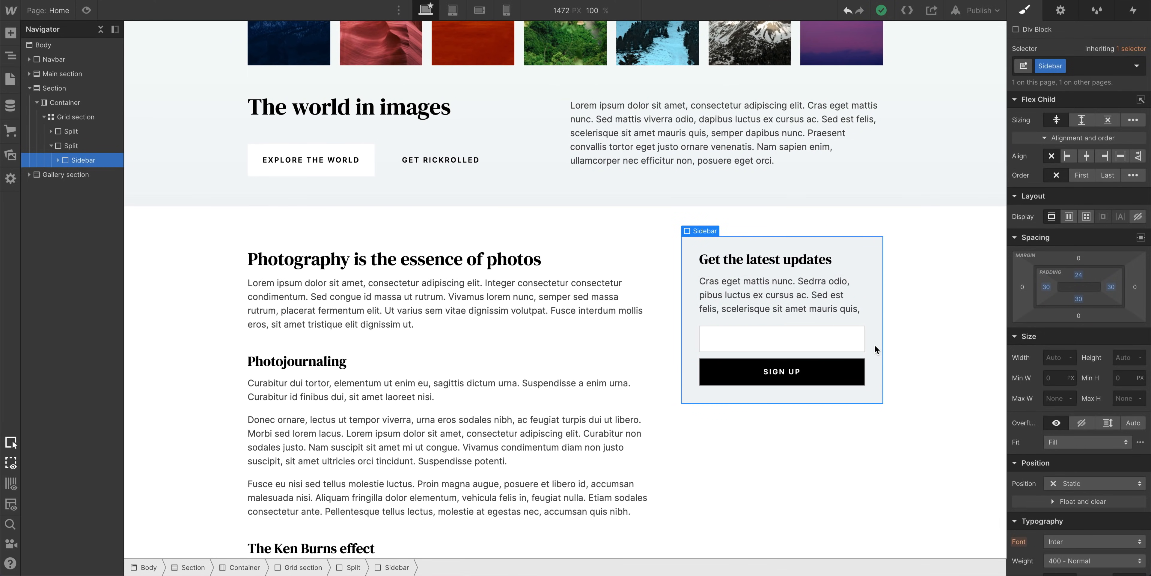
mouse_move(1045, 388)
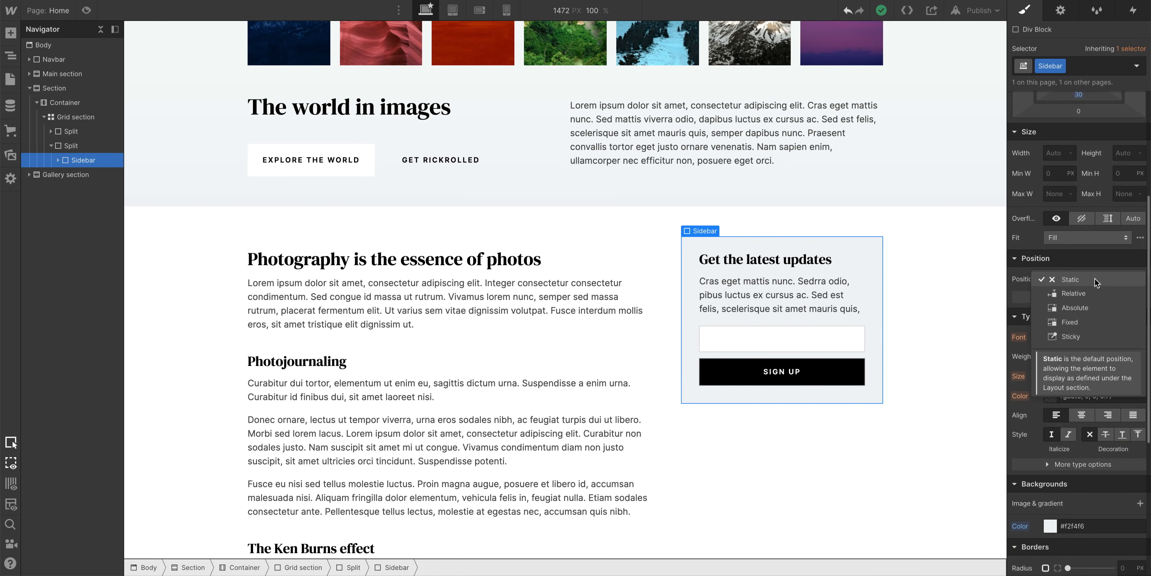
left_click(1070, 336)
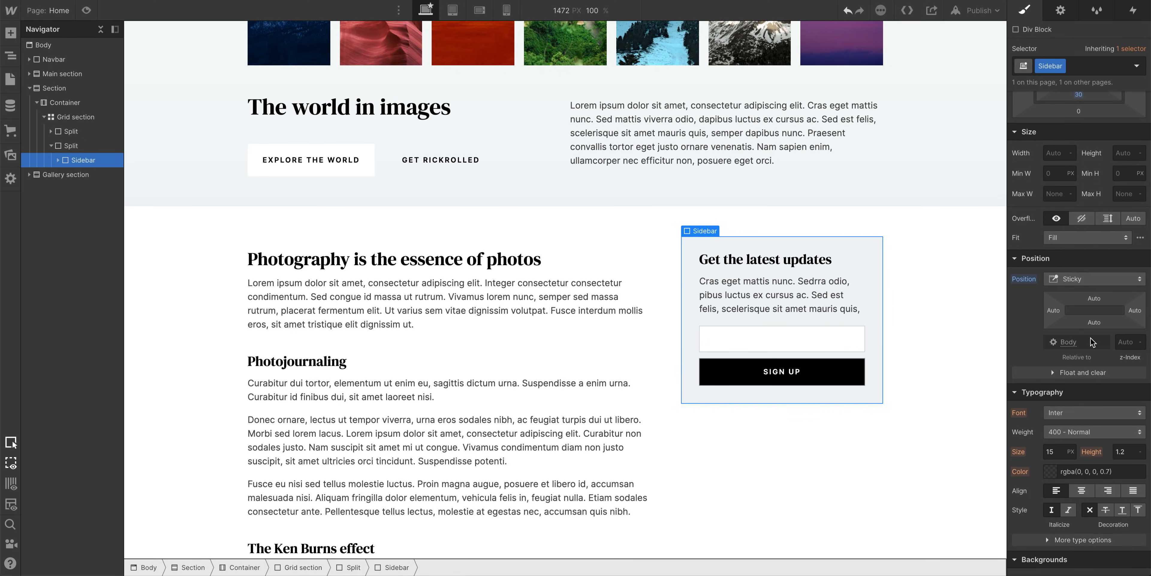
scroll("down", 3)
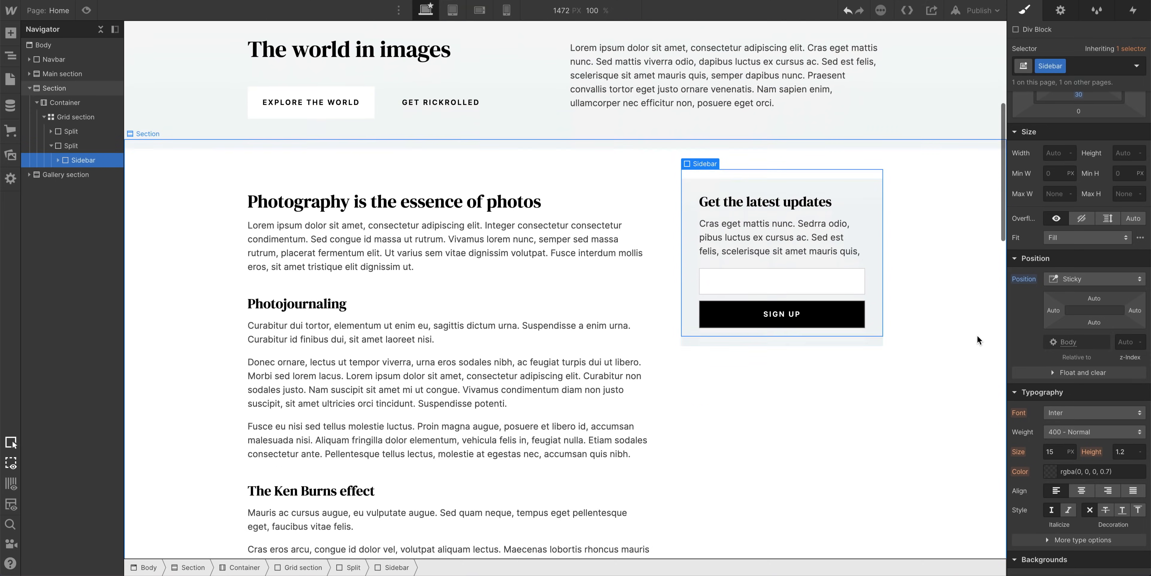
scroll("down", 3)
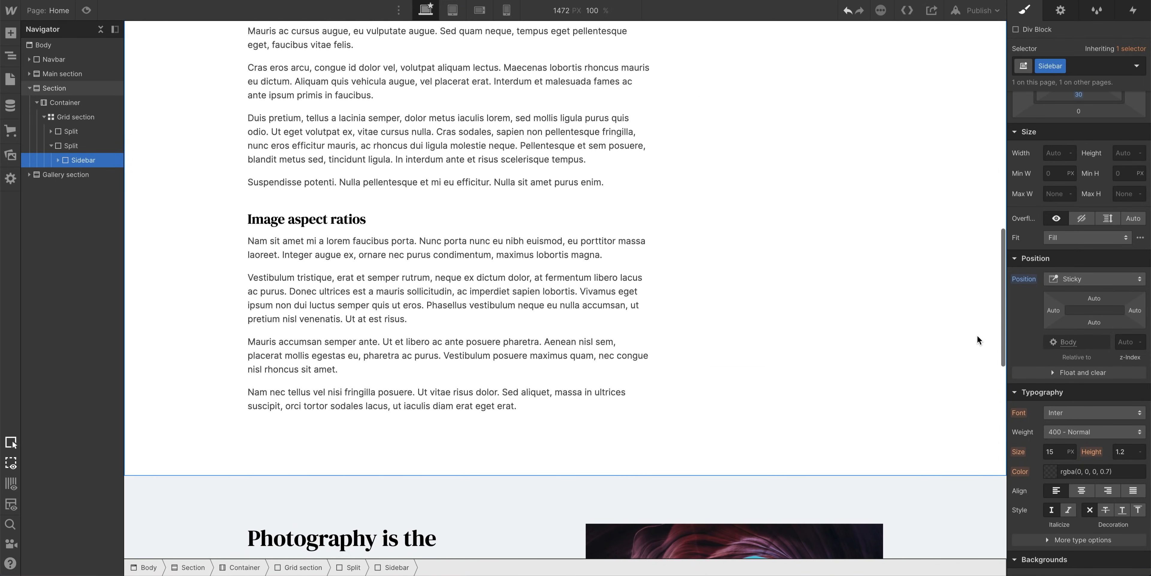
scroll("up", 3)
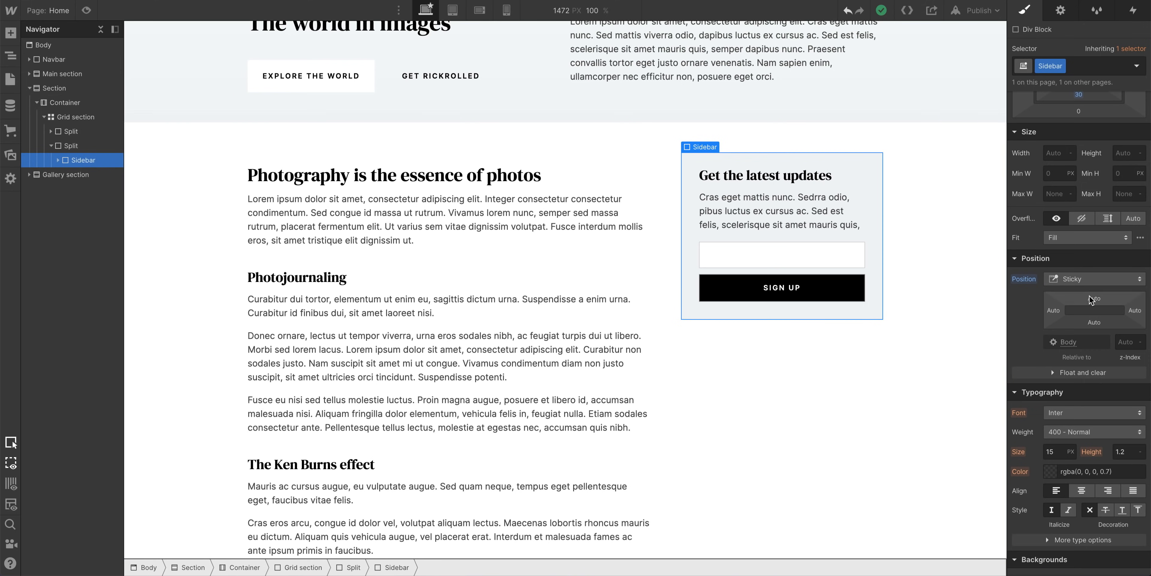
Keep the Sidebar's sticky top offset at 0 and scroll down to the three-photo gallery section.
left_click(1094, 309)
type("0")
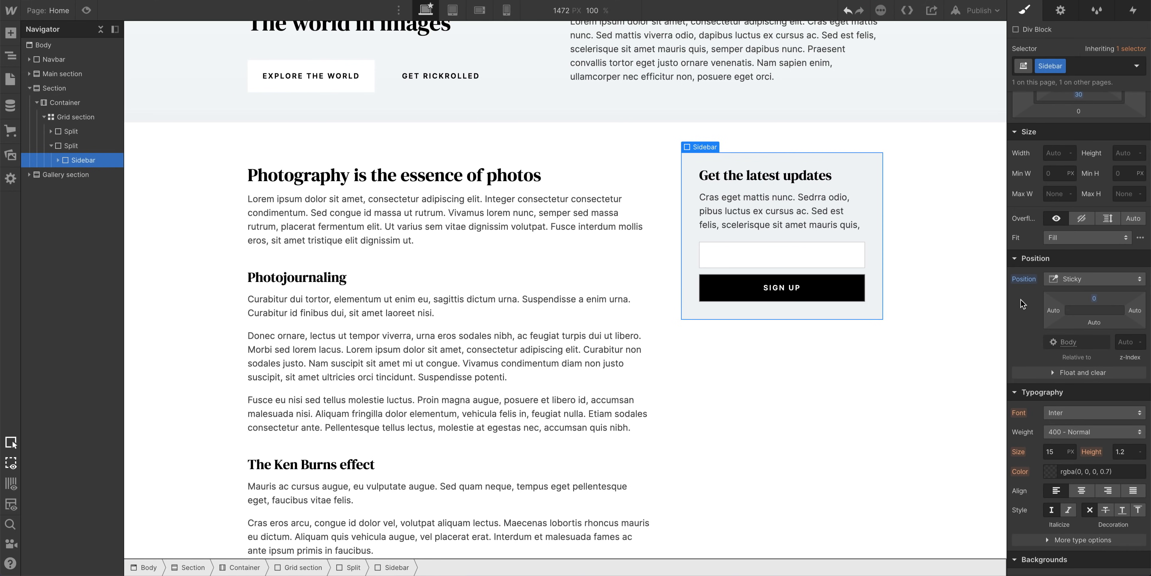
scroll("down", 3)
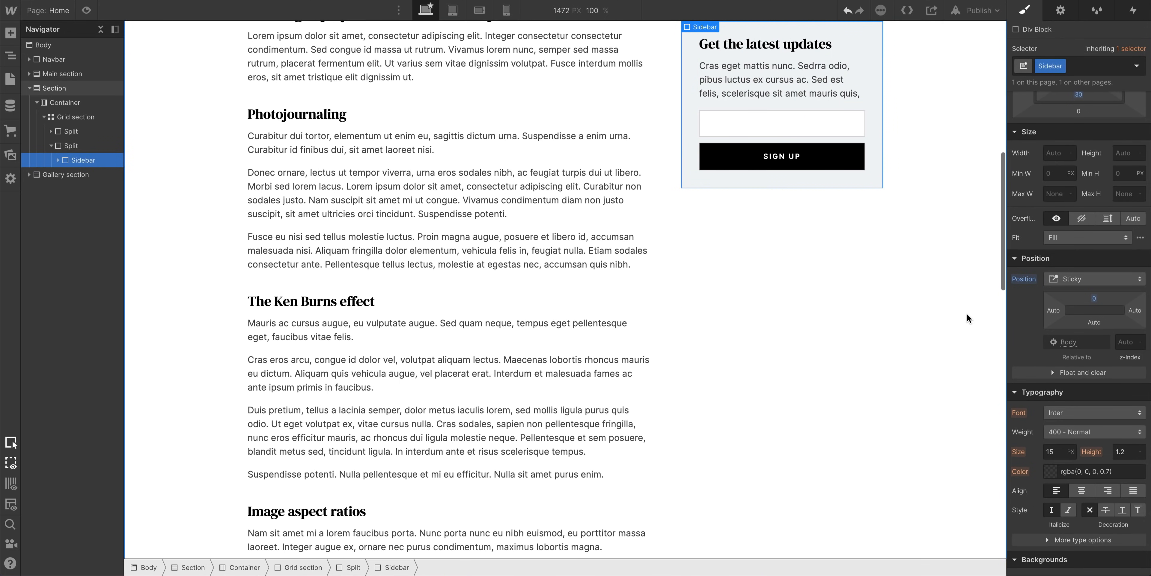
scroll("down", 3)
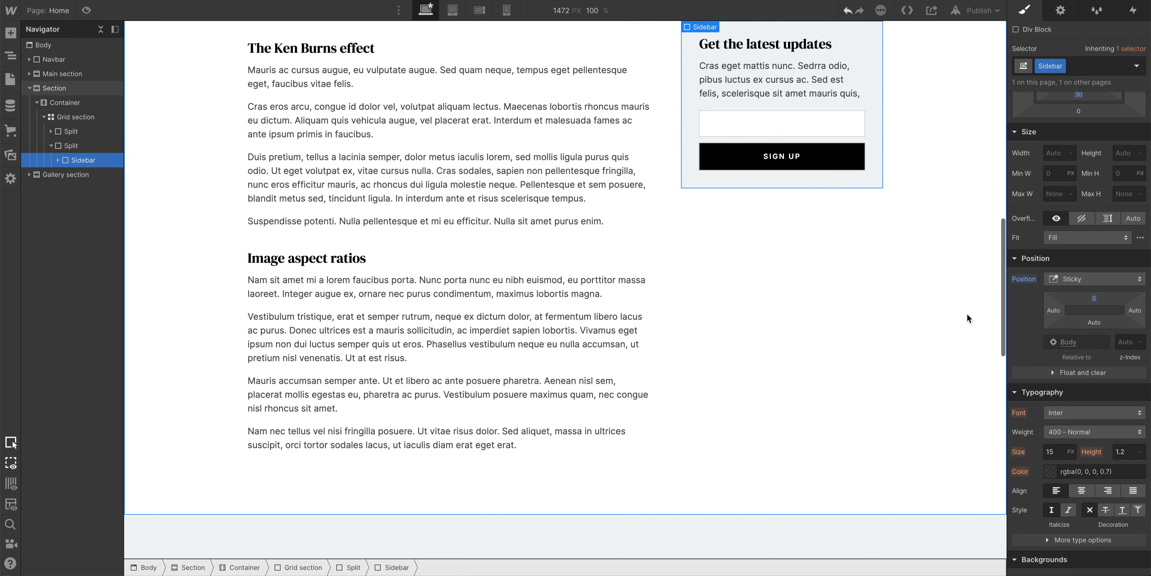
scroll("down", 3)
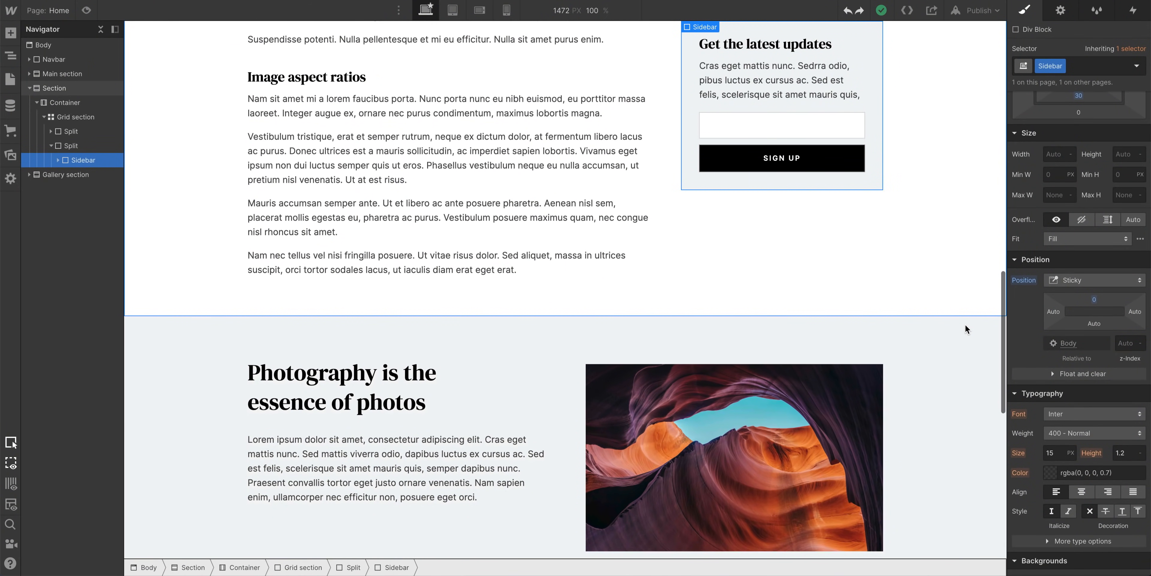
scroll("down", 3)
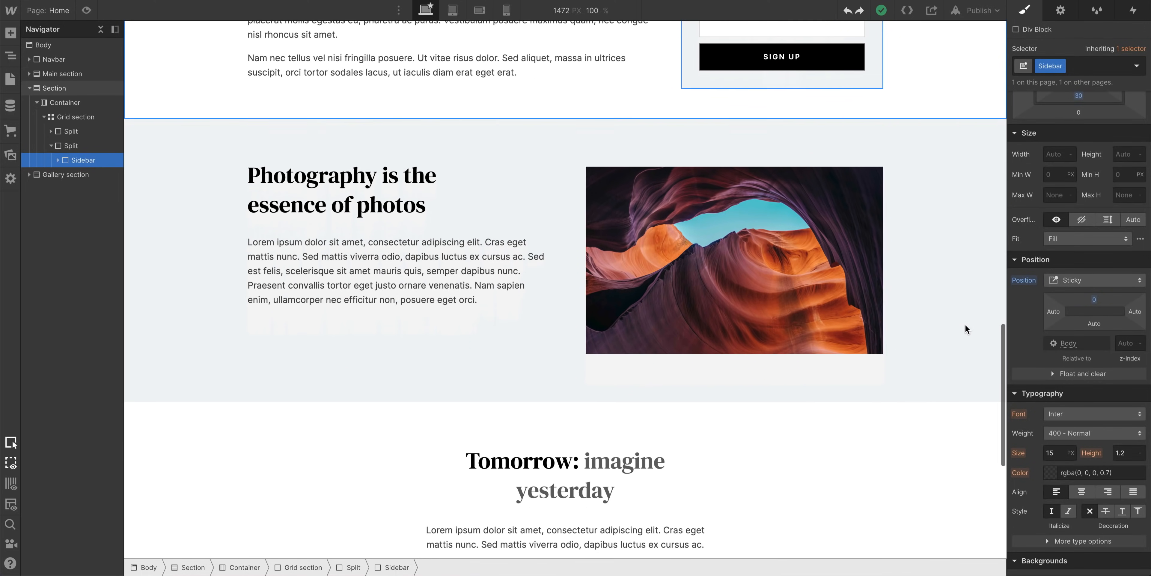
scroll("down", 3)
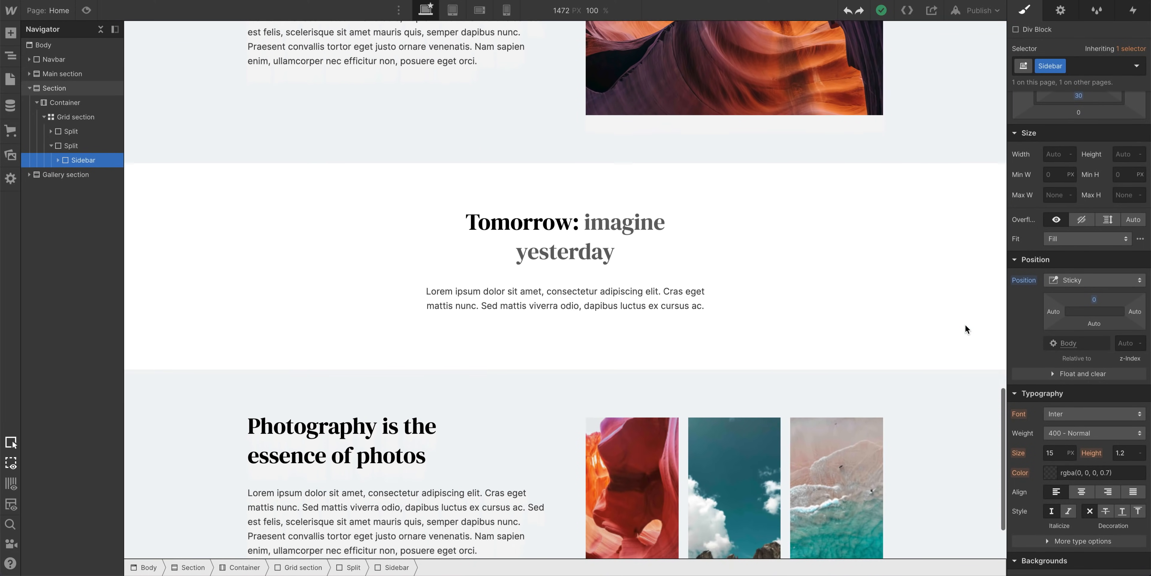
scroll("down", 3)
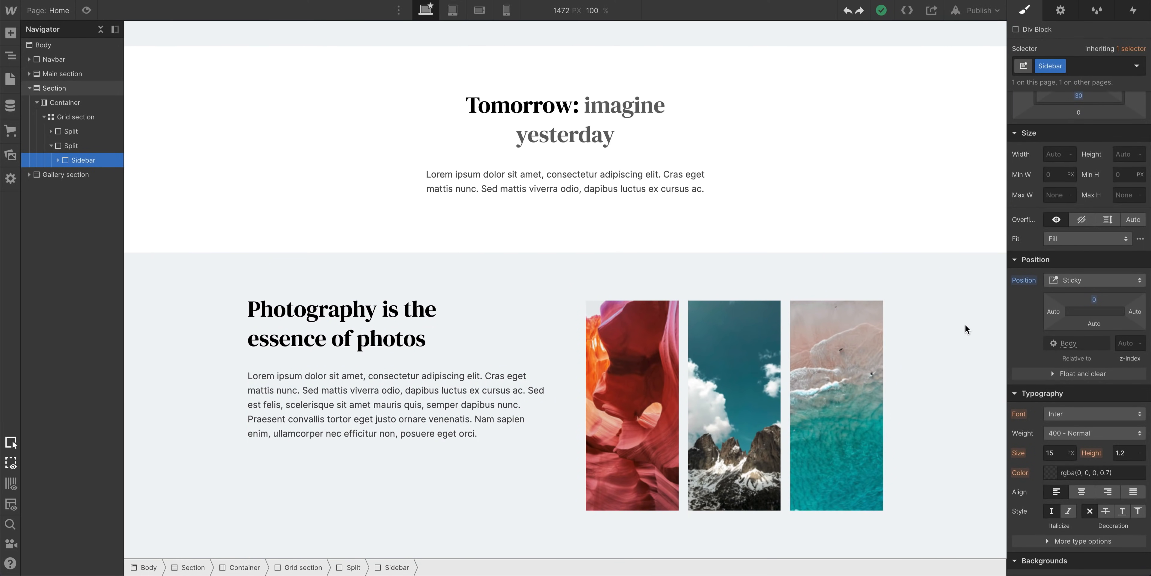
scroll("down", 3)
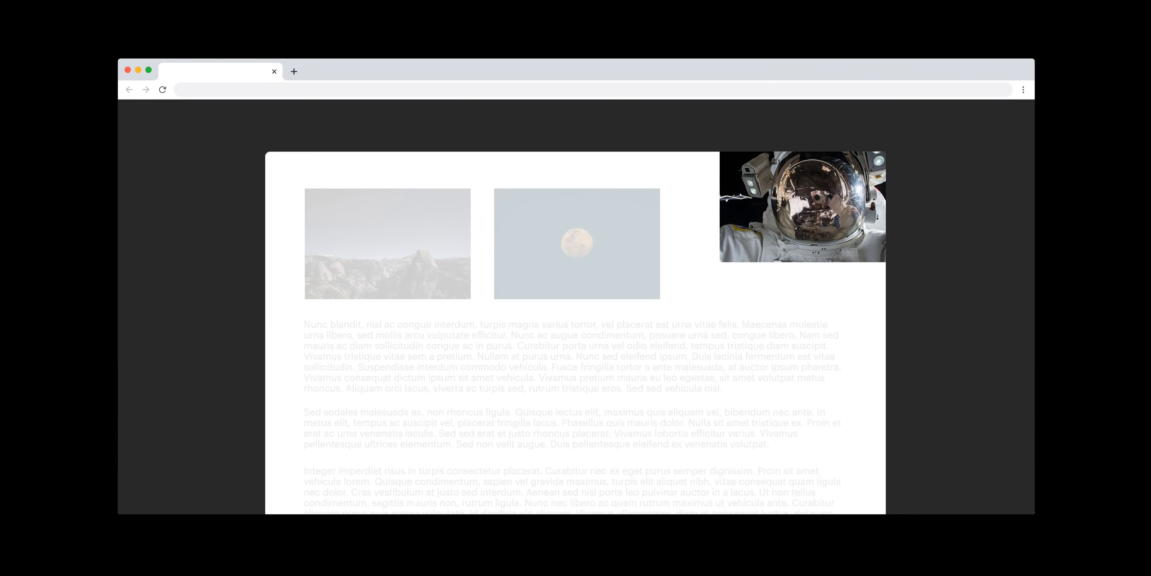
scroll("down", 3)
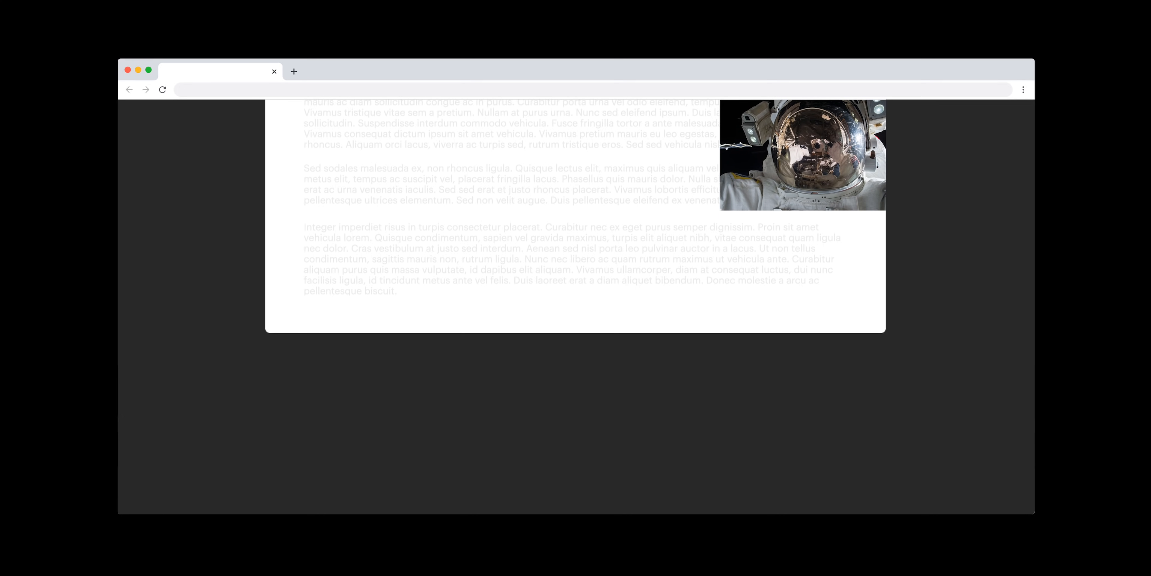
scroll("up", 3)
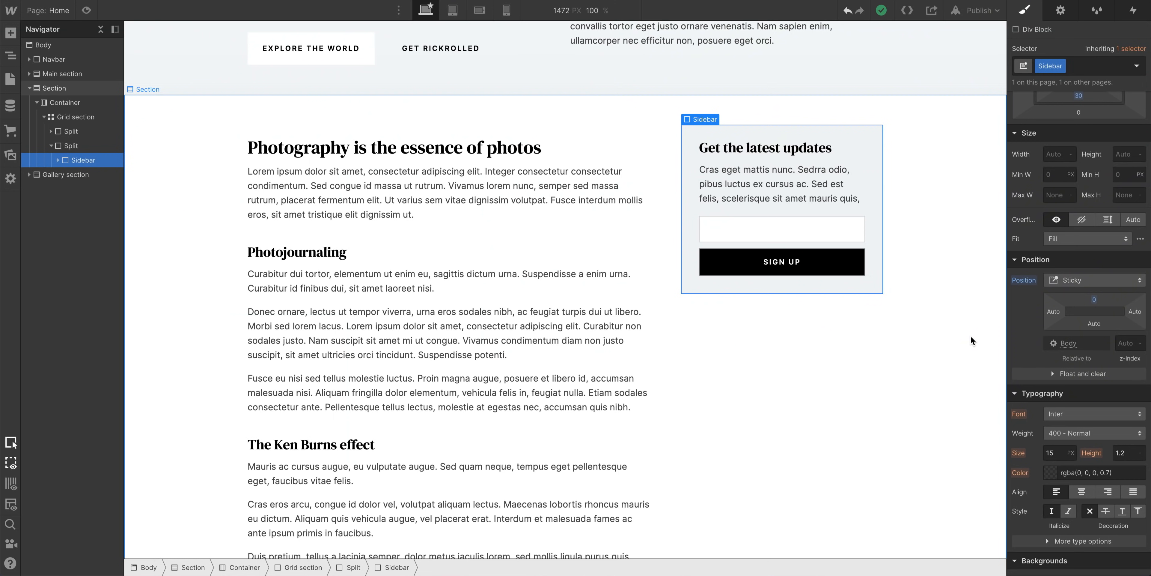
Set the sticky Sidebar's top offset to 50 px.
left_click(1095, 301)
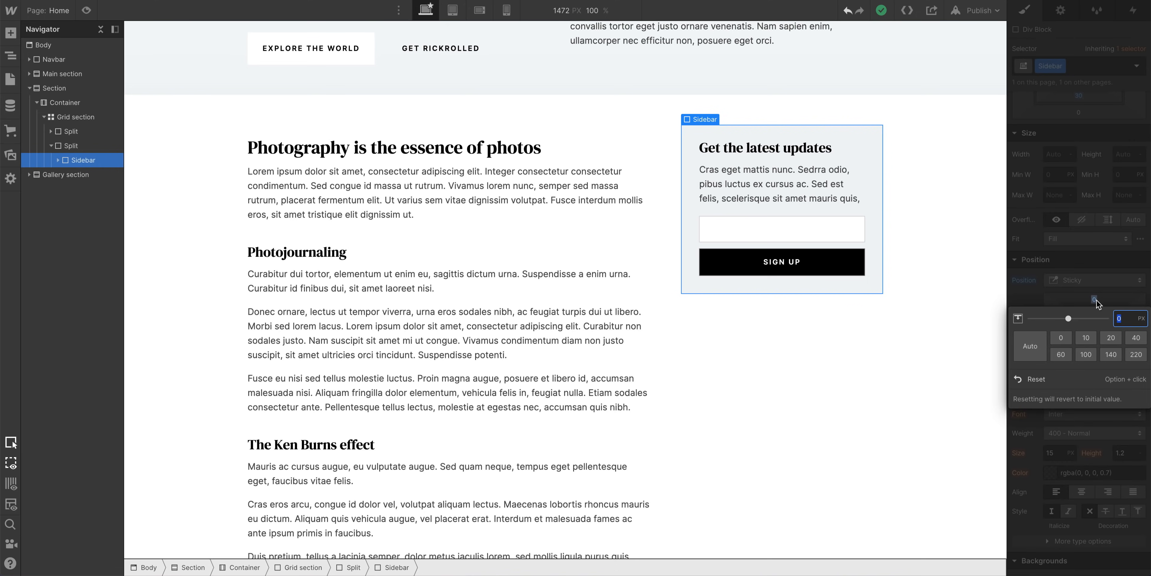
type("50")
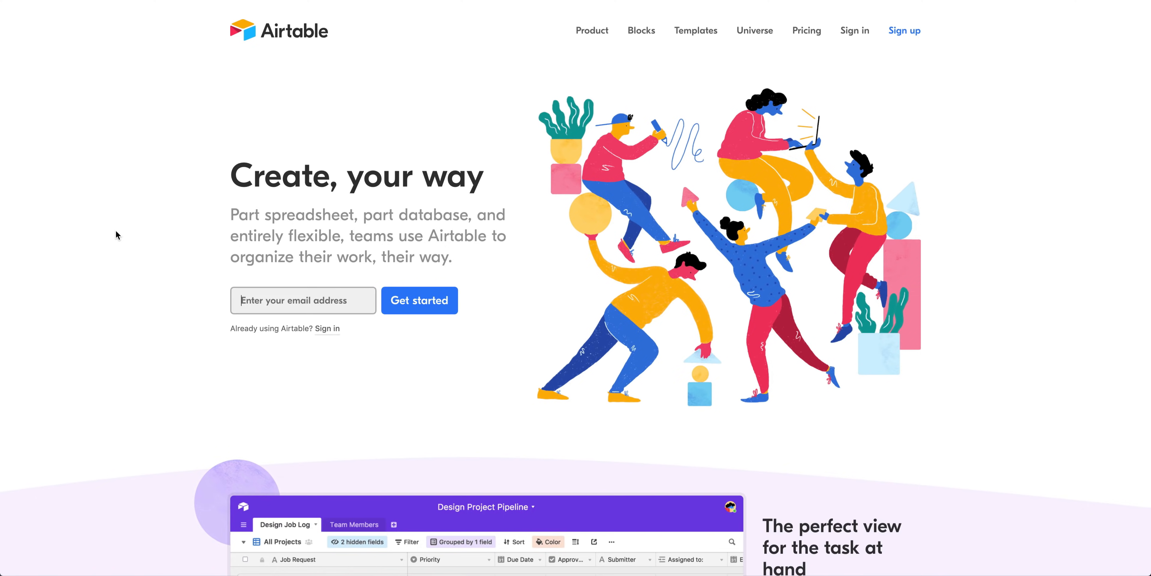
Scroll the Airtable homepage down to the 'perfect view' section.
scroll("down", 3)
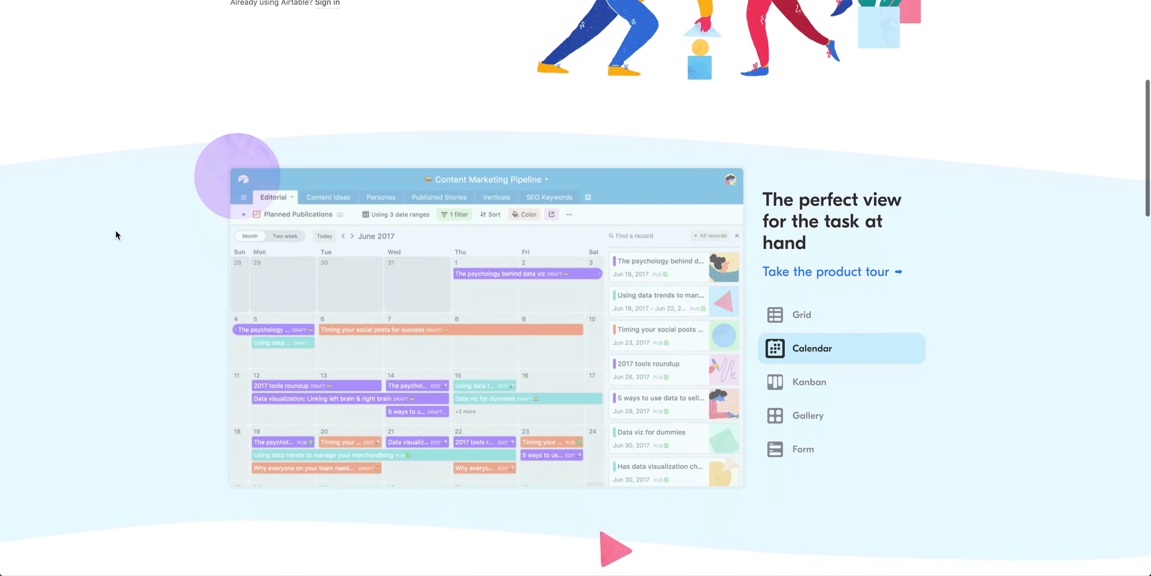
scroll("down", 3)
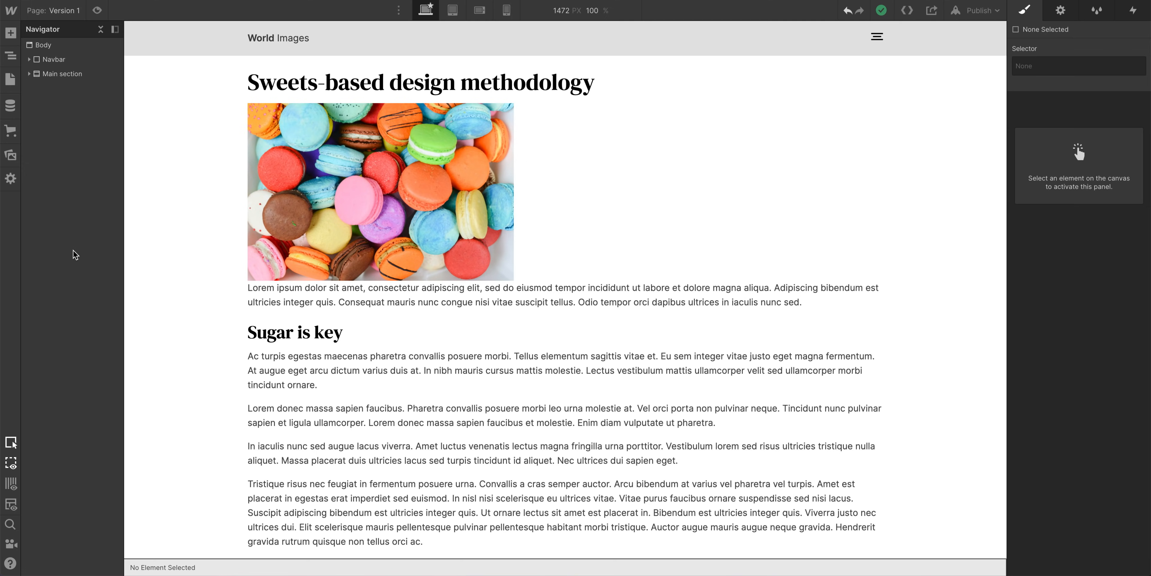
mouse_move(362, 205)
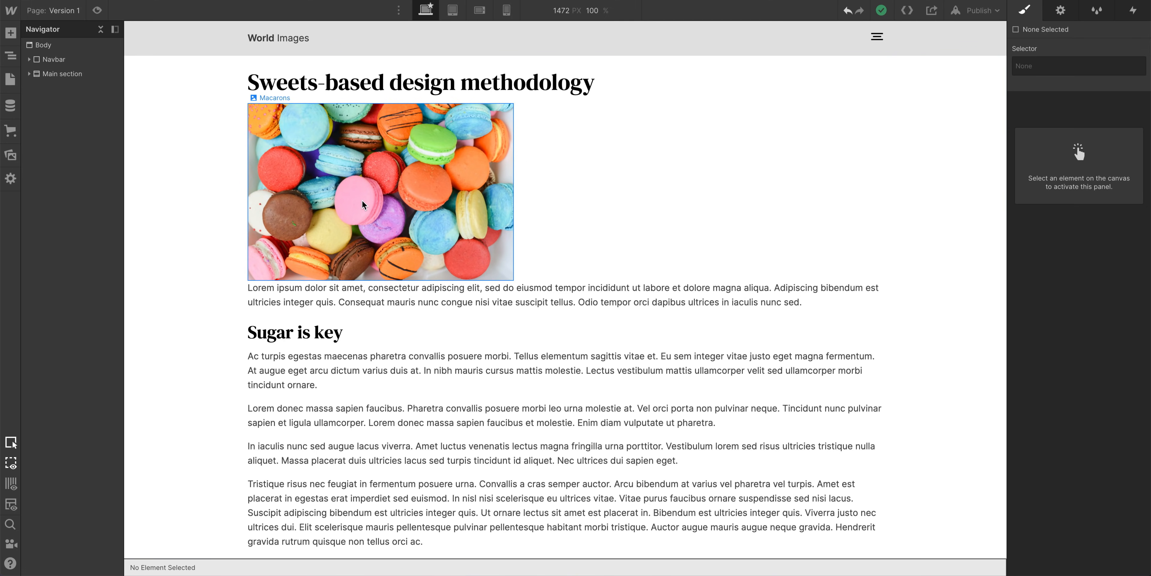
Float the Macarons image left so the article text wraps on its right.
left_click(380, 192)
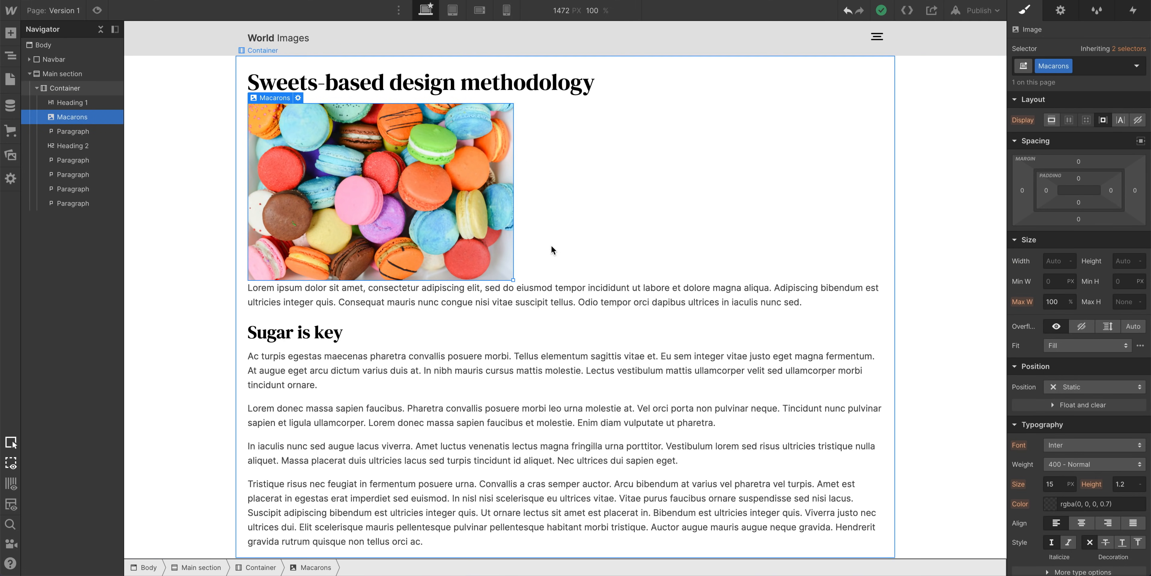
left_click(1082, 405)
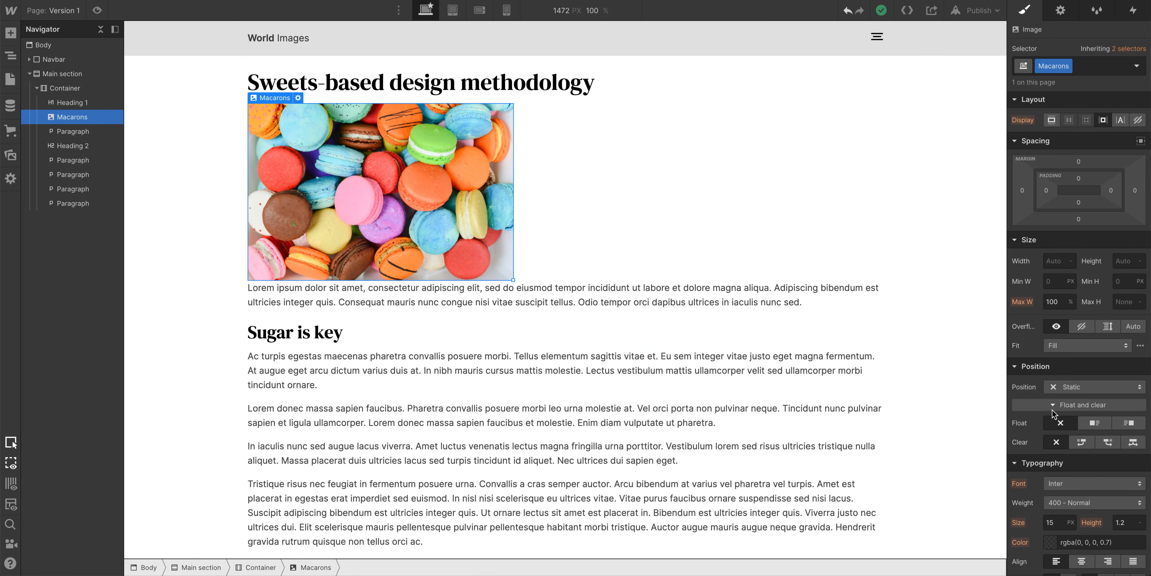
left_click(1095, 422)
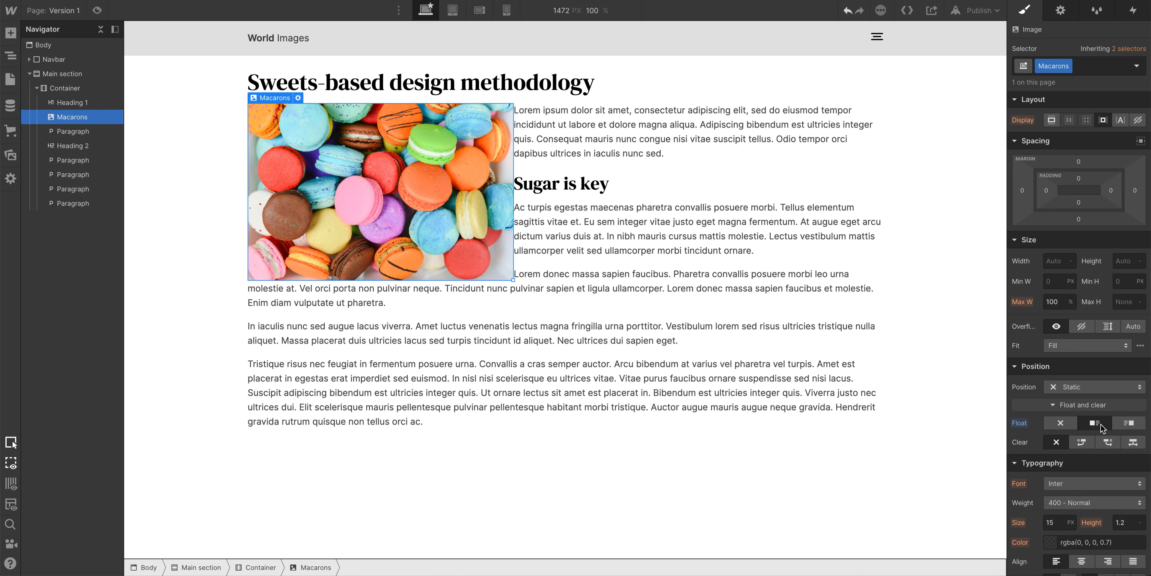
mouse_move(1128, 200)
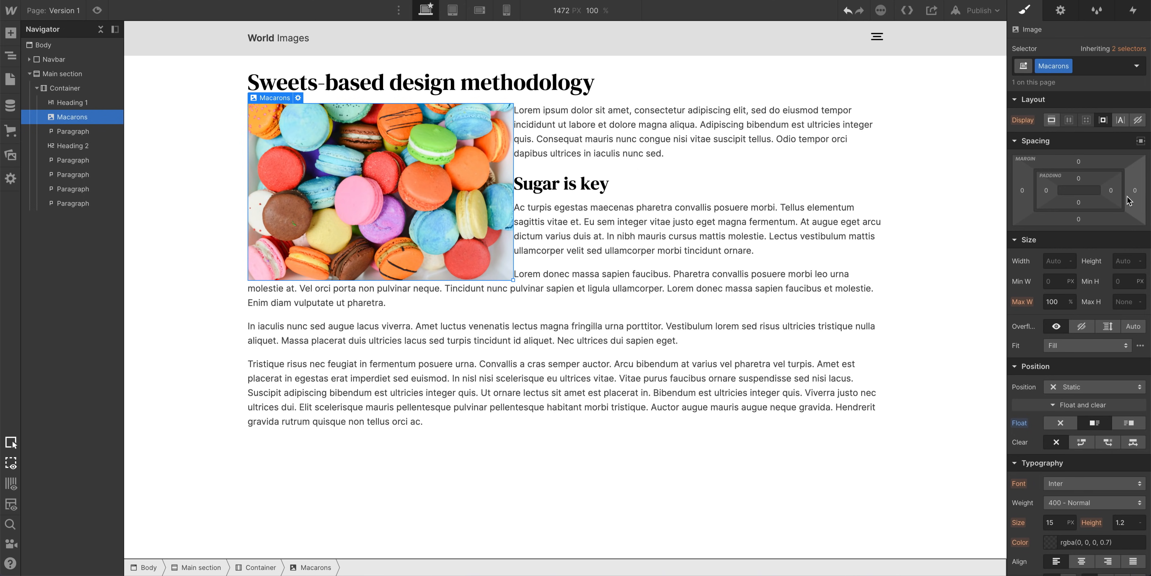
Give the Macarons image 30 px right and bottom margins.
left_click(1134, 190)
type("30")
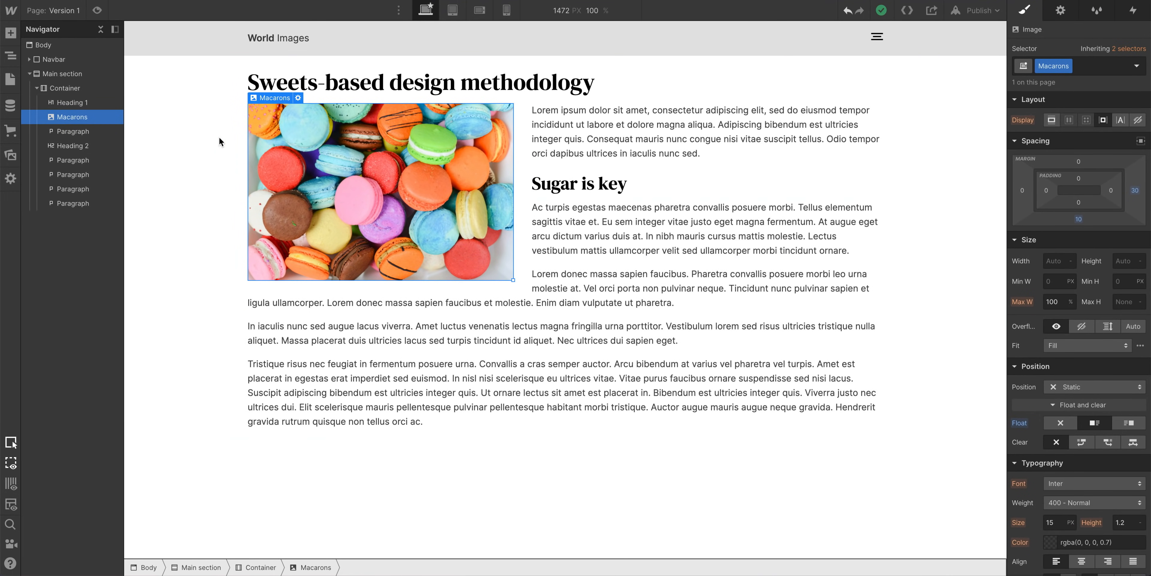
left_click(70, 117)
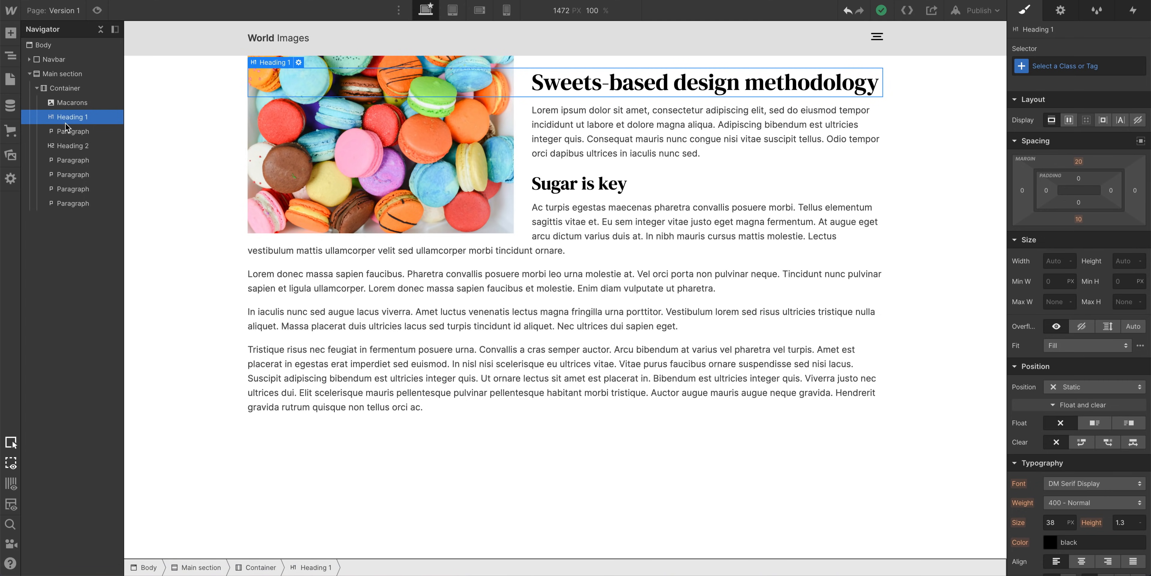
left_click(65, 88)
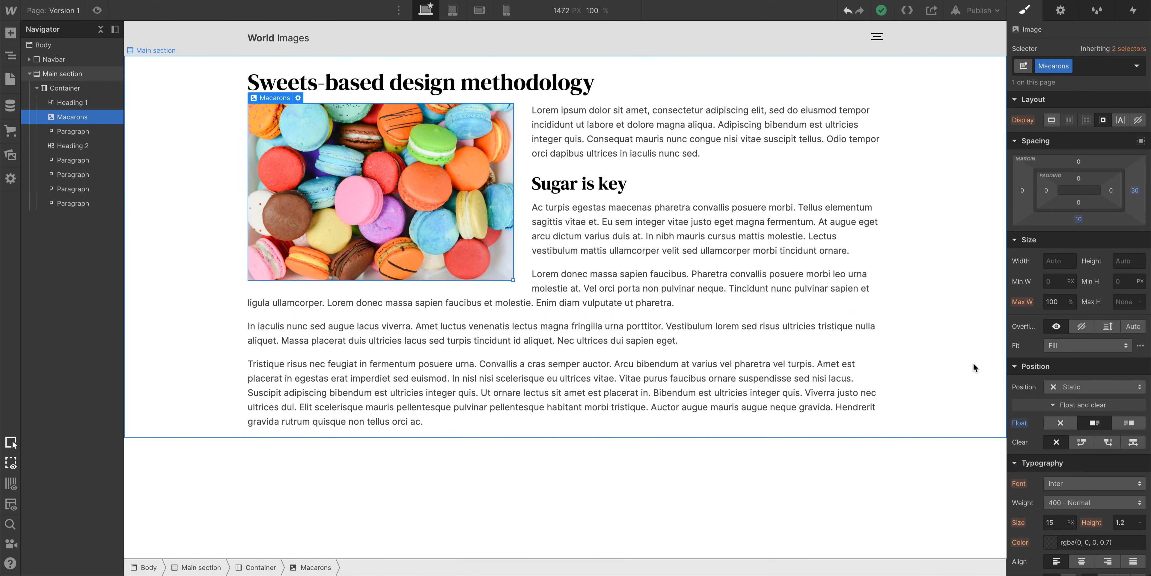
Switch the Macarons image from float left to float right.
left_click(1128, 422)
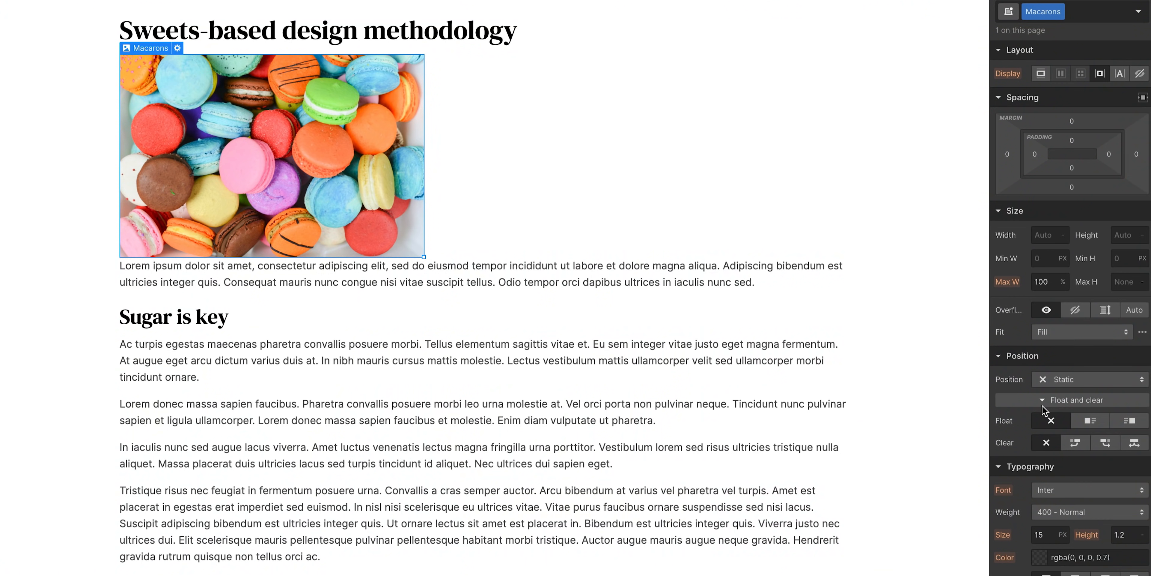
left_click(1090, 420)
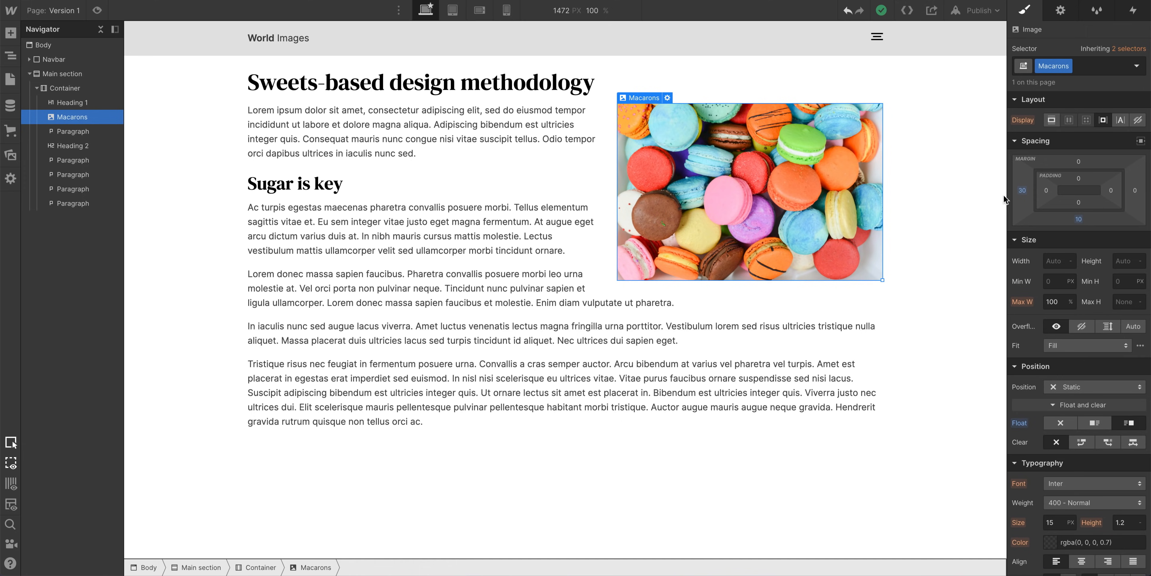
mouse_move(352, 184)
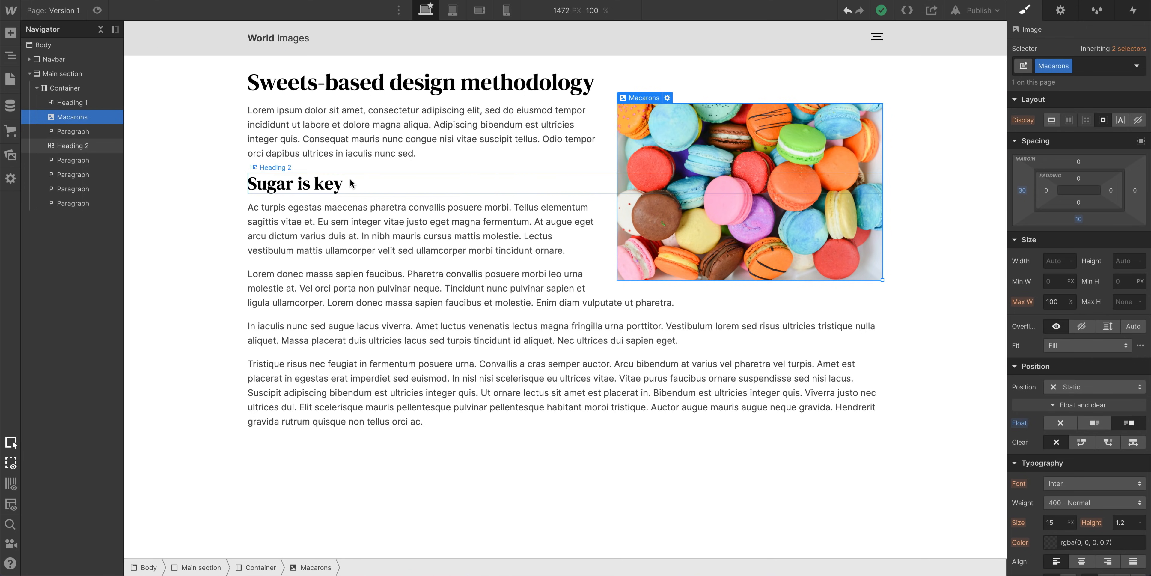
Select the Sugar is key heading to clear it below the Macarons image.
left_click(70, 145)
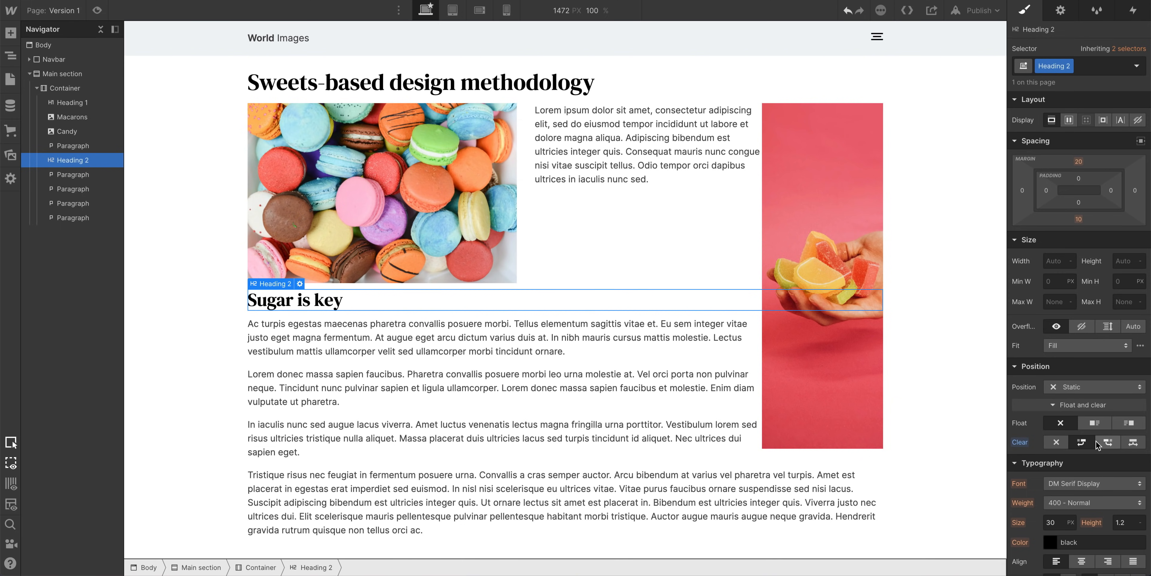
Try Clear both on the heading, then float the Candy image right.
left_click(1108, 441)
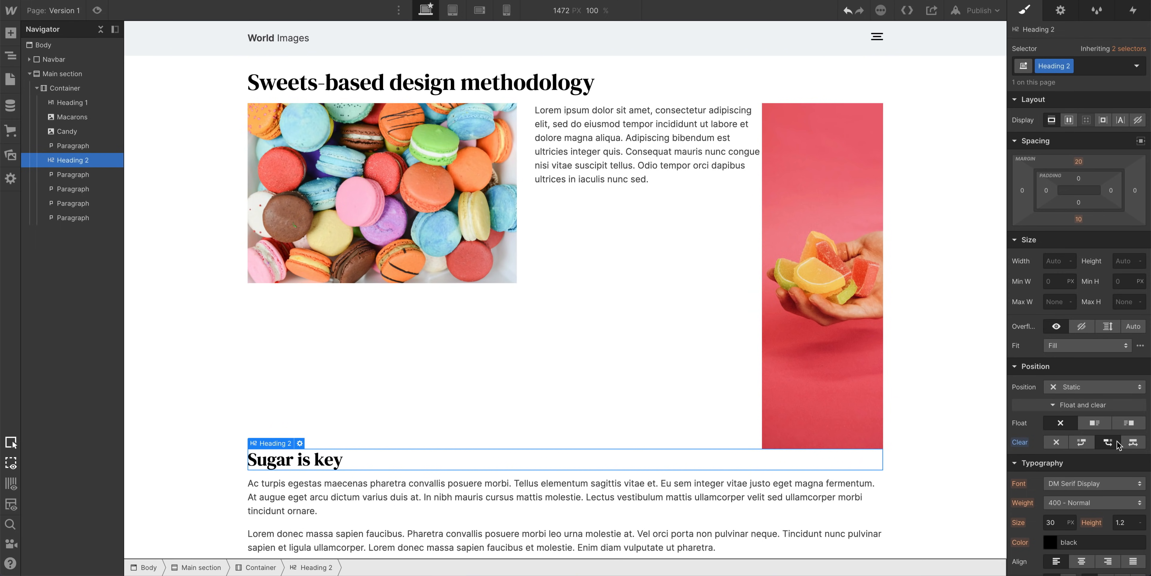
left_click(594, 275)
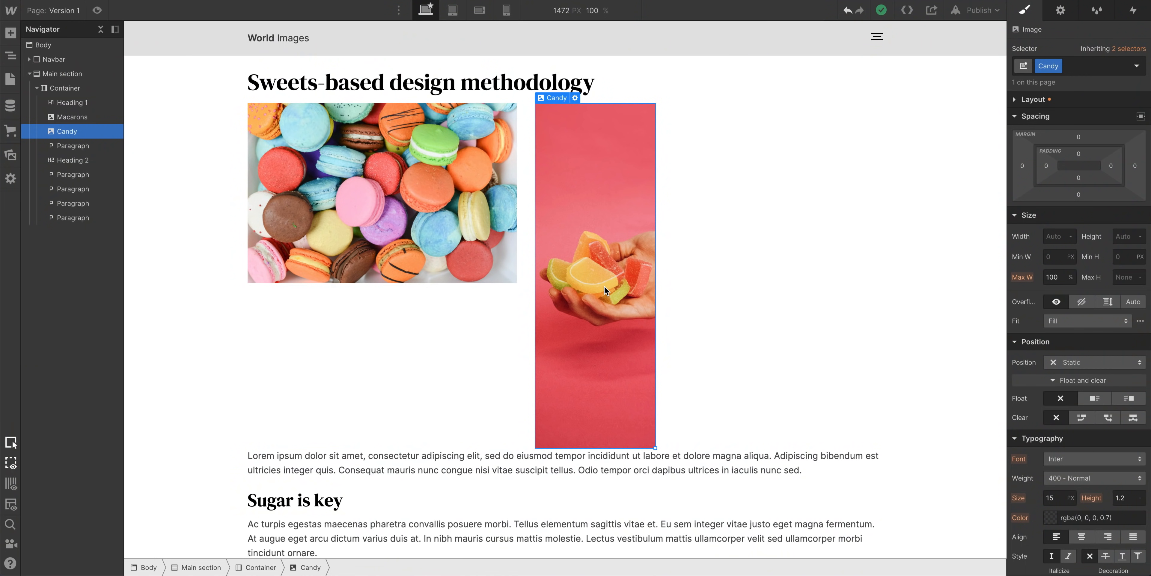
left_click(763, 327)
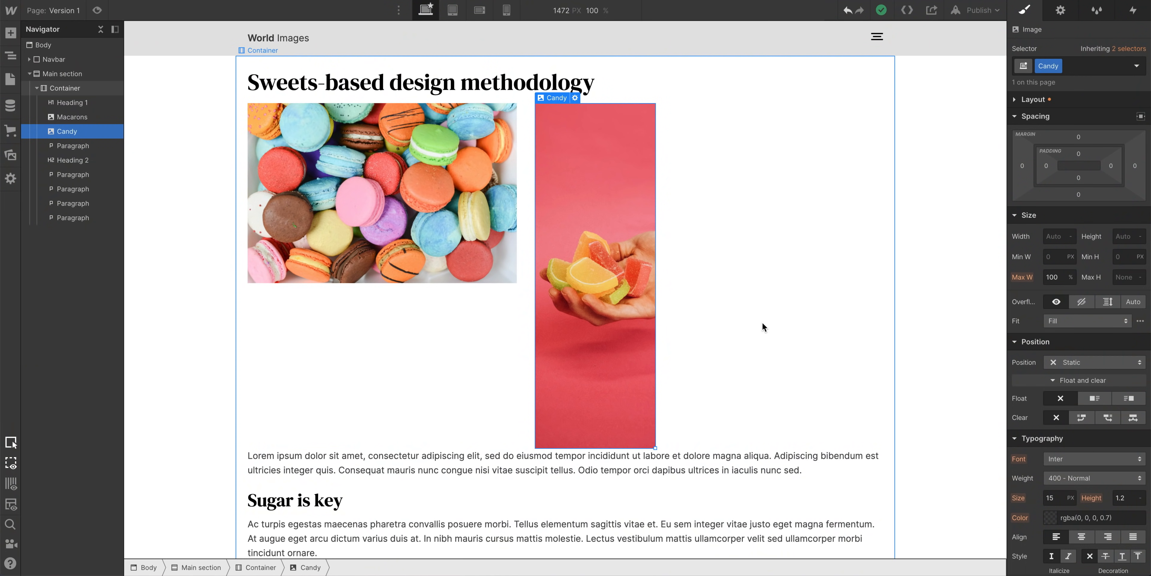
left_click(1129, 397)
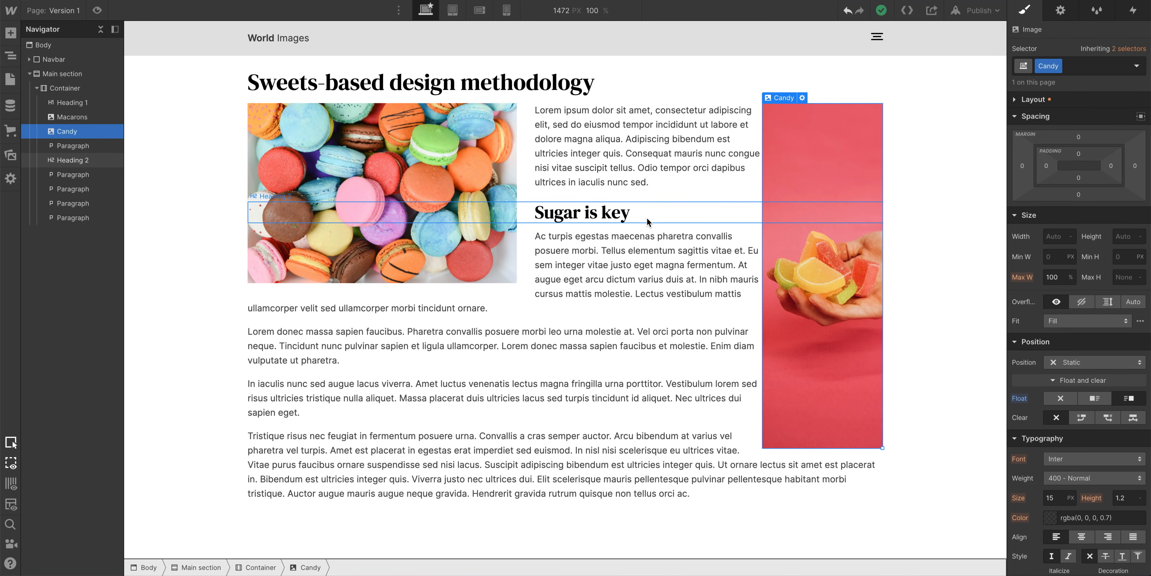
Select the 'Sugar is key' heading so it can be cleared below both floated images.
left_click(71, 159)
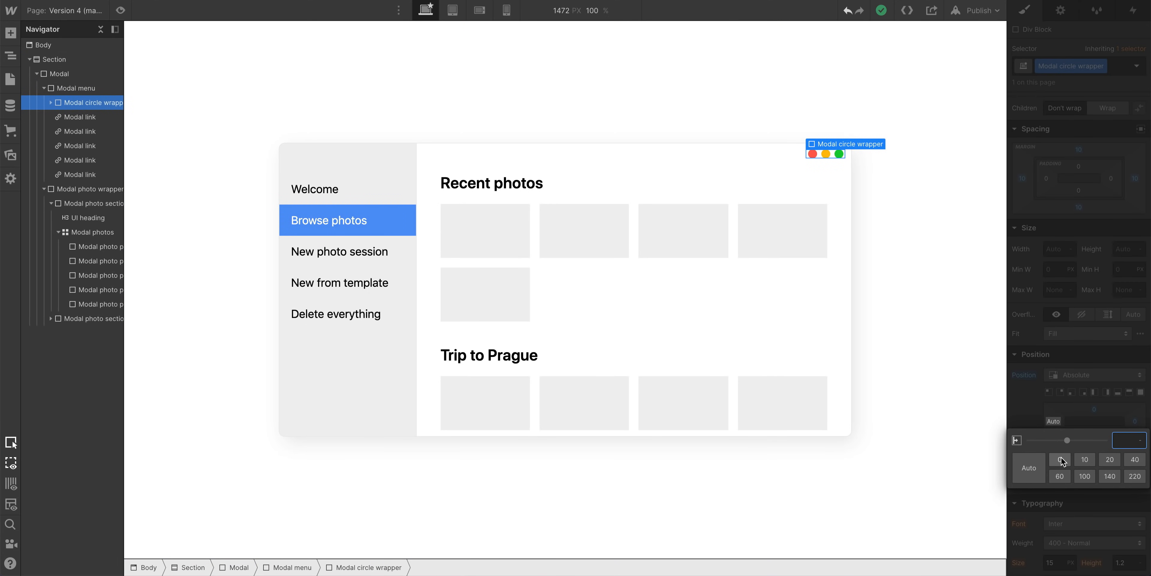
left_click(1059, 458)
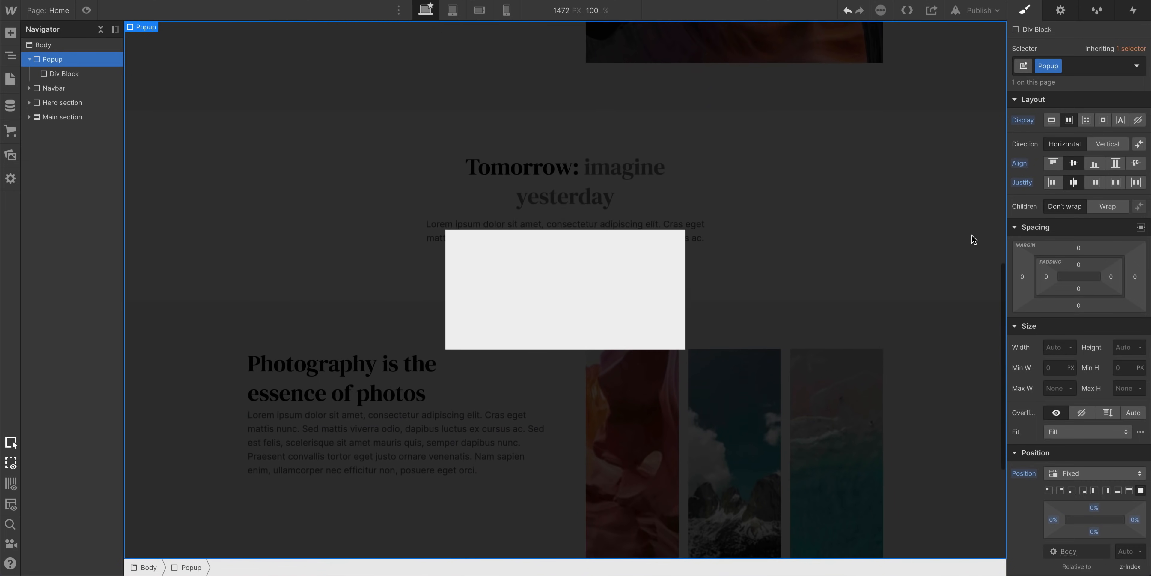
scroll("down", 3)
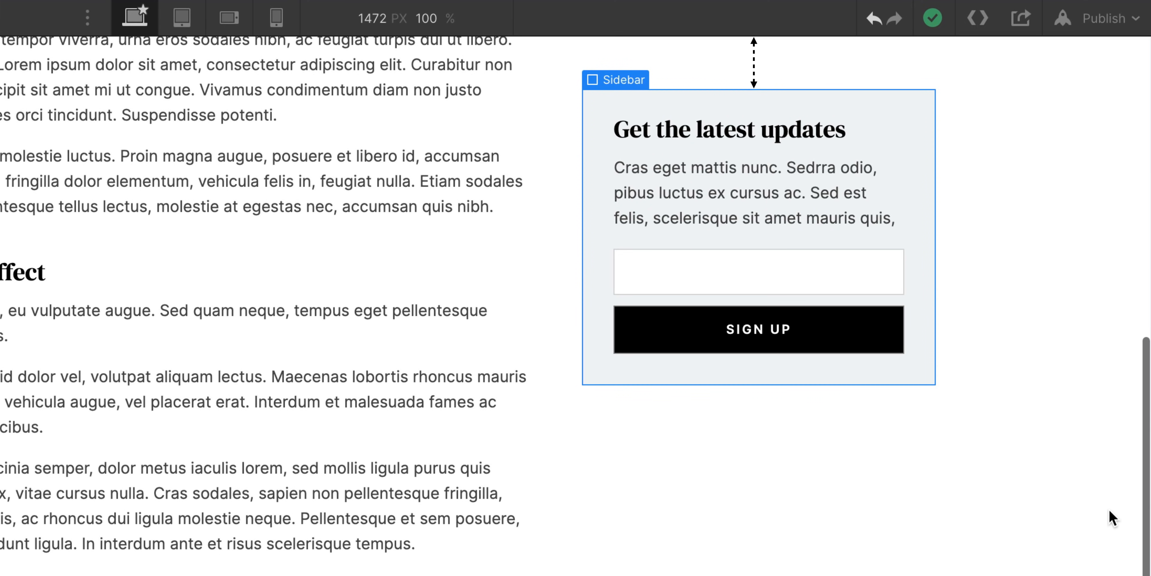
scroll("down", 3)
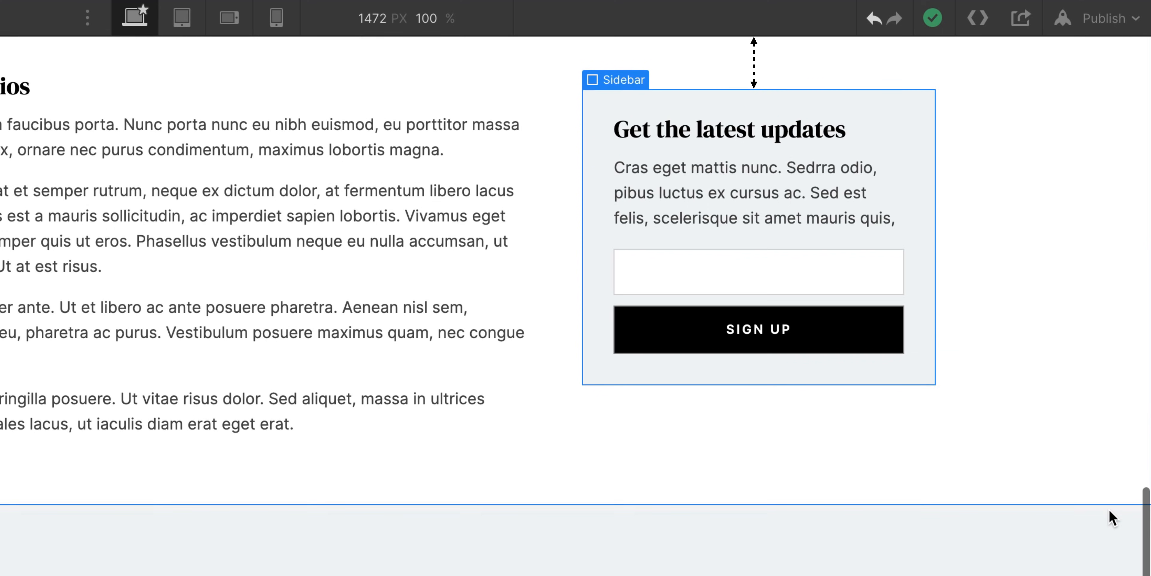